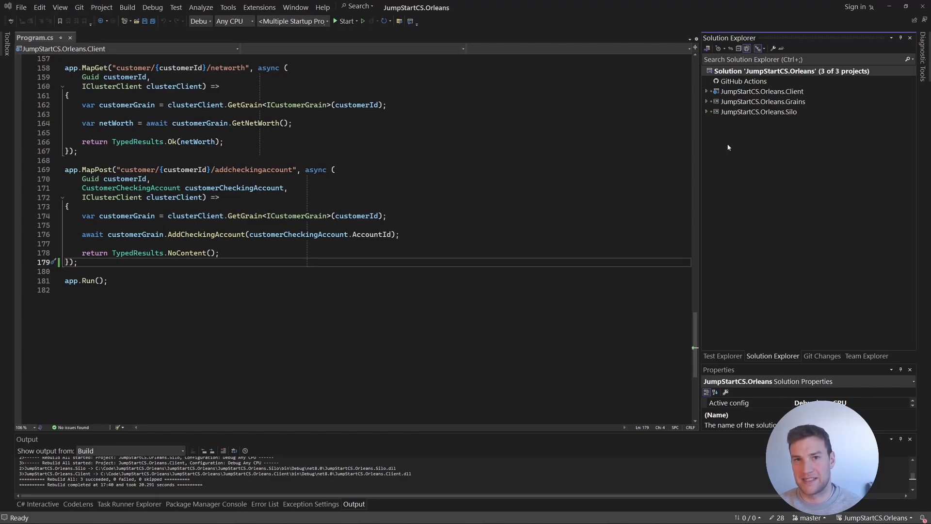
# - Expand the JumpStartCS.Orleans.Grains project to reveal its Abstractions, Events, Grains and State folders
pyautogui.click(707, 101)
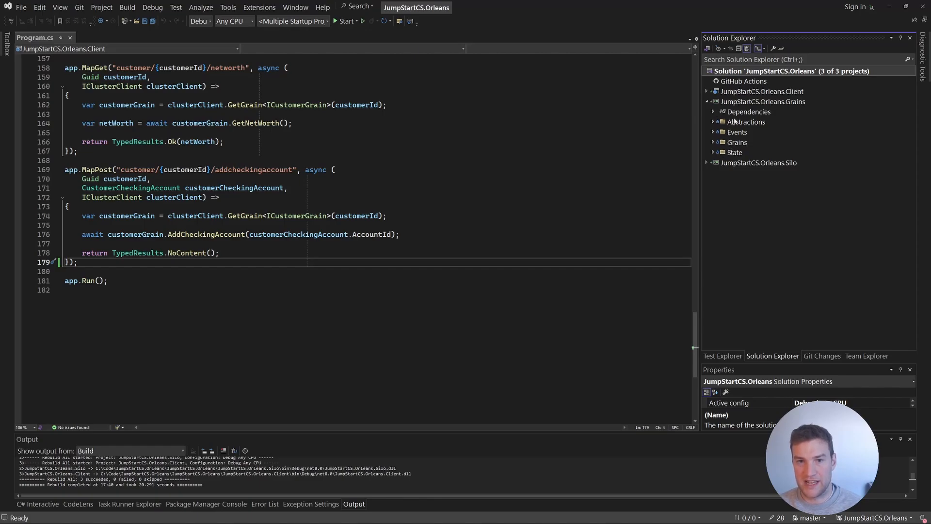
pyautogui.moveTo(778, 124)
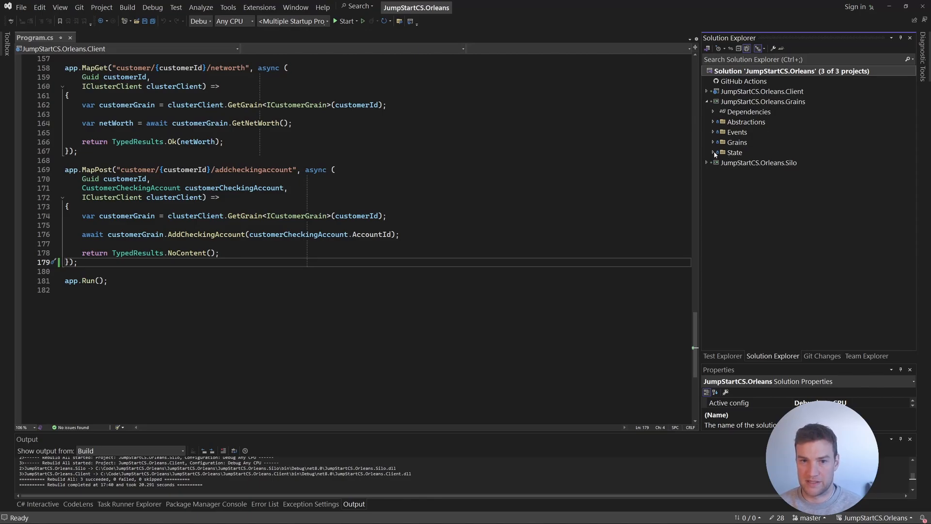
# - Add a new class file named TransferState to the State folder
pyautogui.rightClick(734, 152)
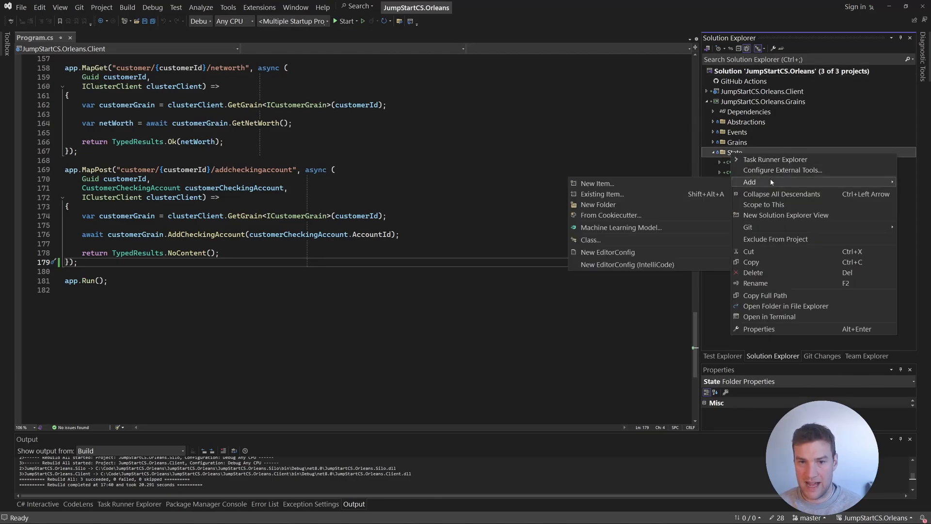
pyautogui.click(596, 184)
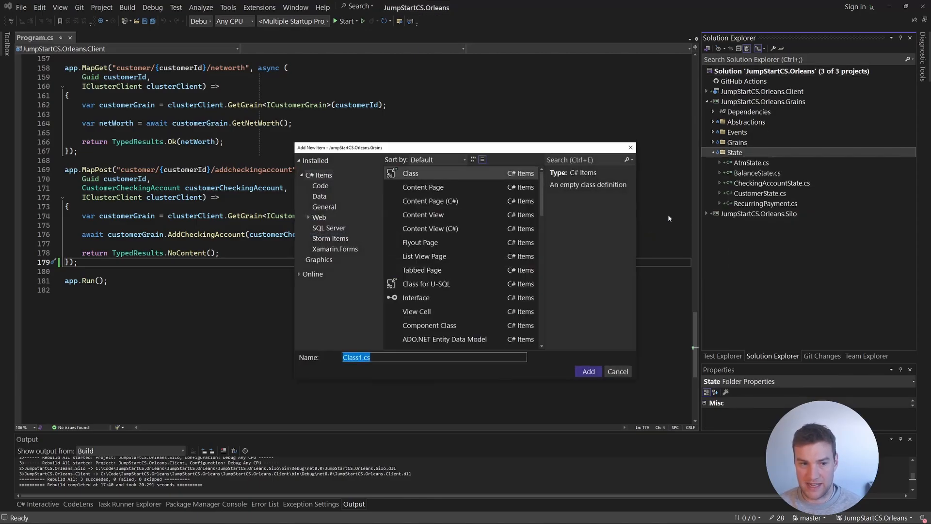
pyautogui.write('Transfer')
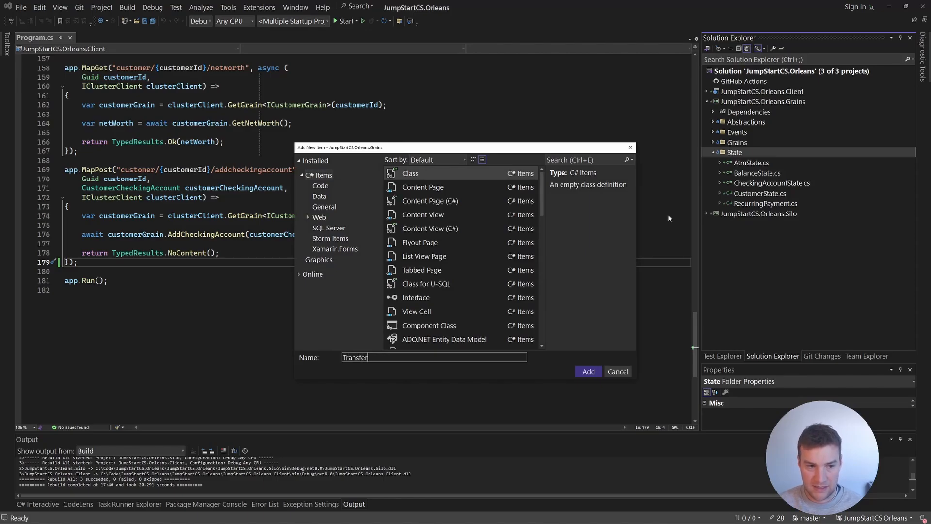
pyautogui.click(588, 371)
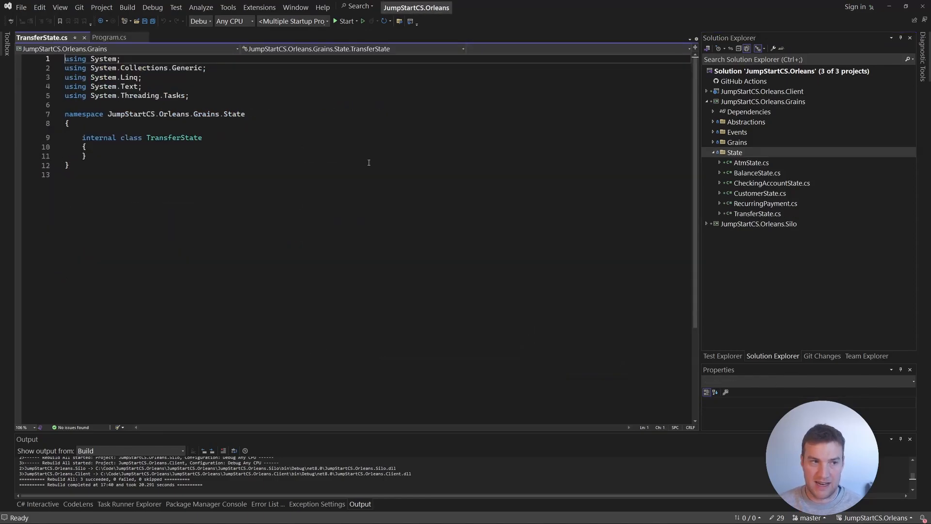
# - Define public record TransferState with [GenerateSerializer] and an [Id(0)] TransferCount property
pyautogui.write('public TransferState() { }')
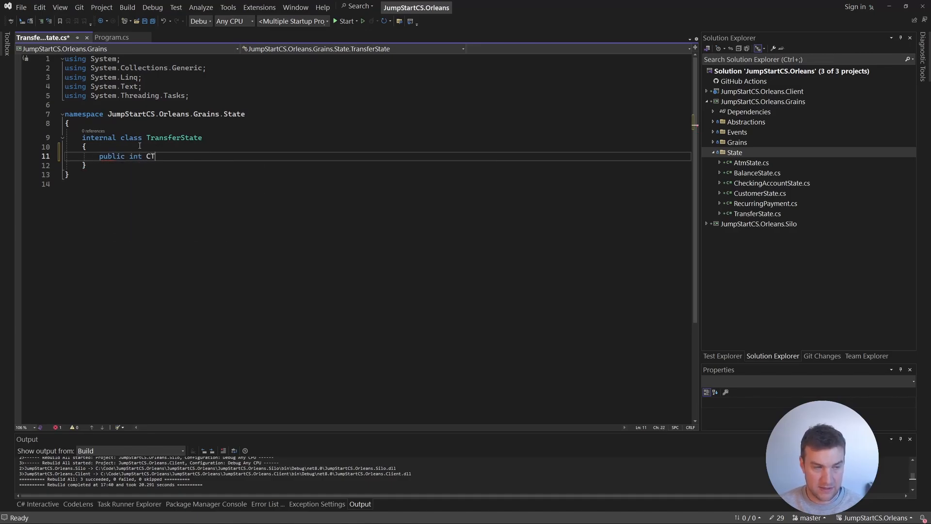
pyautogui.write('ransferCount { get; set;')
pyautogui.write('[')
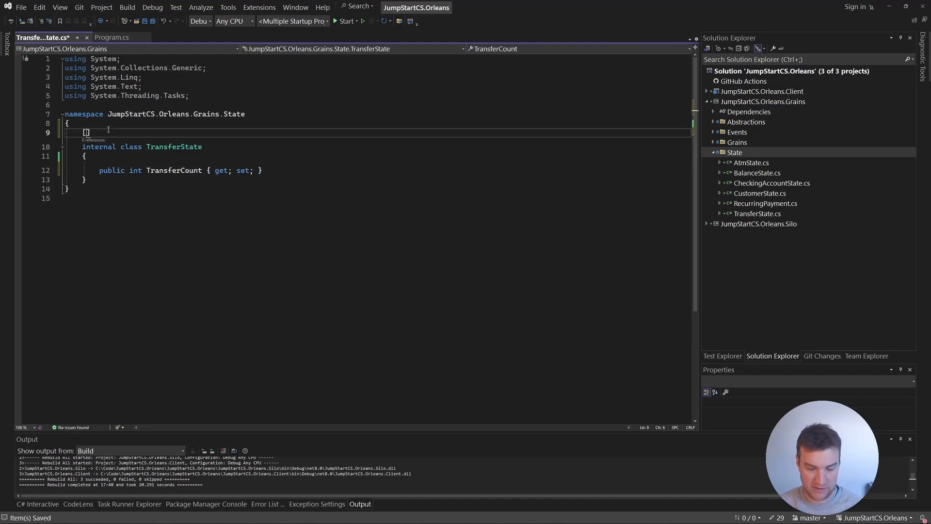
pyautogui.write('GenerateSerializer')
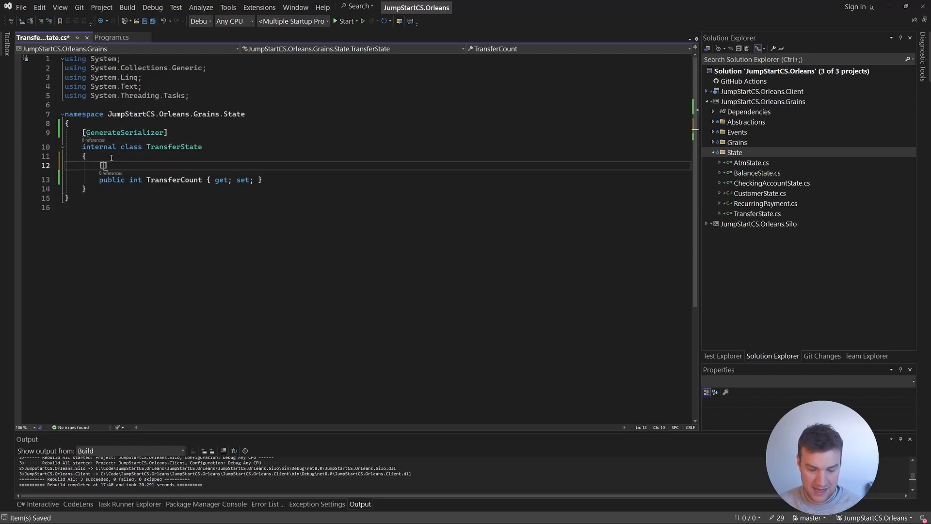
pyautogui.write('[Id(0)]')
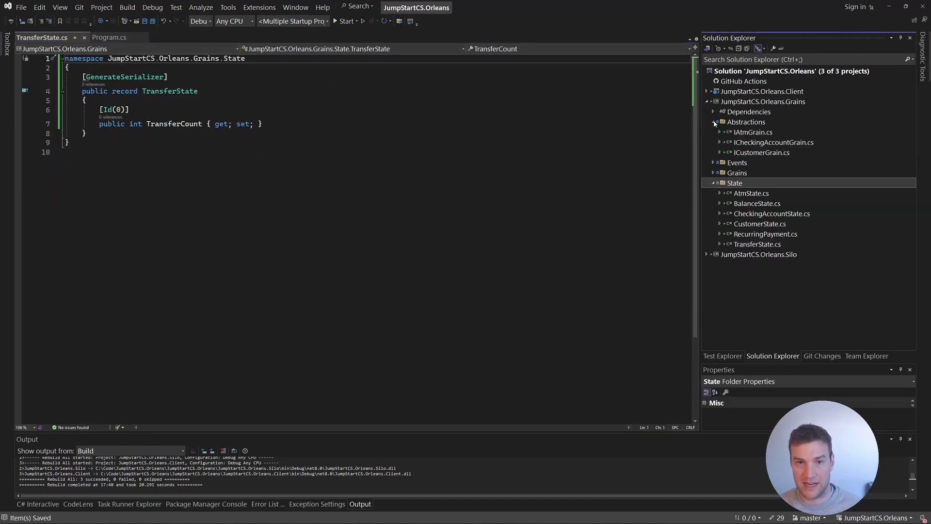
# - Add a new IStatlessTransferProcessingGrain file to the Abstractions folder
pyautogui.rightClick(746, 123)
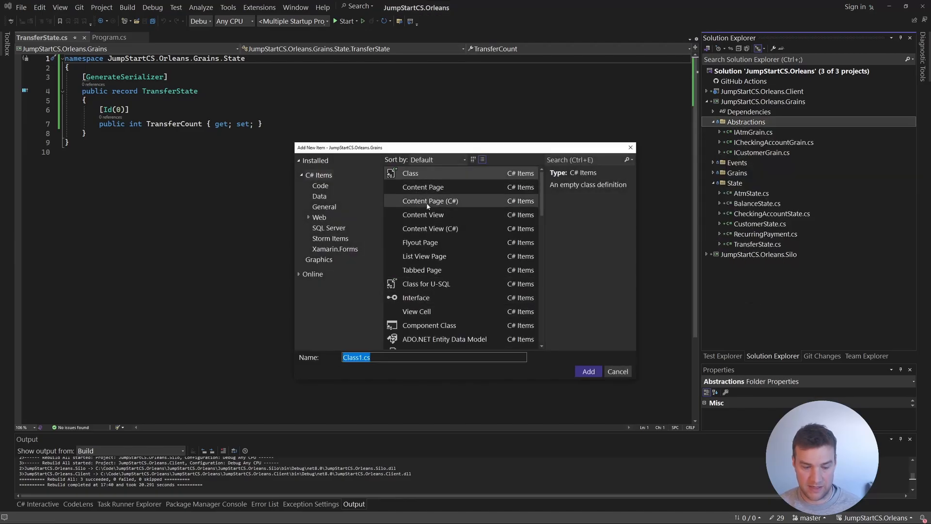
pyautogui.write('IStatlessTransferProce')
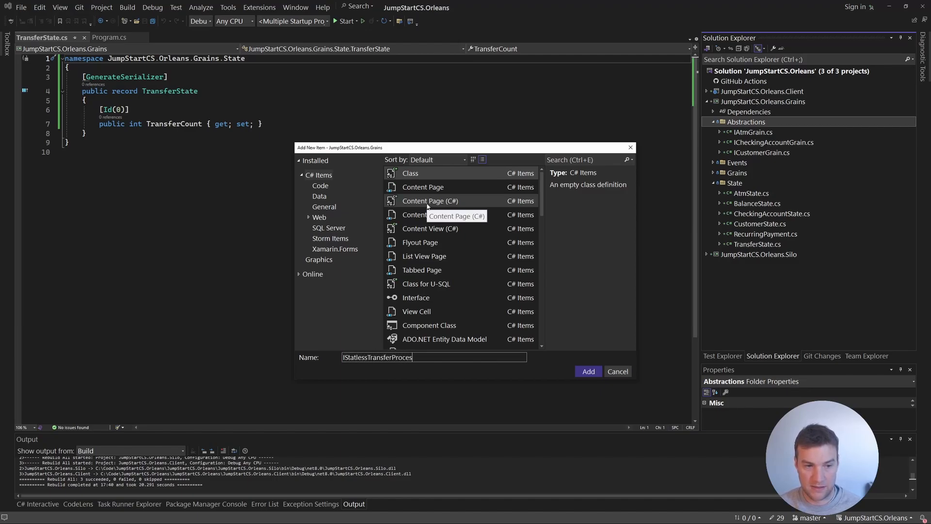
pyautogui.write('singG')
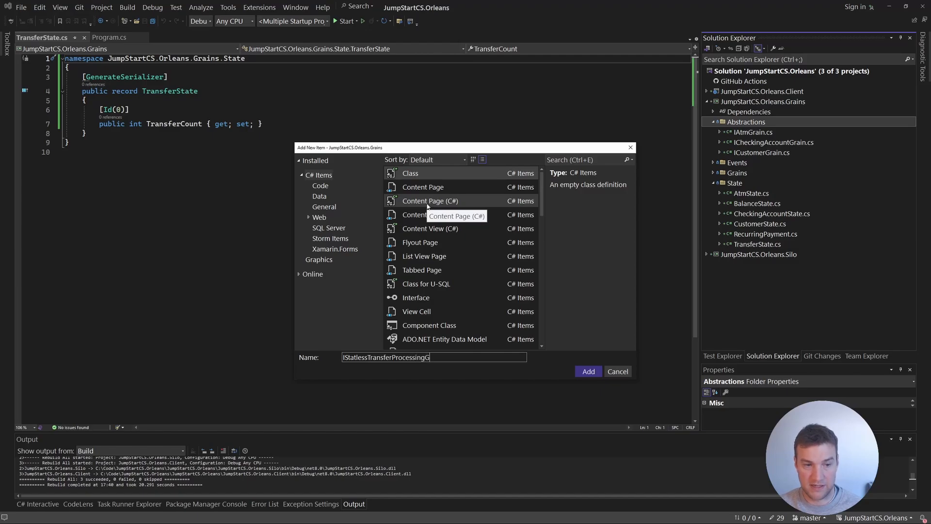
pyautogui.click(587, 372)
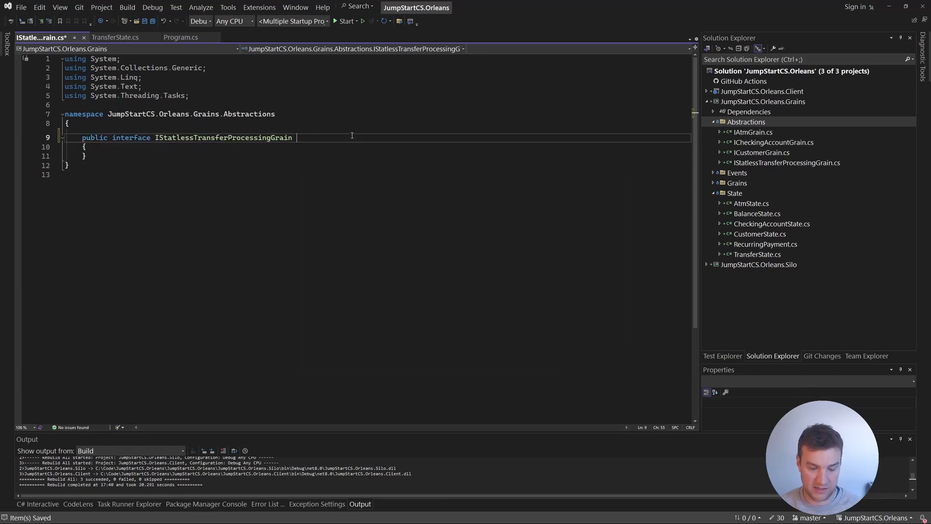
# - Declare the interface extending IGrainWithIntegerKey with Task ProcessTransfer(Guid fromAccountId, Guid toAccountId, decimal amount)
pyautogui.write(': IGra')
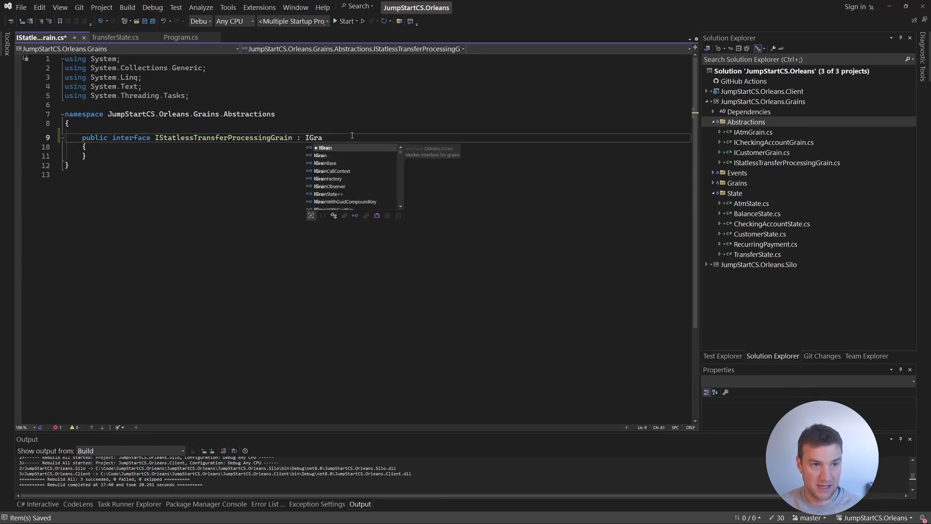
pyautogui.write('inwithIntegerKey')
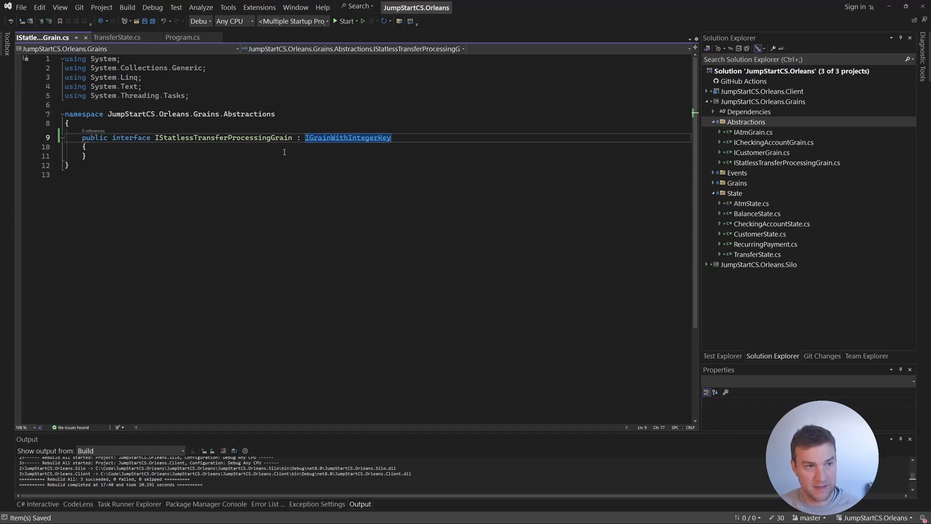
pyautogui.write('p')
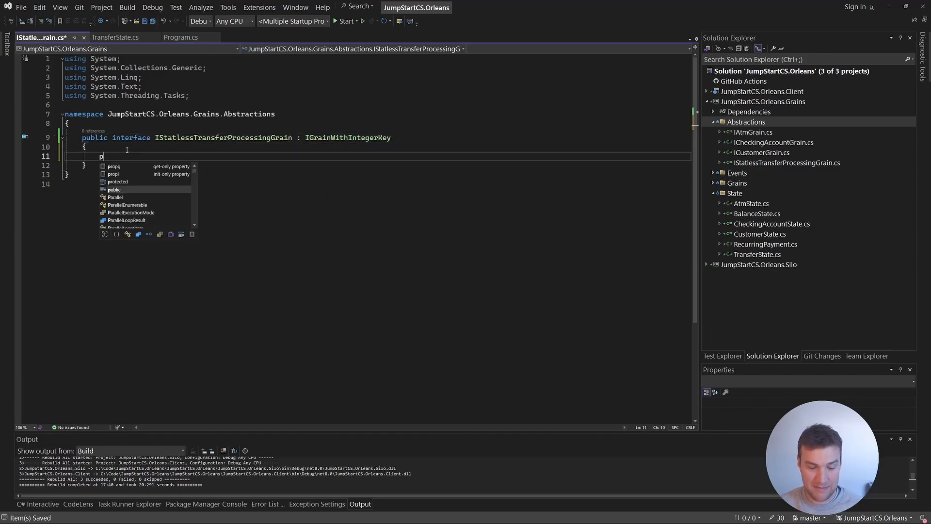
pyautogui.write('Task')
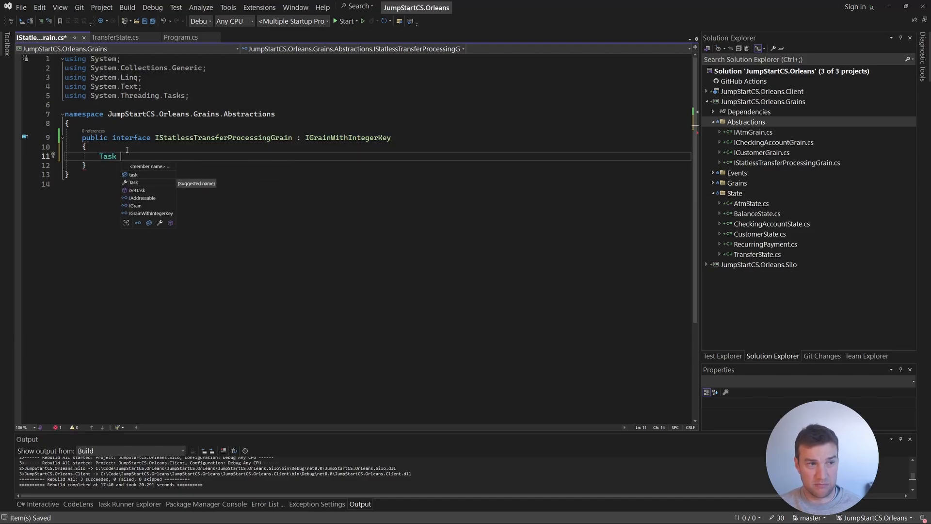
pyautogui.write('ProcessT')
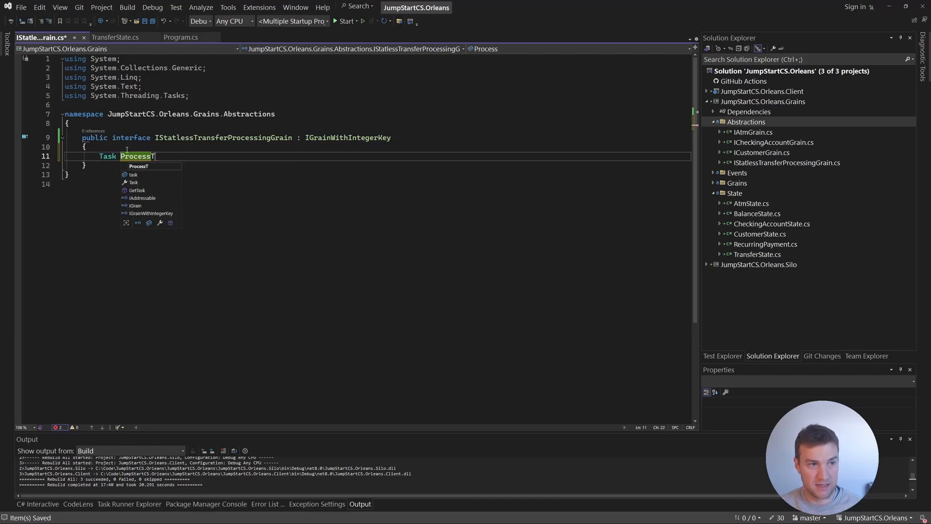
pyautogui.write('Transfer()')
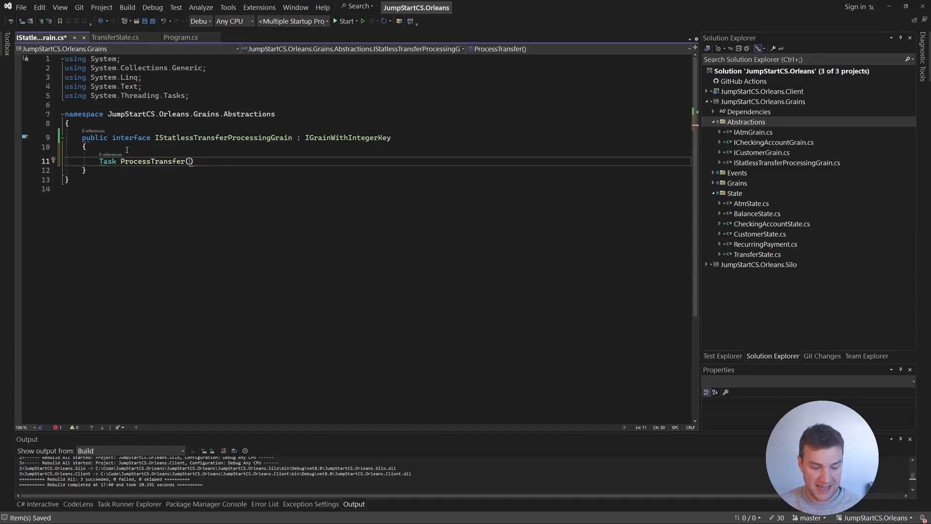
pyautogui.write('Guid fromAcco')
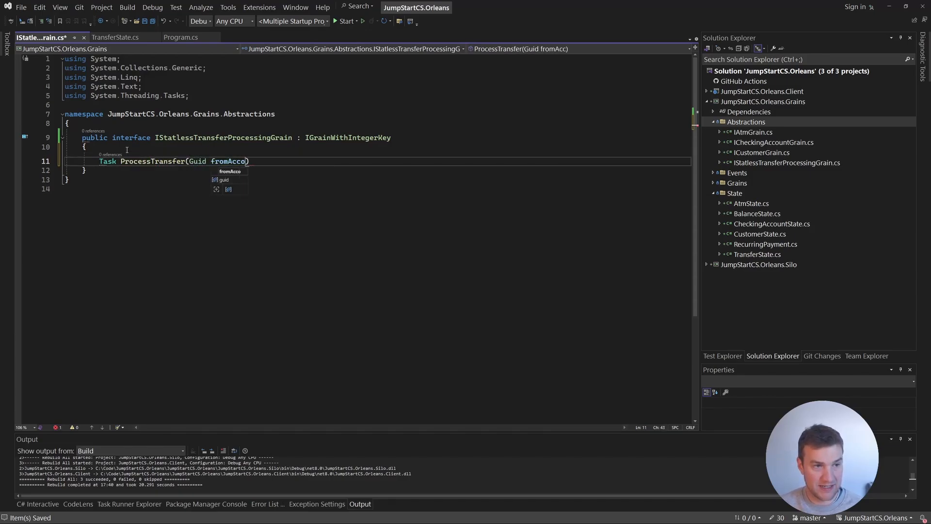
pyautogui.write('untId, Guid toAccountId);')
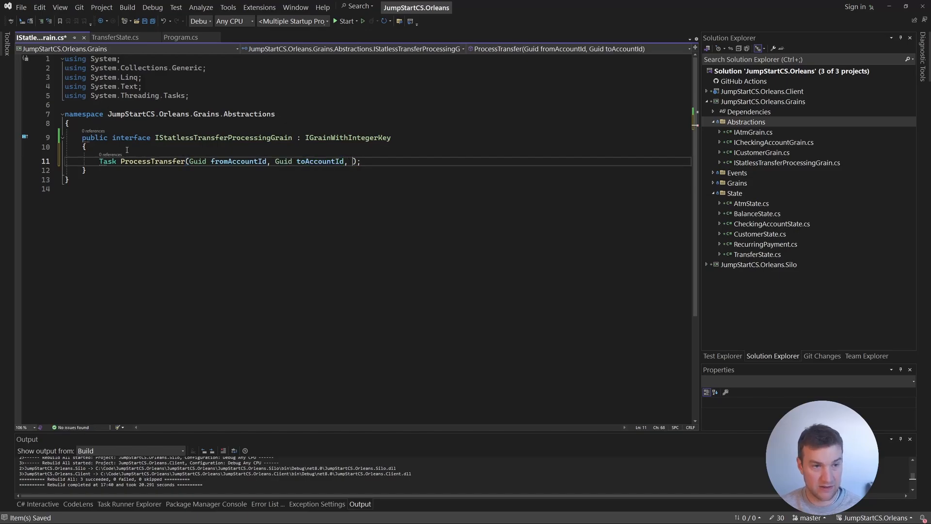
pyautogui.write('decimal')
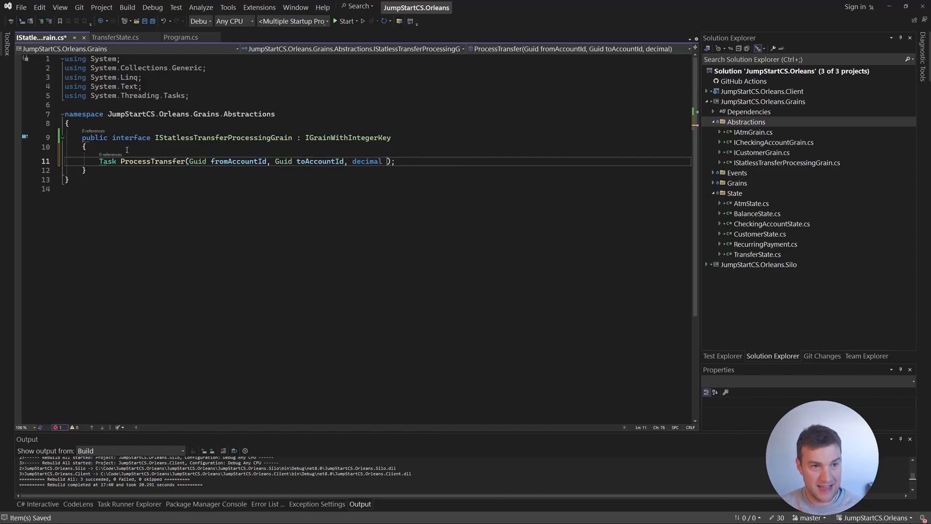
pyautogui.write('amount')
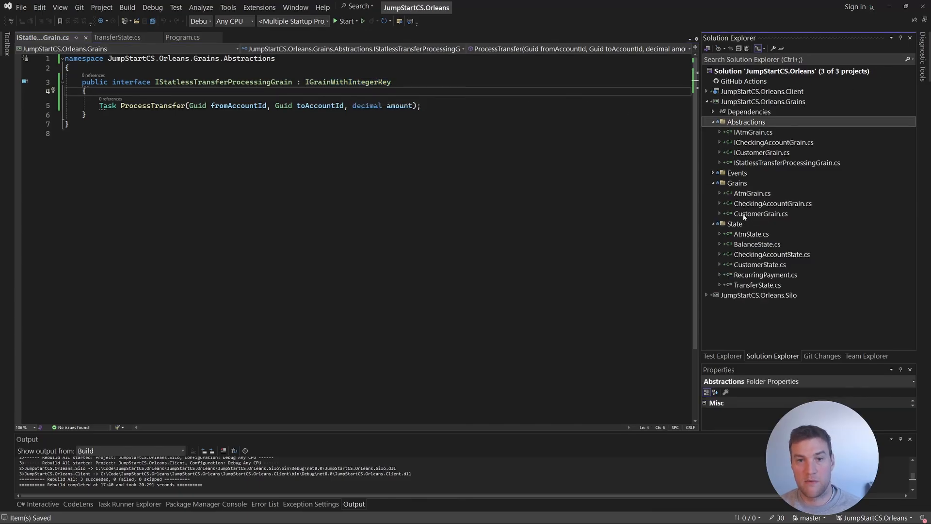
# - Add a public StatlessTransferProcessingGrain class file to the Grains folder
pyautogui.rightClick(737, 183)
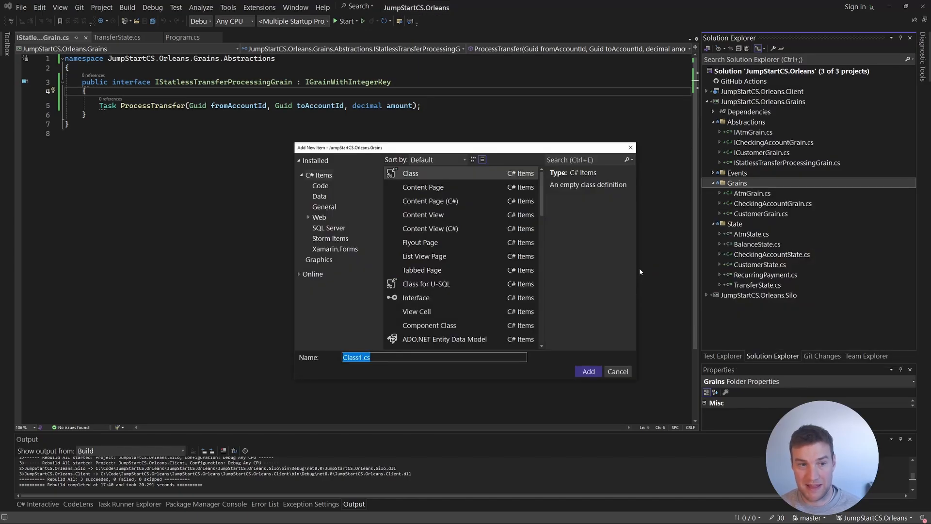
pyautogui.write('StatlessTransferProcessingGrain')
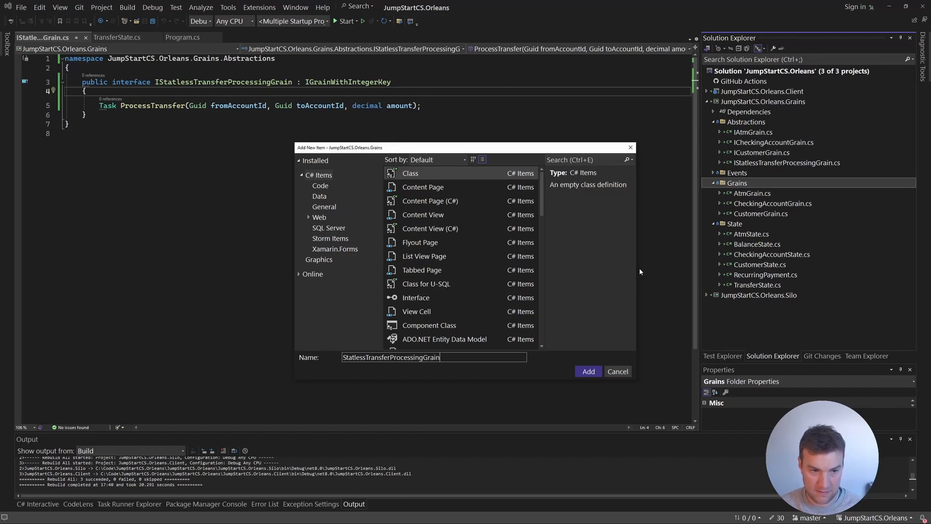
pyautogui.click(588, 372)
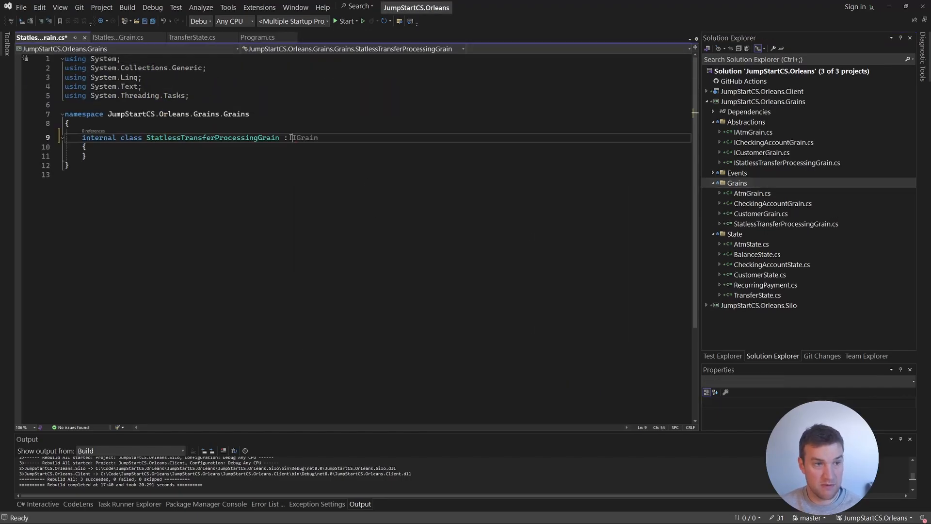
pyautogui.write('Grain, IS')
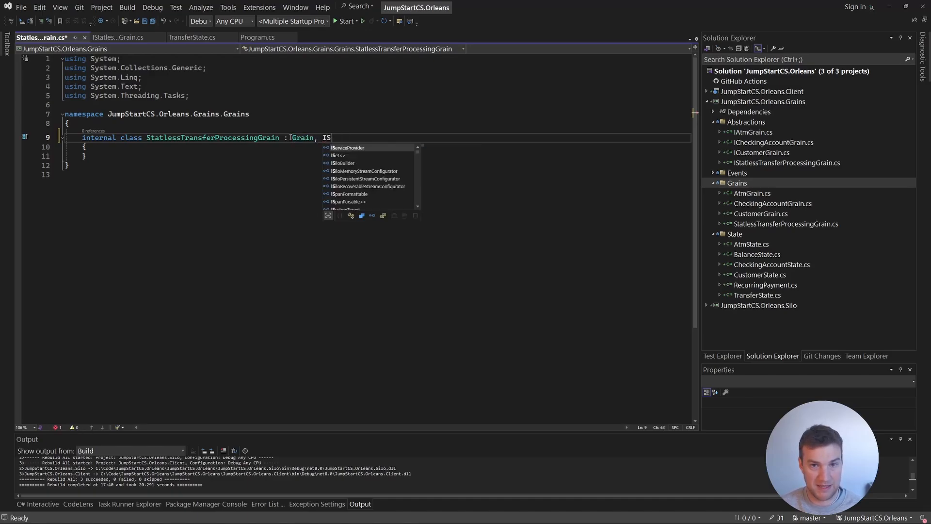
pyautogui.write('tatlessTransferProcessingGrain')
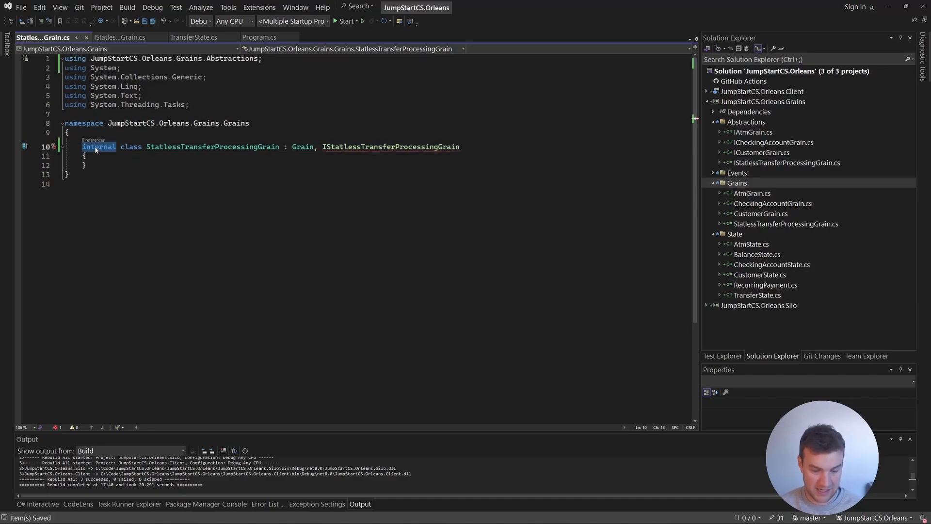
pyautogui.write('public')
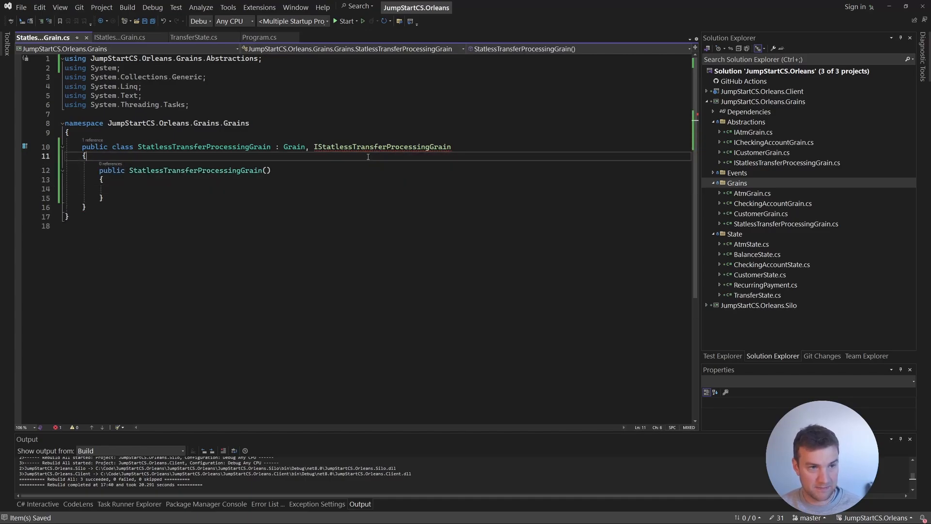
# - Add a ProcessTransfer stub and a constructor taking IPersistentState<TransferState> transferState
pyautogui.write('public Task ProcessTransfer(Guid fromAccountId, Guid toAccountId, decimal amount)')
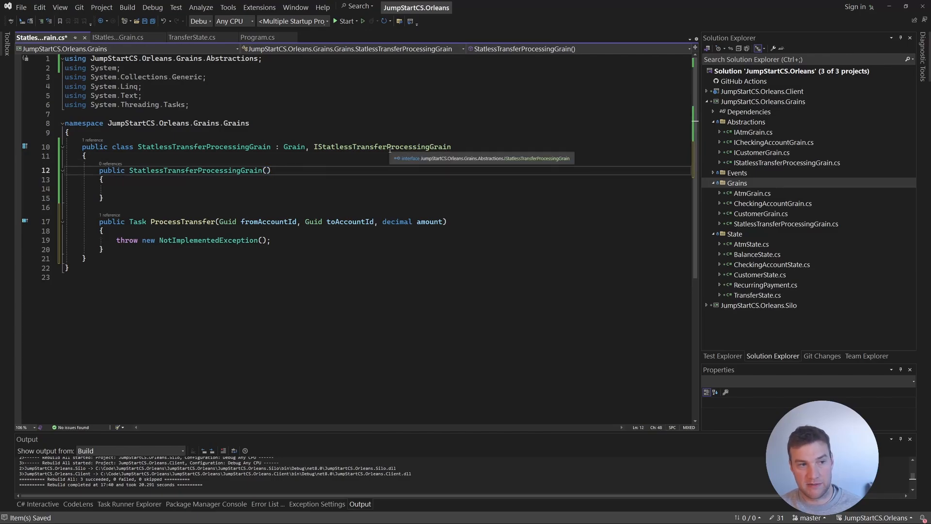
pyautogui.write('I)')
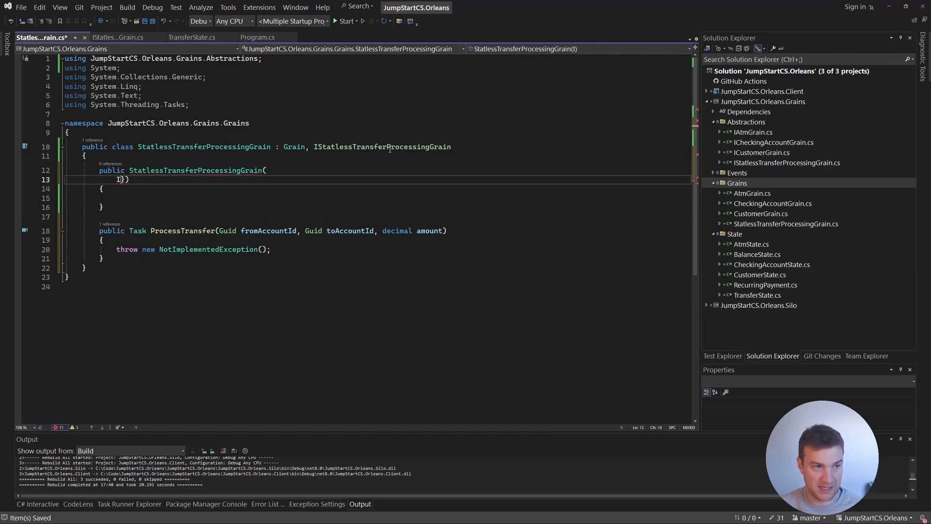
pyautogui.press('Backspace')
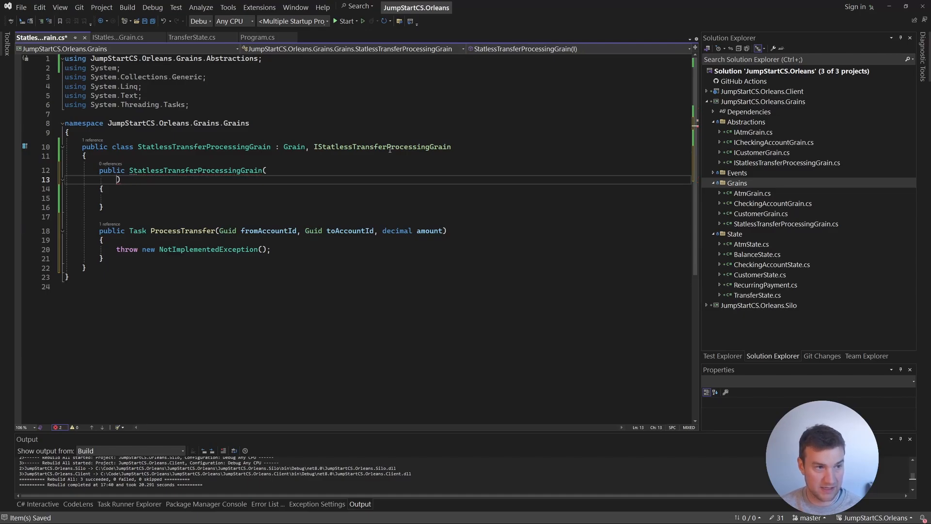
pyautogui.write('IpersistentState<>')
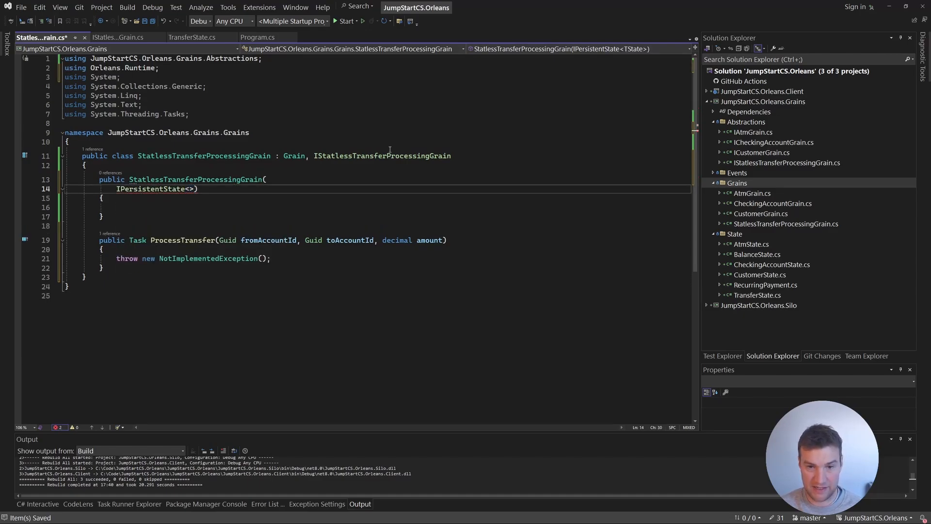
pyautogui.write('TransferState')
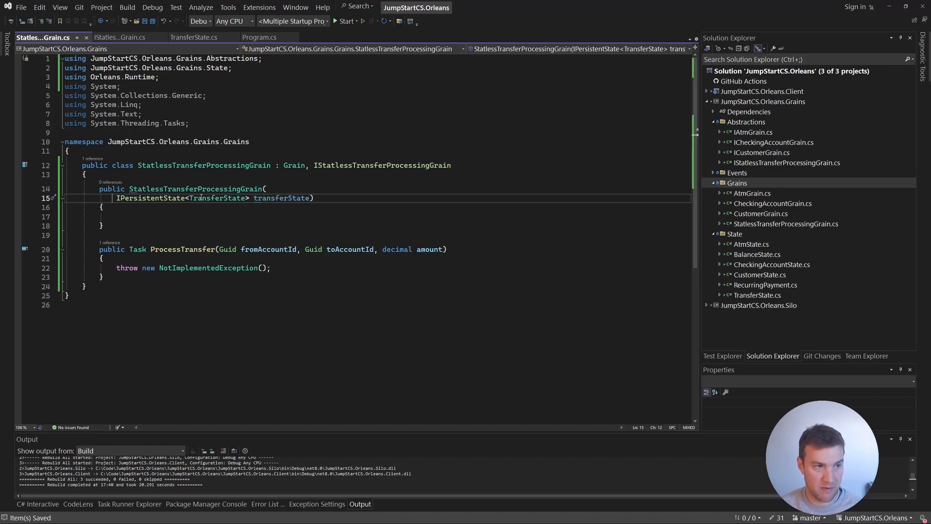
# - Add [PersistentState("transfer", "tableStorage")] to the parameter, copying the provider name from CustomerGrain
pyautogui.write('[PersistentState("t')
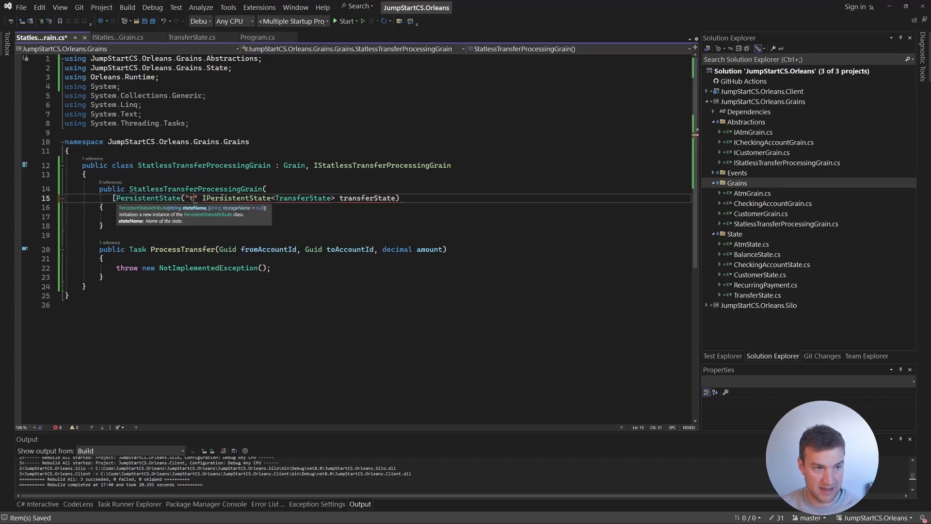
pyautogui.write('ransfer')
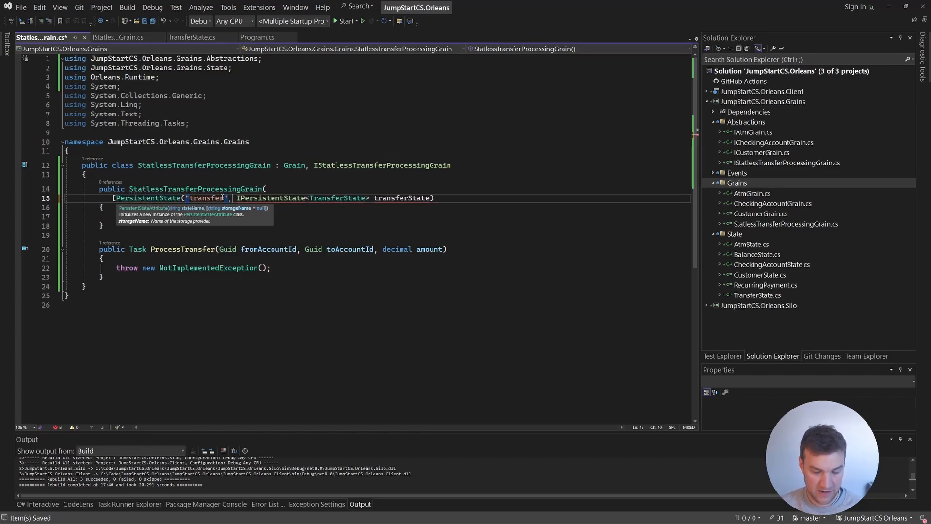
pyautogui.write(', "ta')
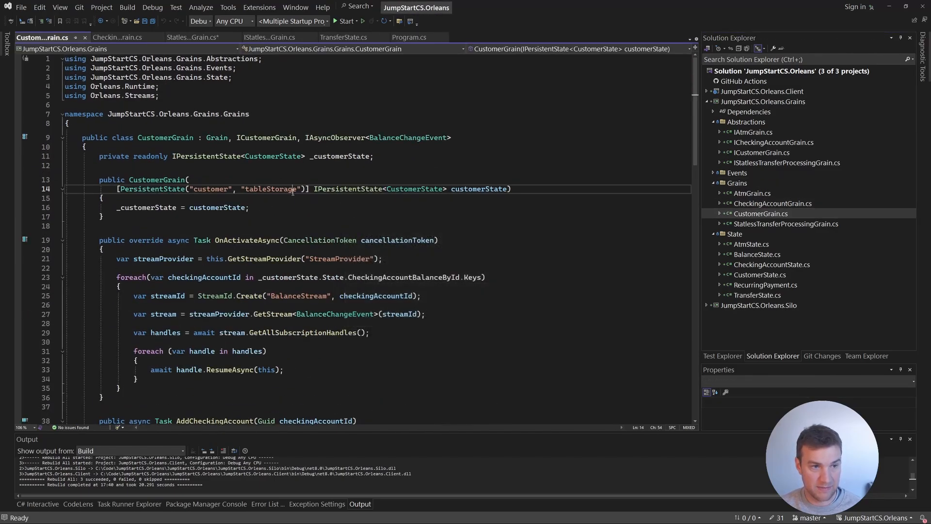
pyautogui.doubleClick(272, 190)
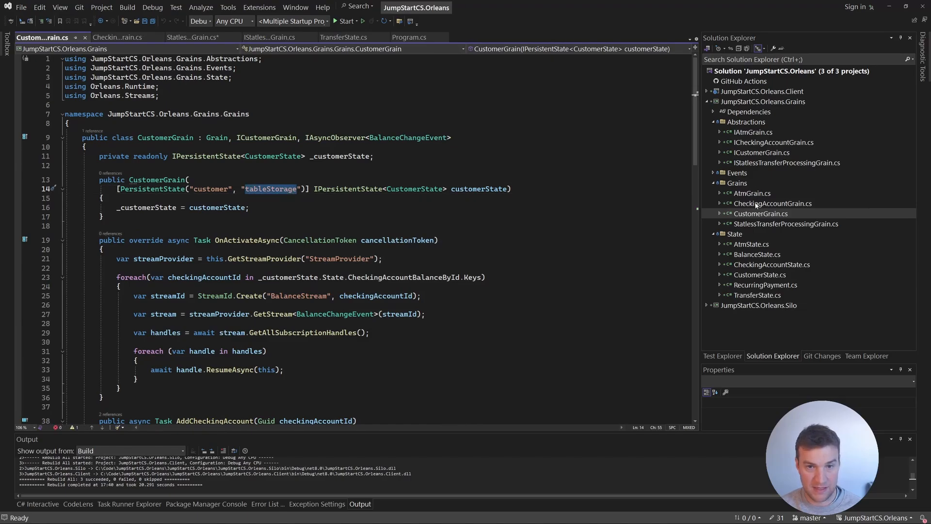
pyautogui.click(191, 37)
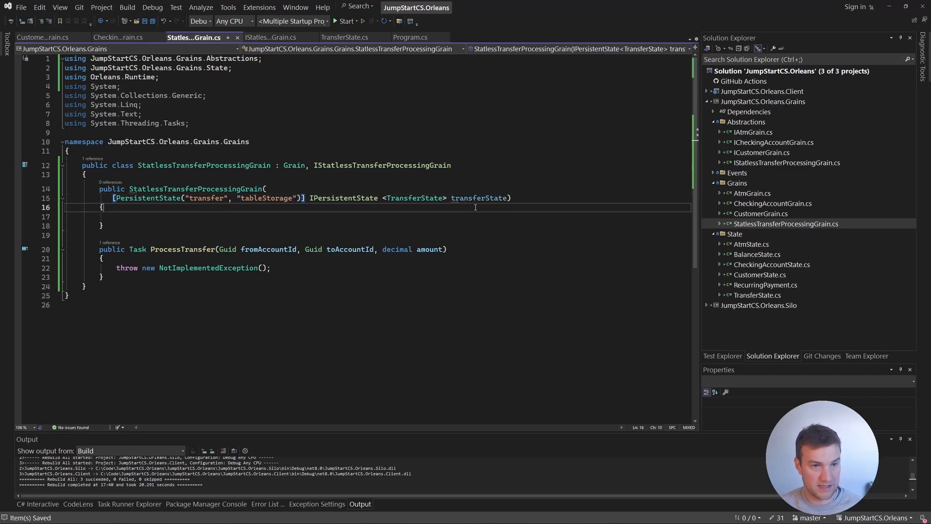
# - Store the state in a private readonly _transferState field and make ProcessTransfer async
pyautogui.write('p')
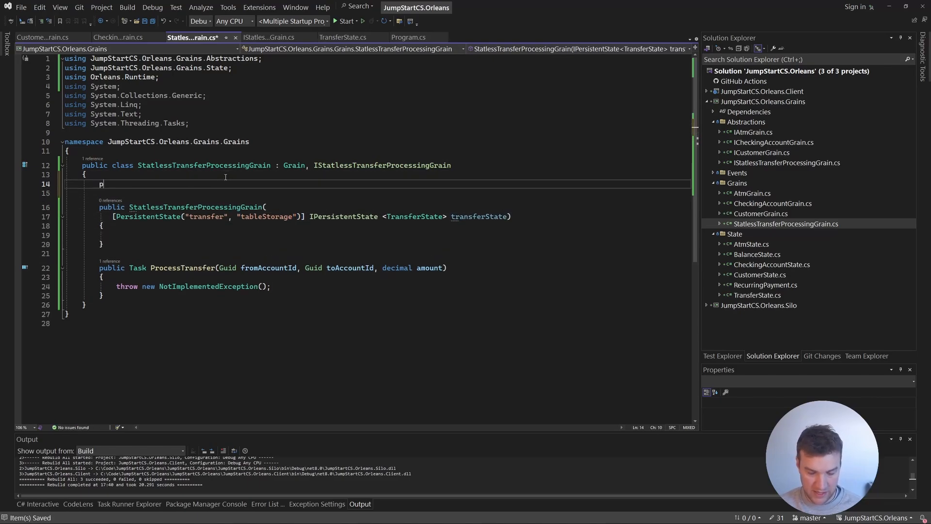
pyautogui.write('rivate readonly IGrain _grain;')
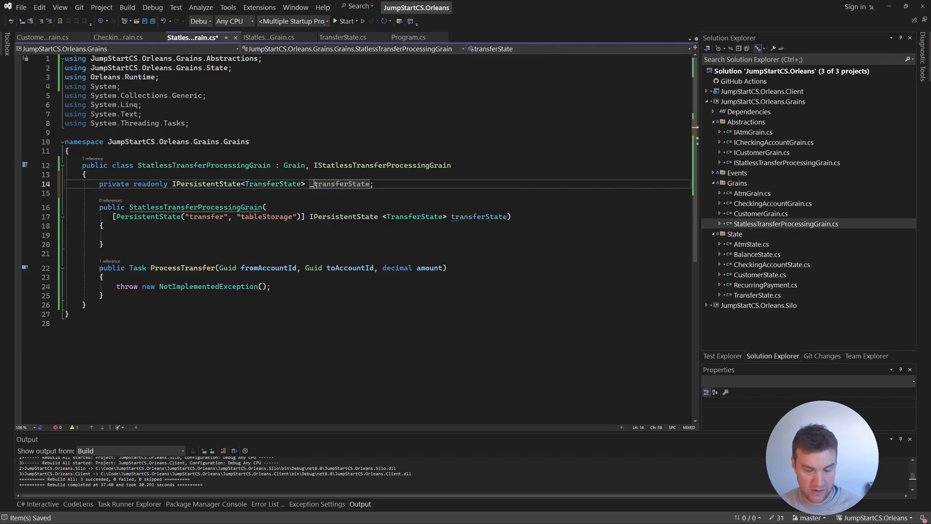
pyautogui.write('_transferState = transferState;')
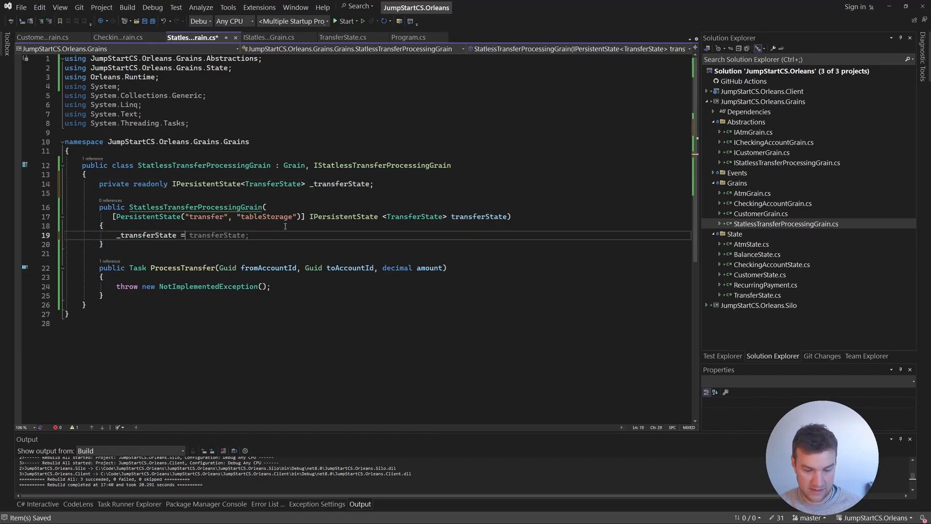
pyautogui.press('Delete')
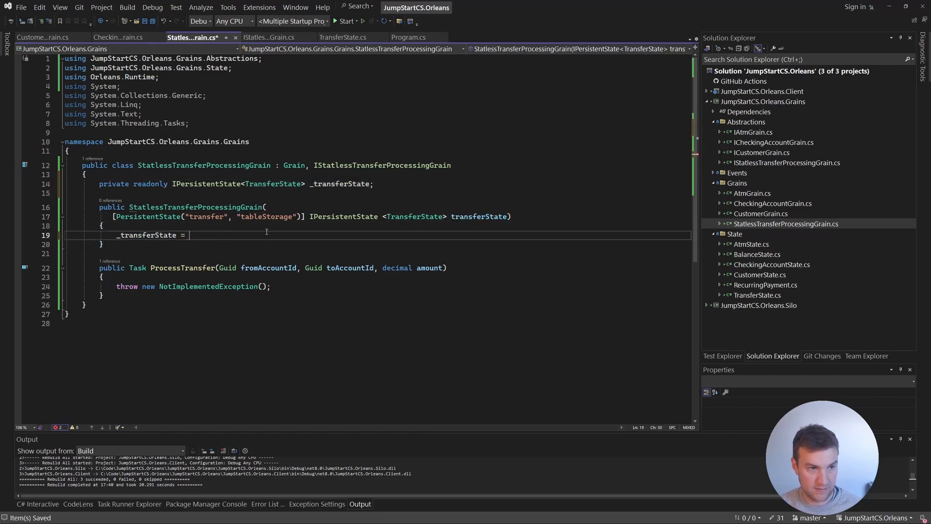
pyautogui.write('transferState;')
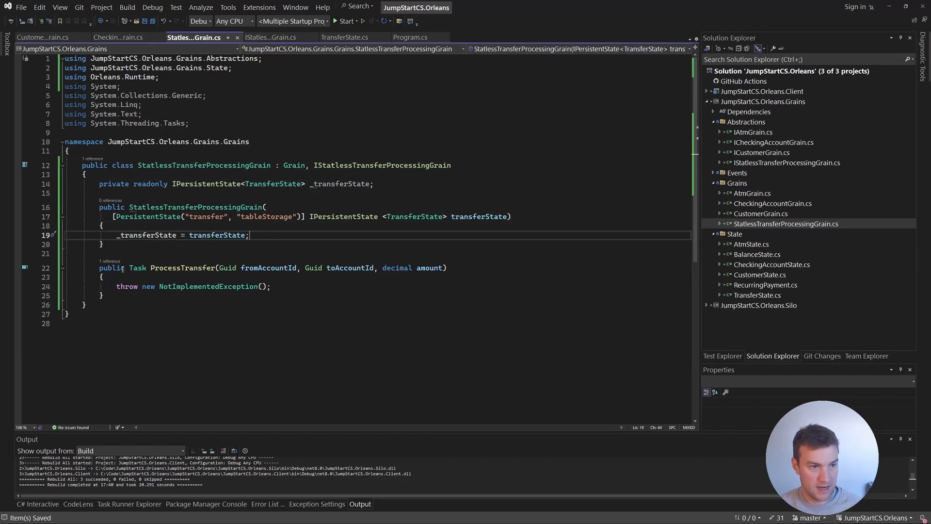
pyautogui.write('async')
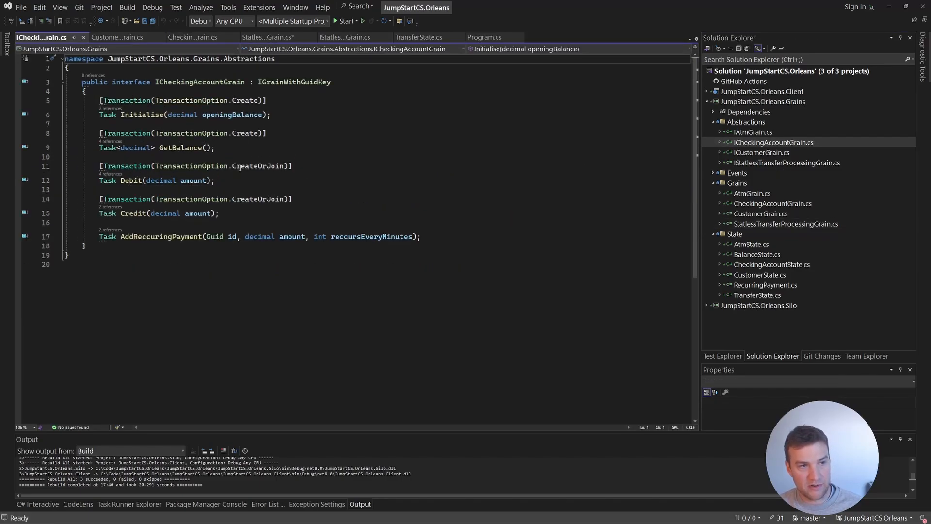
pyautogui.moveTo(268, 166)
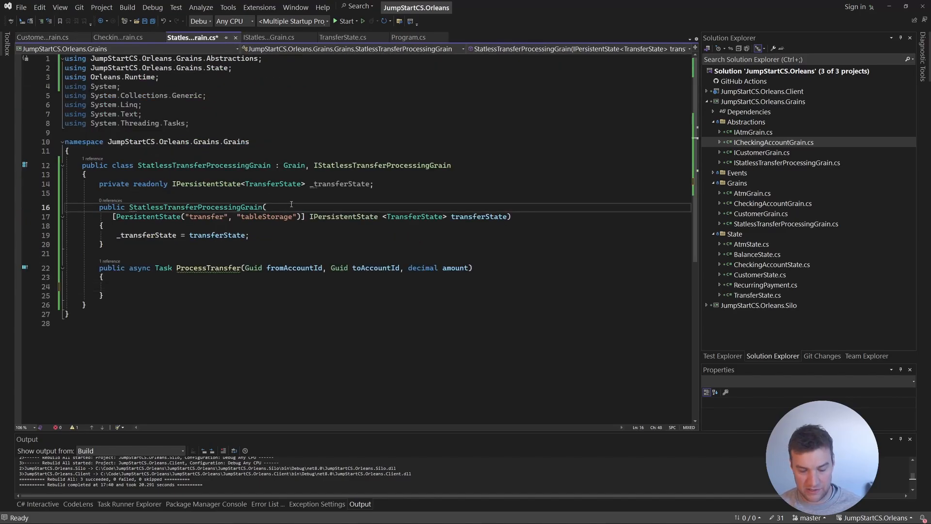
# - Add an ITransactionClient transactionClient parameter to the grain constructor
pyautogui.write('ITransactionClient')
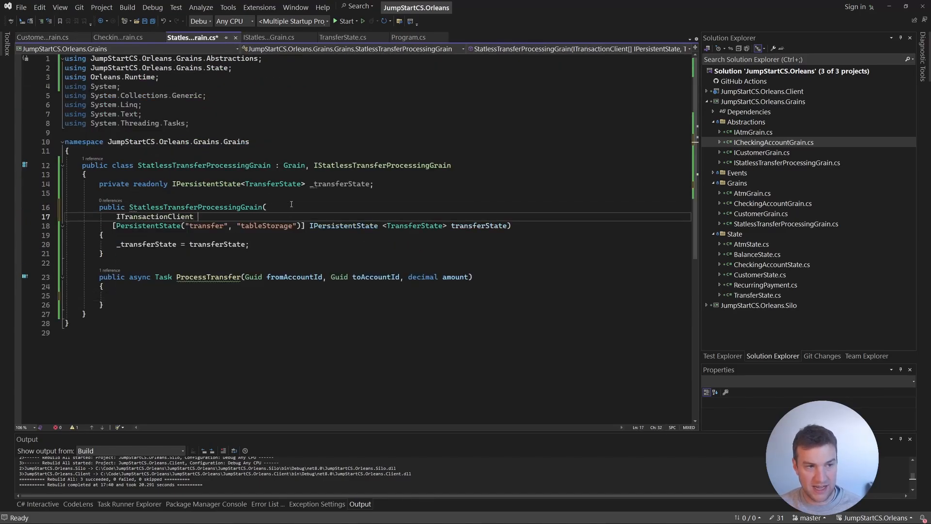
pyautogui.write('transactionClient,')
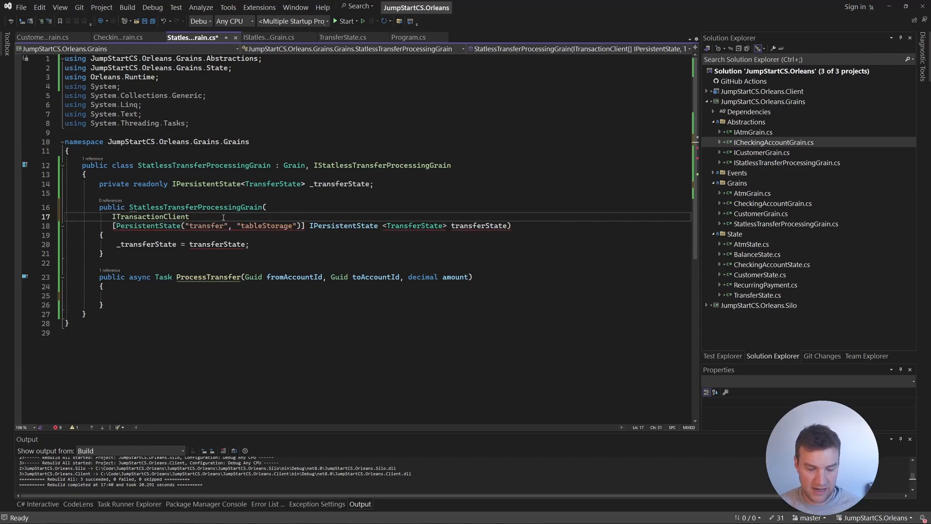
pyautogui.write('transactionClient,')
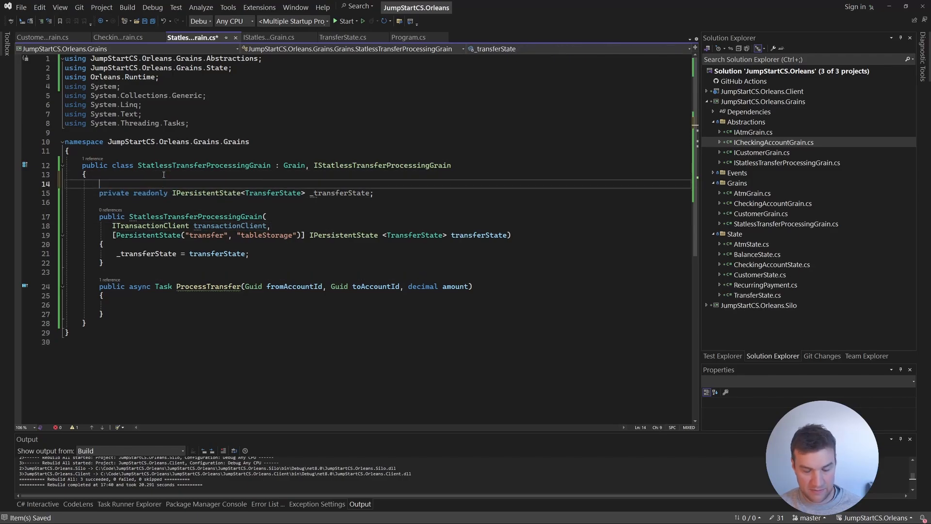
# - Keep it in a private readonly _transactionClient field and delete the unused using directives
pyautogui.write('private readonly')
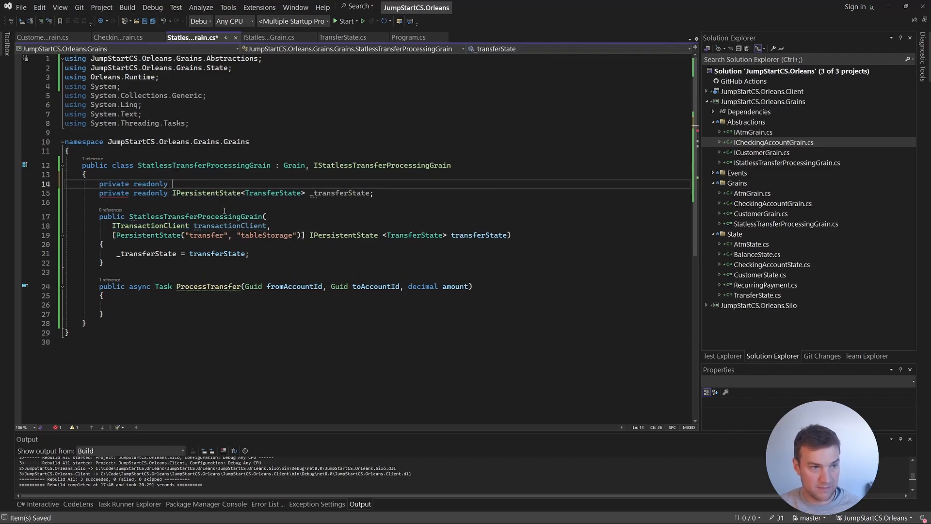
pyautogui.write('ITransactionClient _transactionClient;')
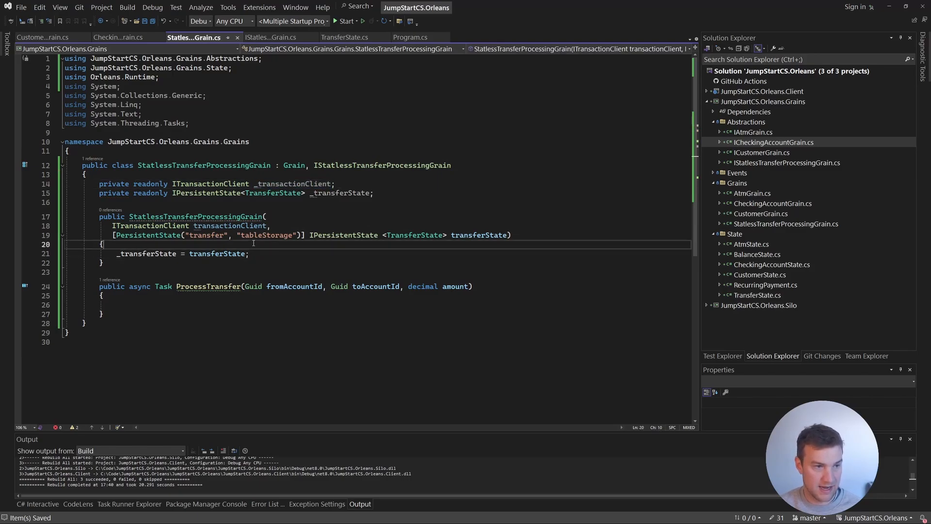
pyautogui.write('_transactionClient = transactionClient;')
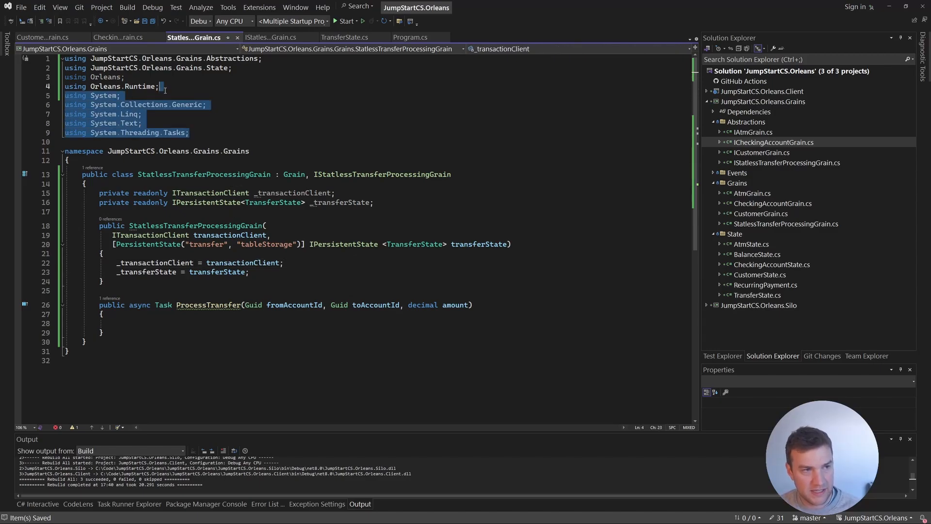
pyautogui.press('Delete')
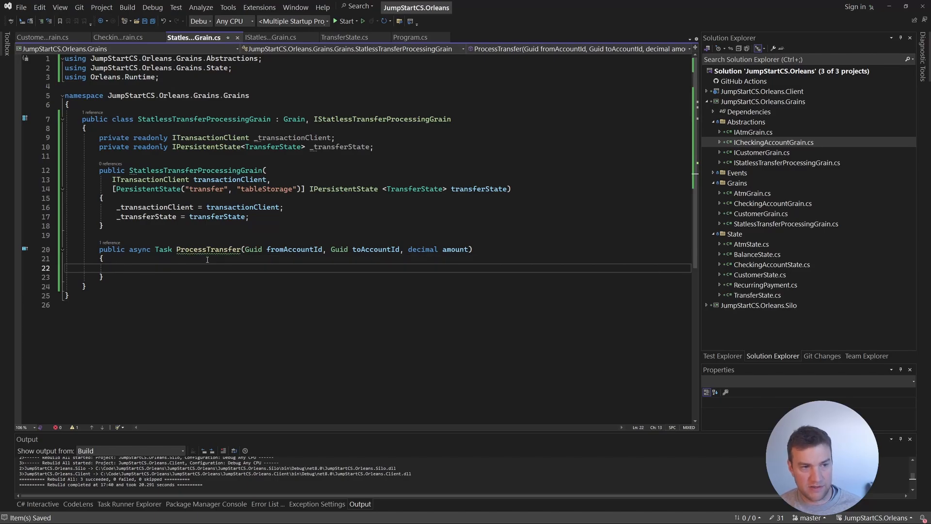
# - Write var fromAccountGrain = GrainFactory.GetGrain<ICheckingAccountGrain>(fromAccountId); in ProcessTransfer
pyautogui.write('var')
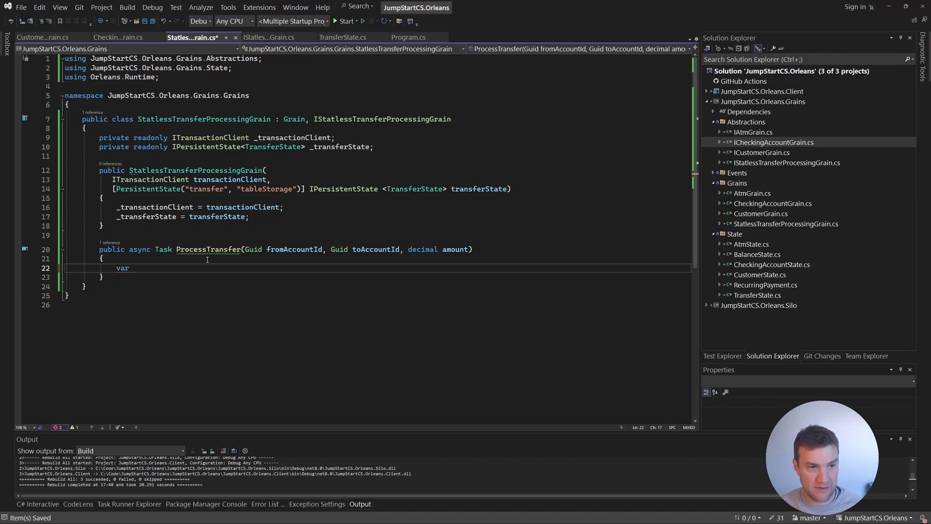
pyautogui.write('fram')
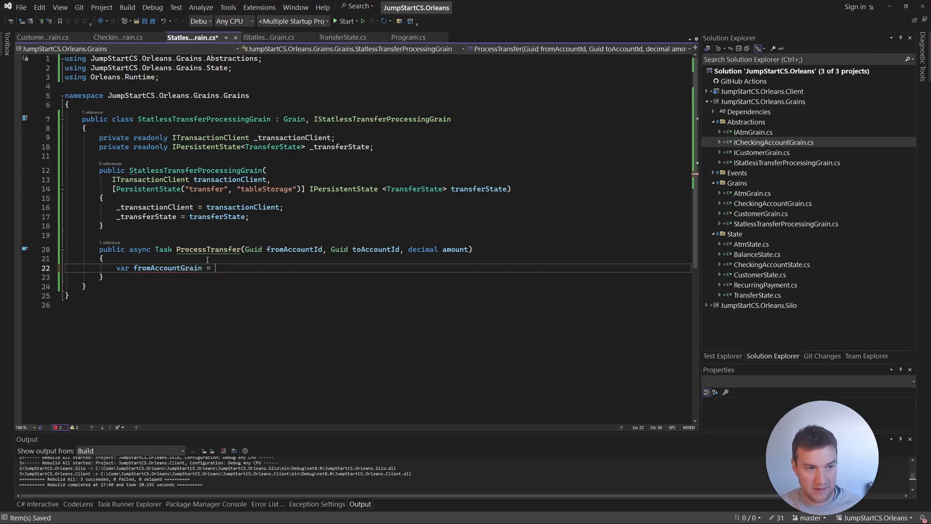
pyautogui.write('G')
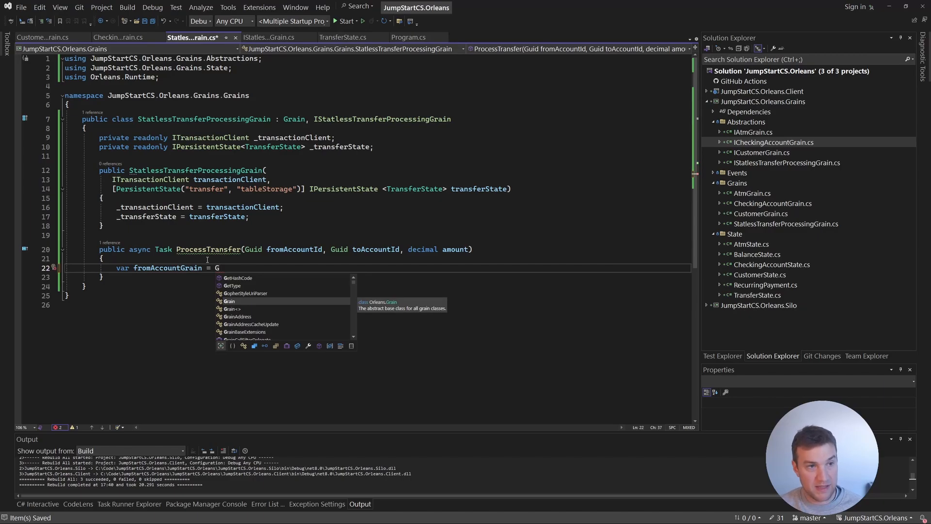
pyautogui.write('rain')
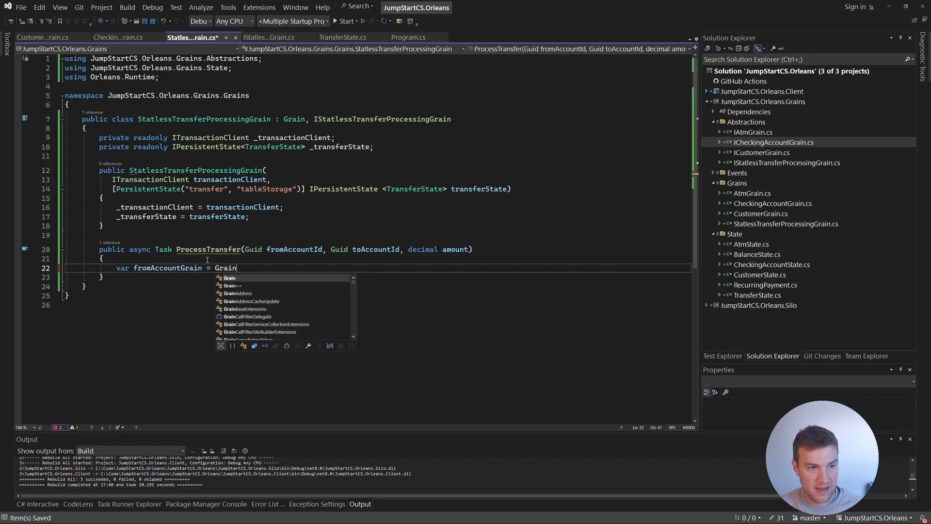
pyautogui.write('Factory.GetGrain<>')
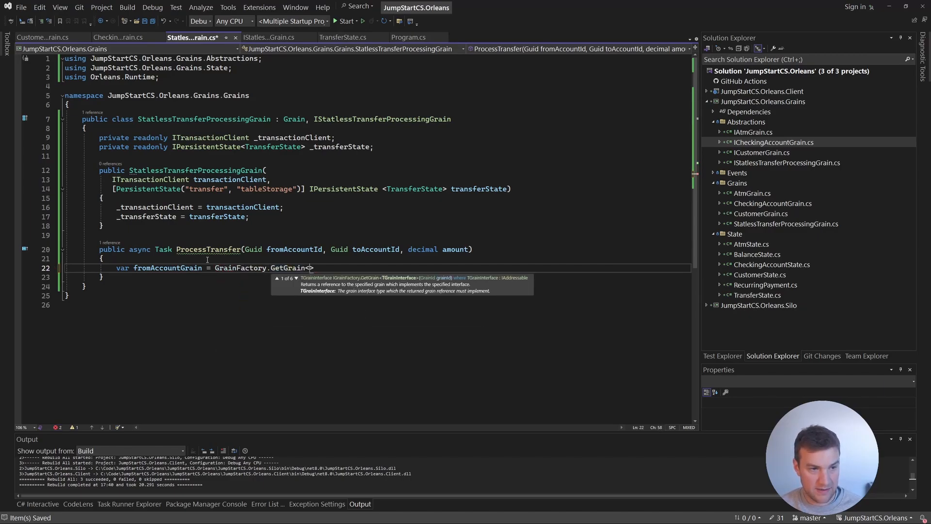
pyautogui.write('ICheckingAccountGrain>(fromAccountId);')
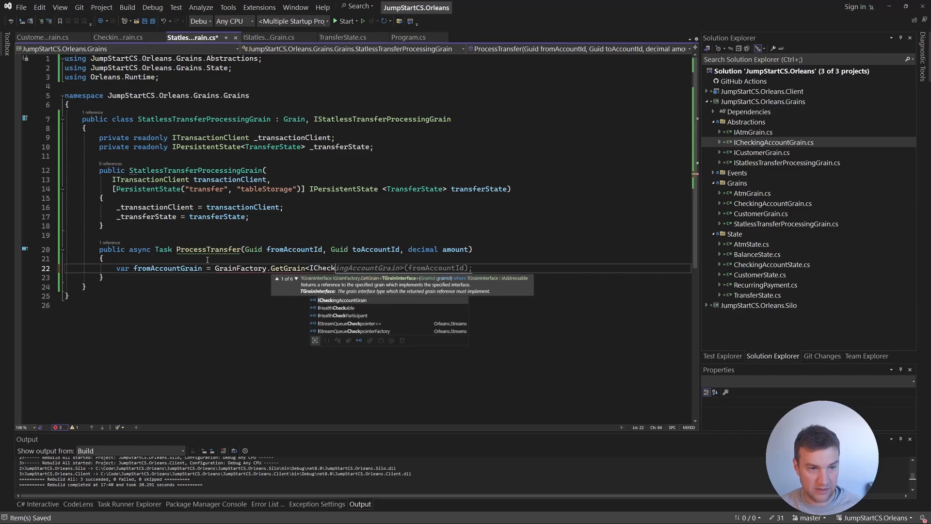
pyautogui.press('Tab')
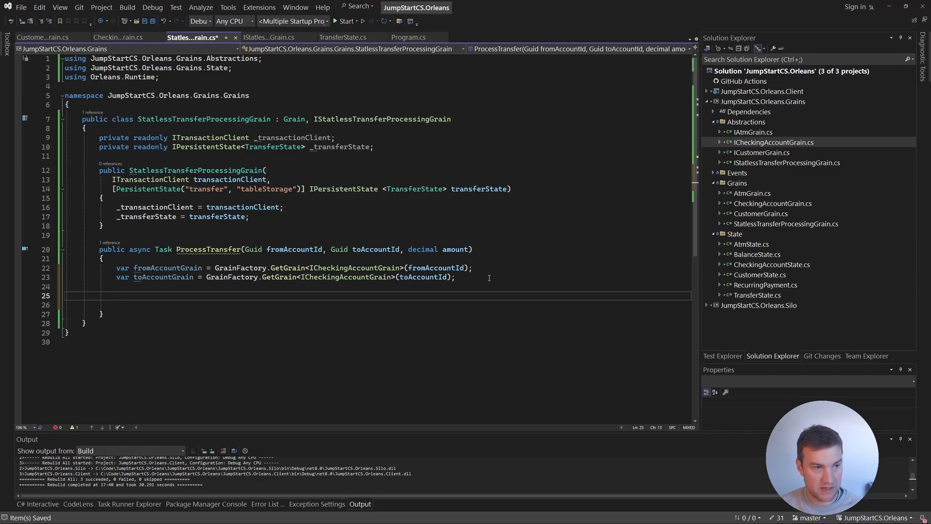
# - Call _transactionClient.RunTransaction with TransactionOption.Create and an async lambda body
pyautogui.write('_transactionClient.')
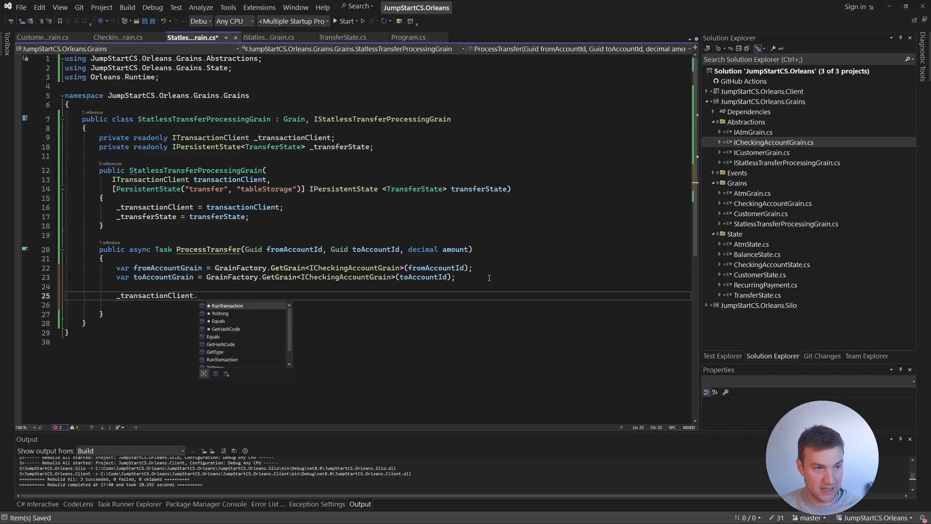
pyautogui.write('RunTransaction(')
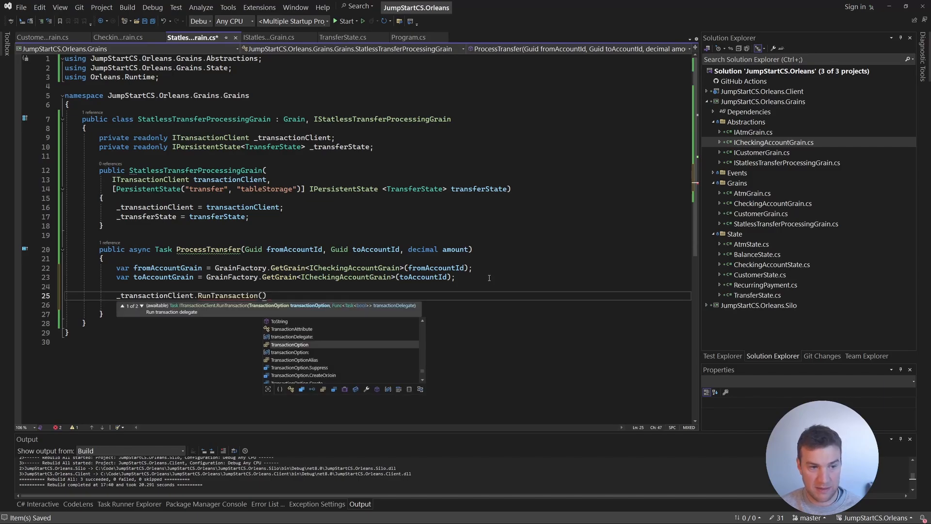
pyautogui.write('TransactionOption.Create')
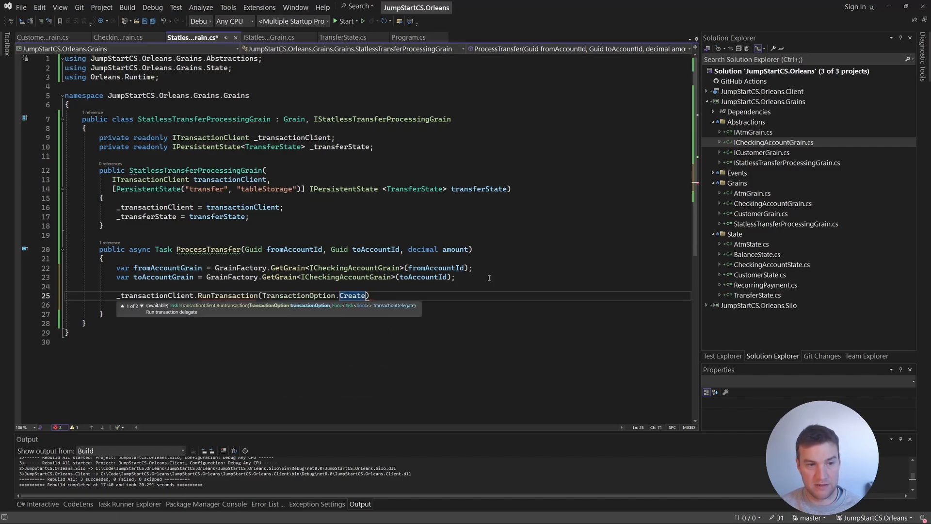
pyautogui.write(', ()')
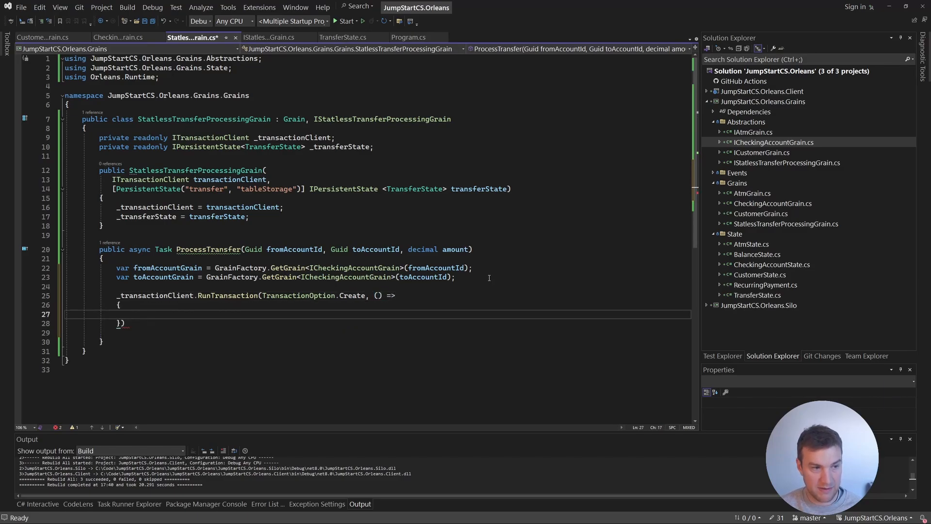
pyautogui.write(';')
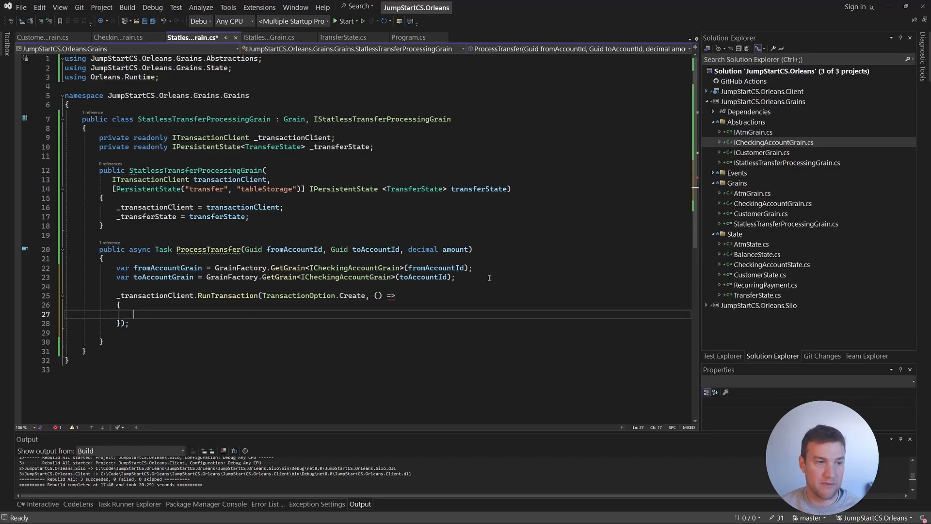
# - Inside the transaction, await toAccountGrain.Credit(amount) and fromAccountGrain.Debit(amount)
pyautogui.write('await')
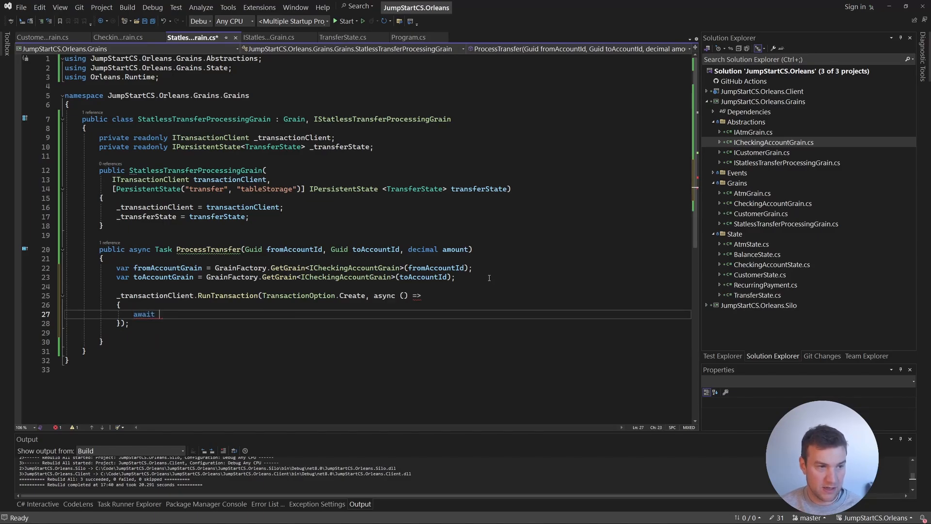
pyautogui.write('t')
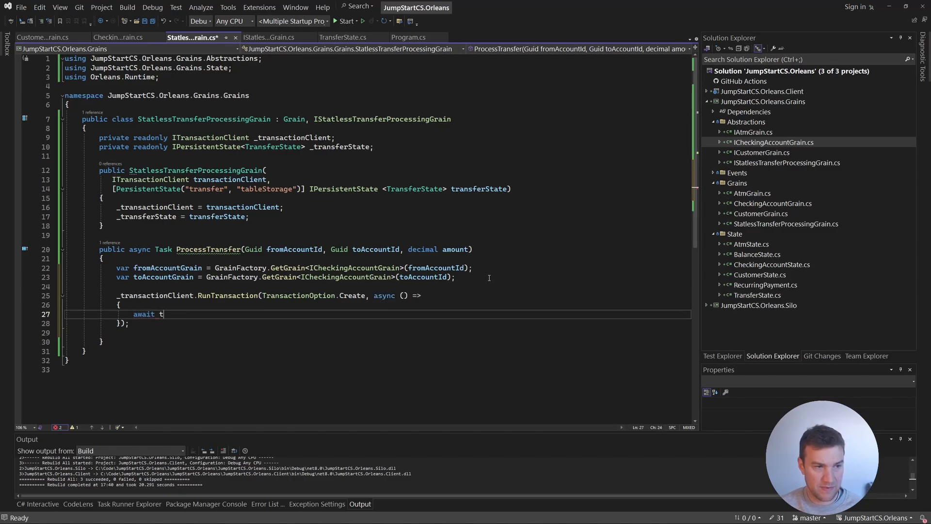
pyautogui.write('oAccountGrain.Credit(')
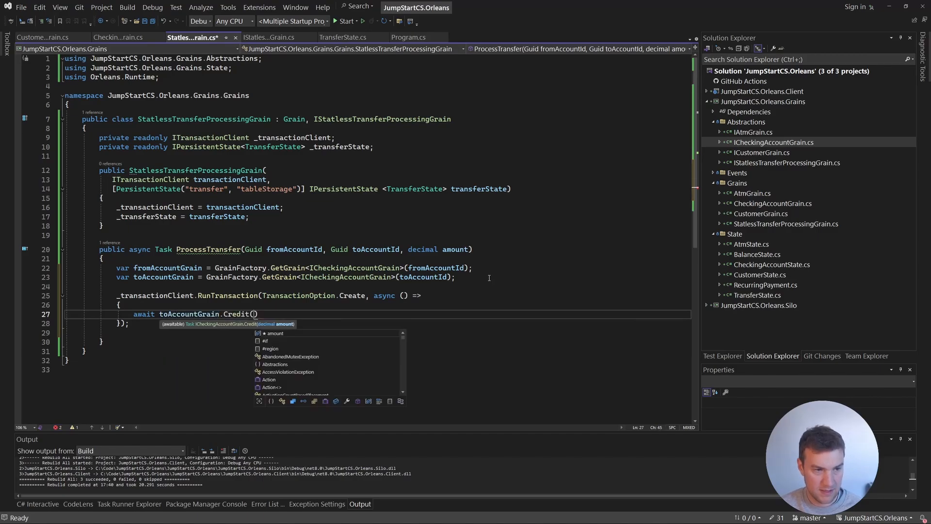
pyautogui.write('amount')
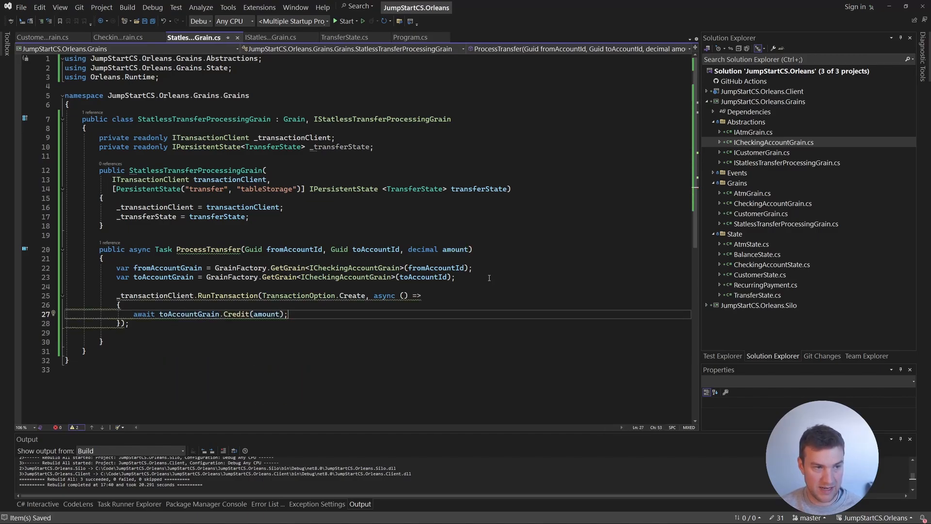
pyautogui.write('await from.')
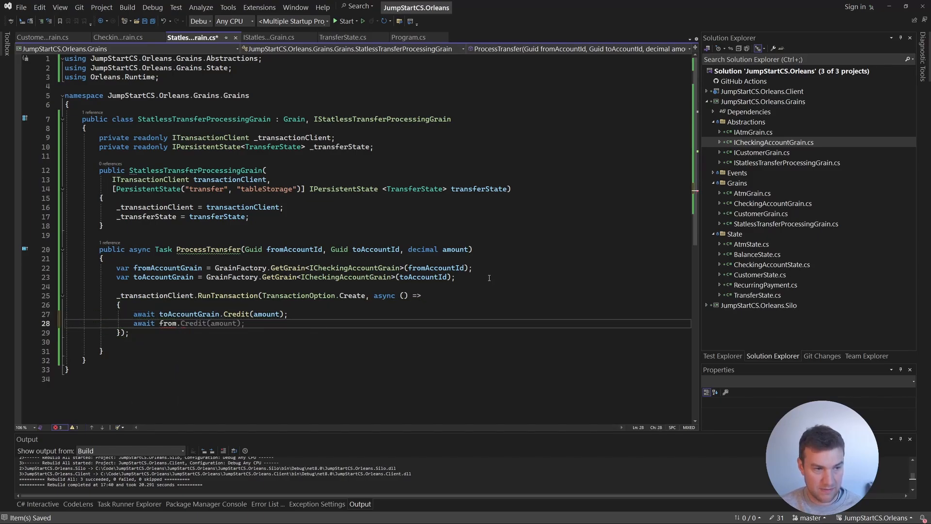
pyautogui.write('fromAccount')
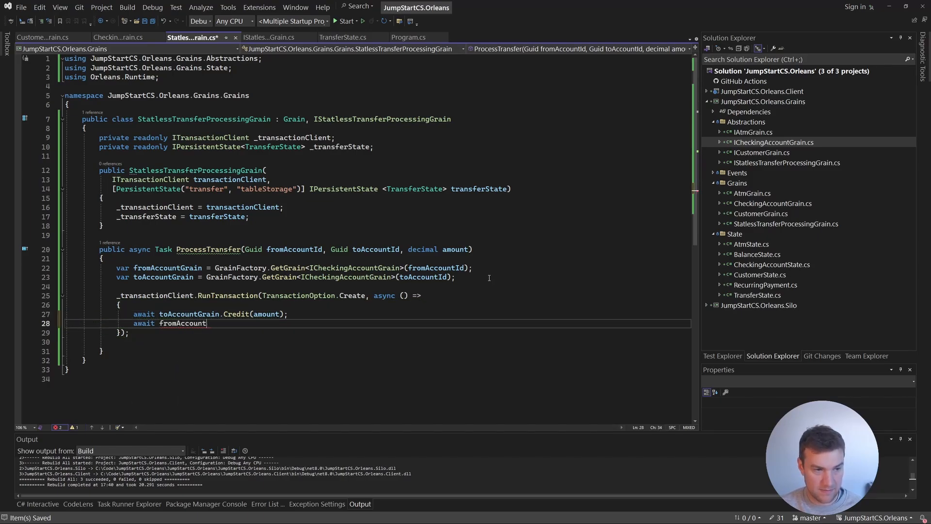
pyautogui.write('.De')
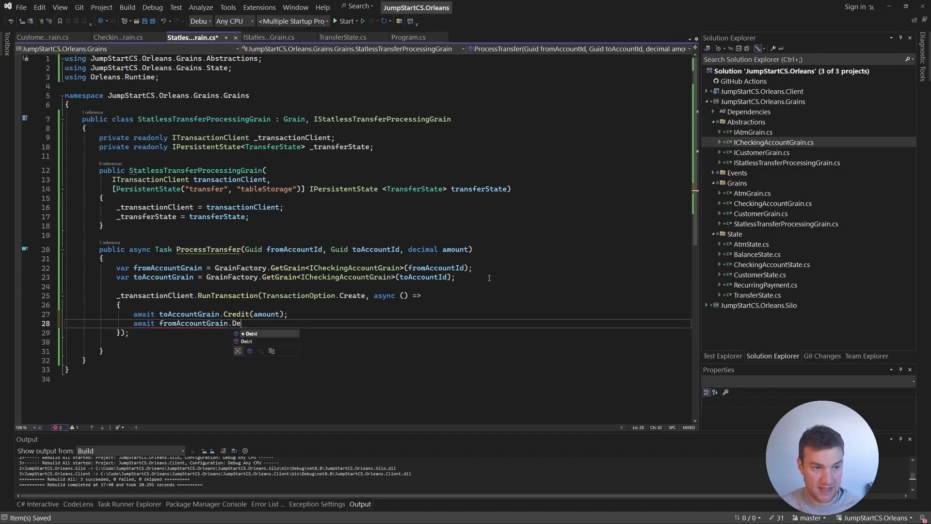
pyautogui.write('bit(amount);')
pyautogui.click(377, 295)
pyautogui.write('await ')
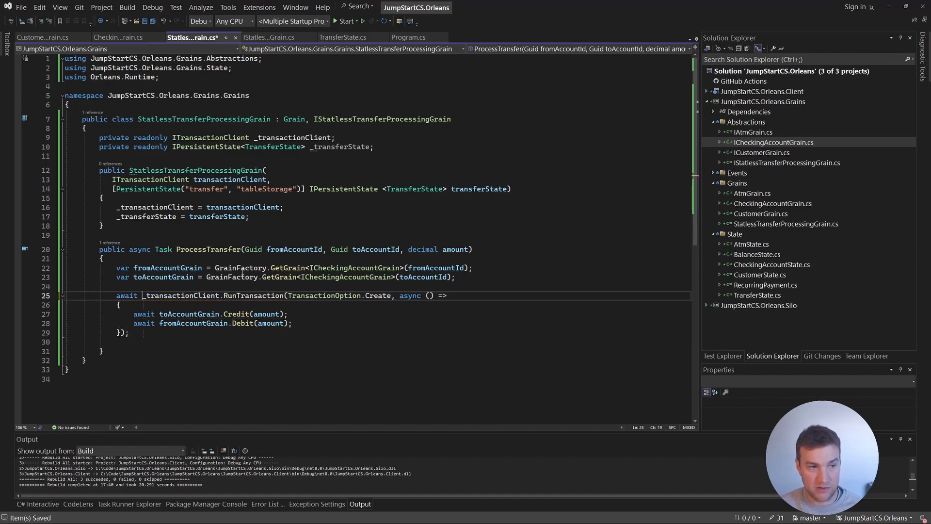
pyautogui.doubleClick(180, 295)
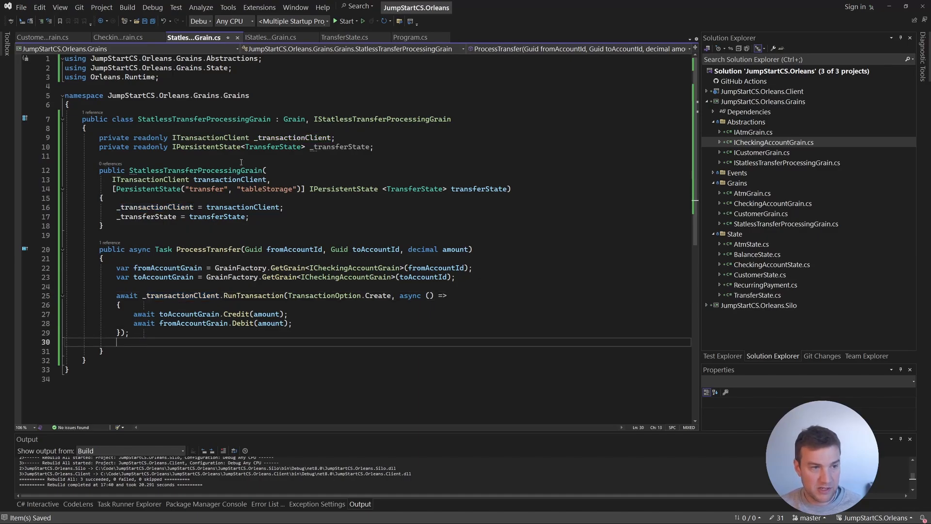
# - After the transaction, increment _transferState.State.TransferCount by 1 and await _transferState.WriteStateAsync()
pyautogui.doubleClick(341, 146)
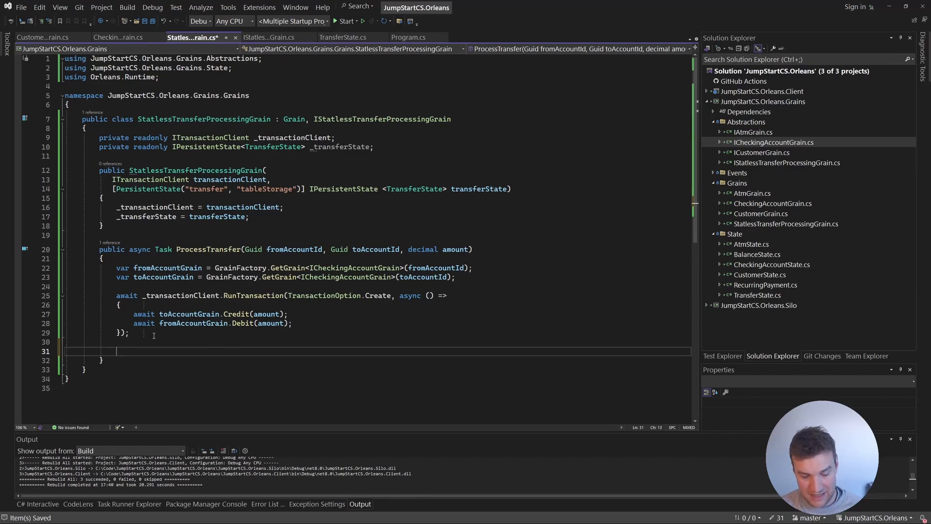
pyautogui.write('_transferState')
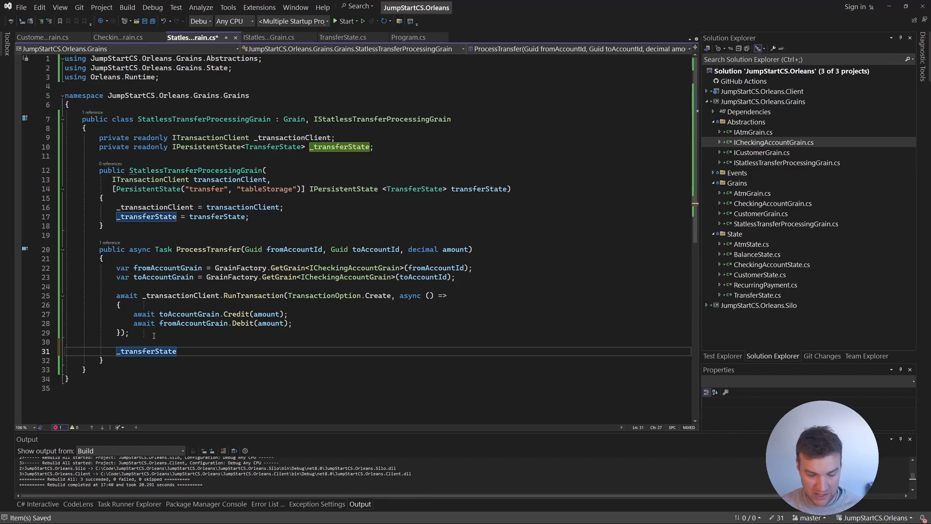
pyautogui.write('.State.')
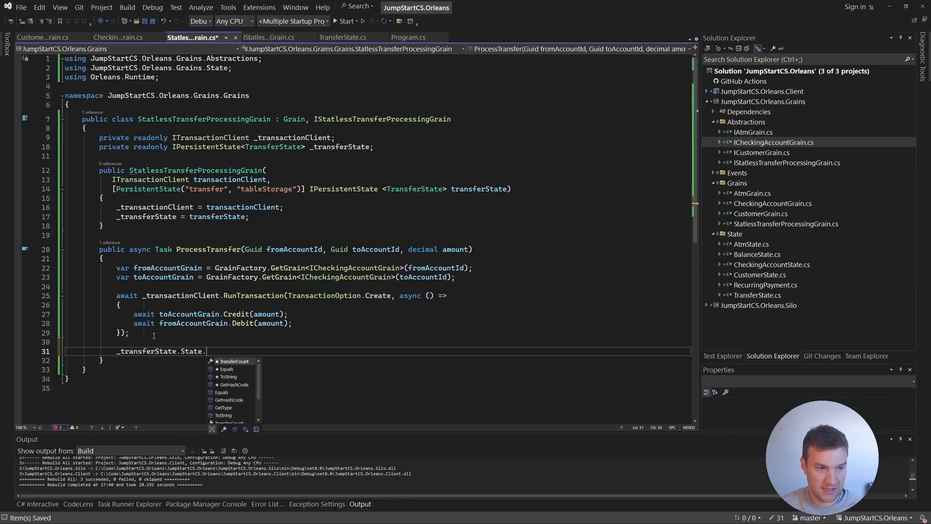
pyautogui.write('TransferCount +=')
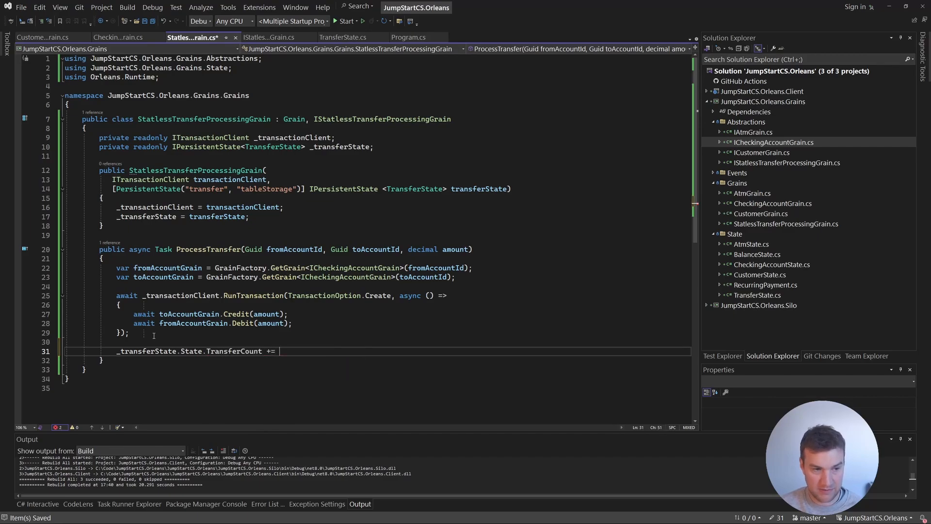
pyautogui.write('1;')
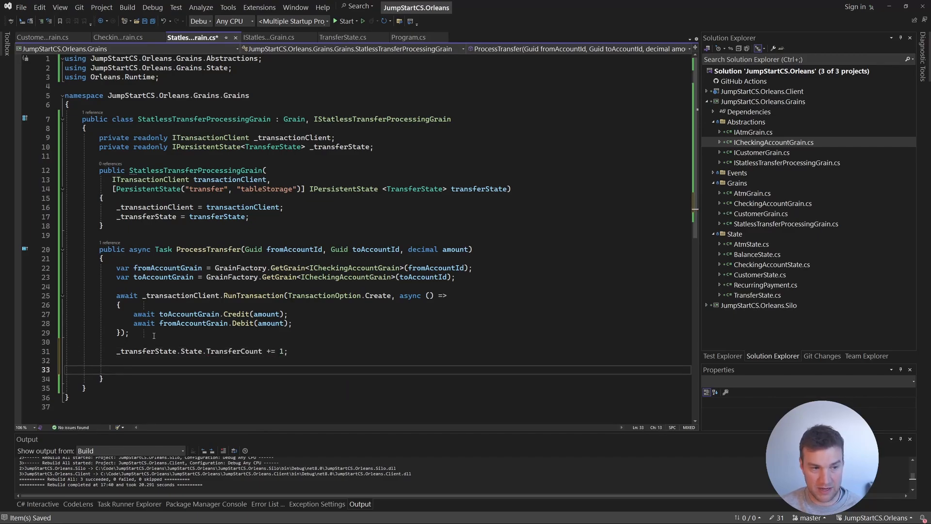
pyautogui.write('await')
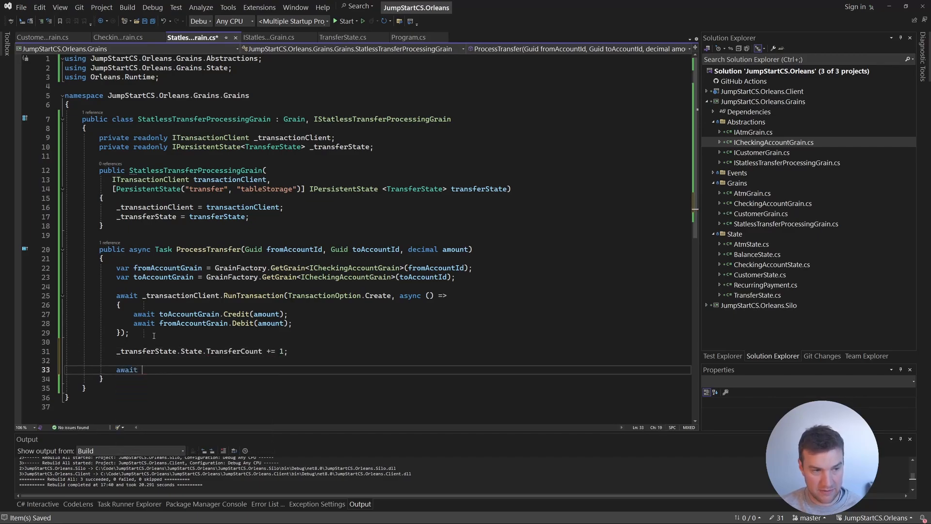
pyautogui.write('_transactionClien')
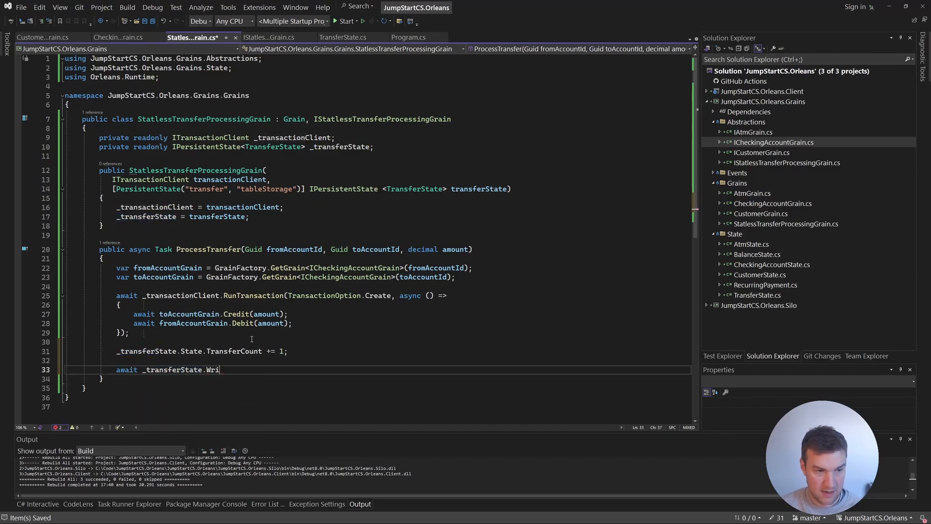
pyautogui.write('teStateAsync();')
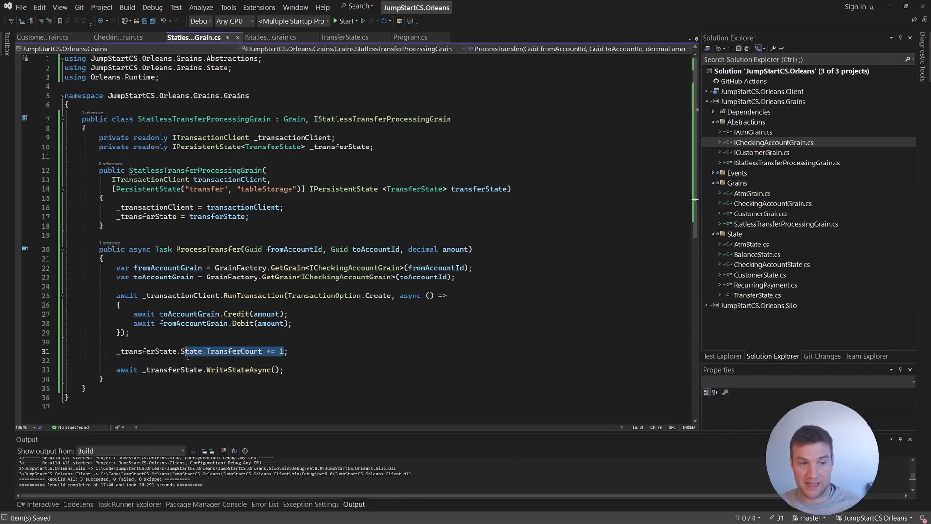
pyautogui.doubleClick(234, 351)
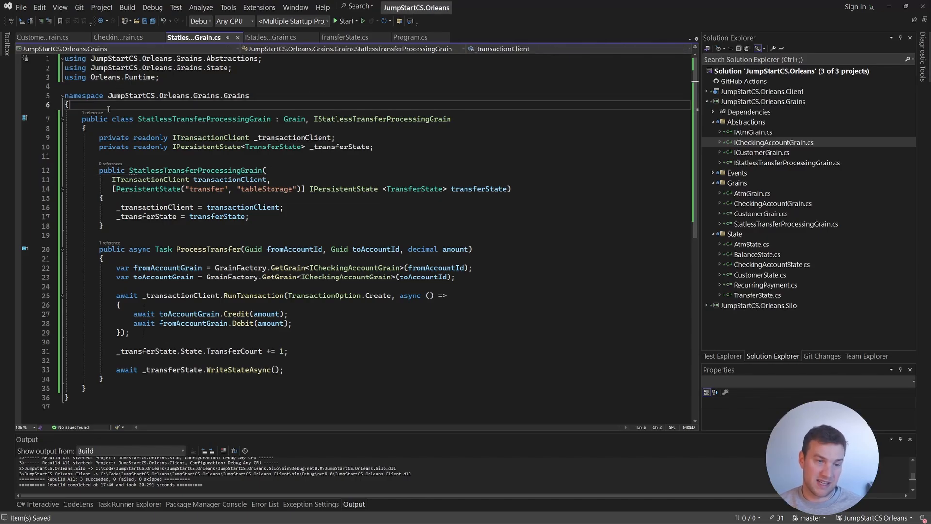
# - Add a [StatelessWorker] attribute above the class declaration and save the file
pyautogui.write('[Stat]')
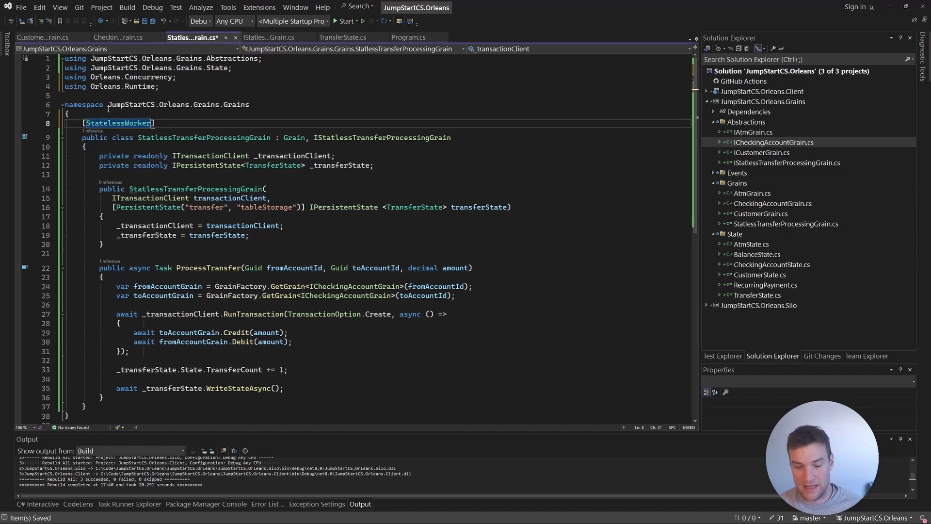
pyautogui.write('()')
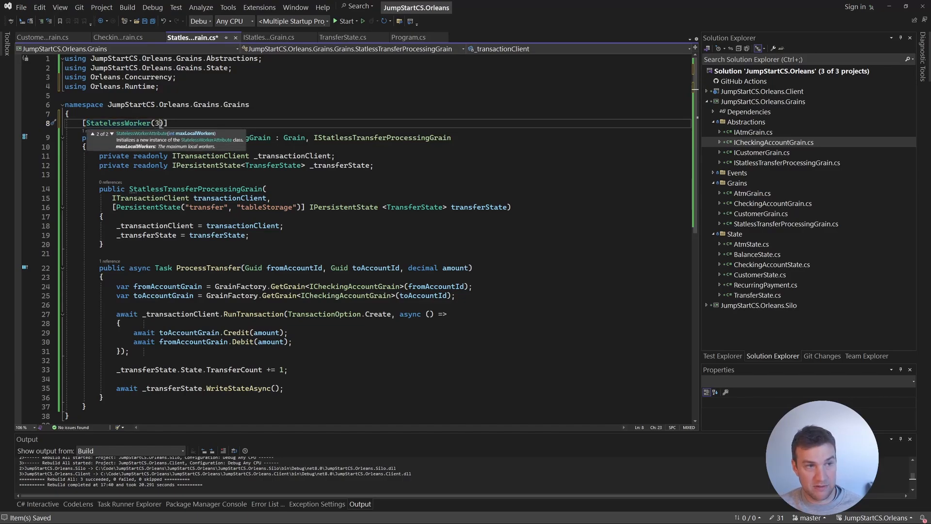
pyautogui.press('Backspace')
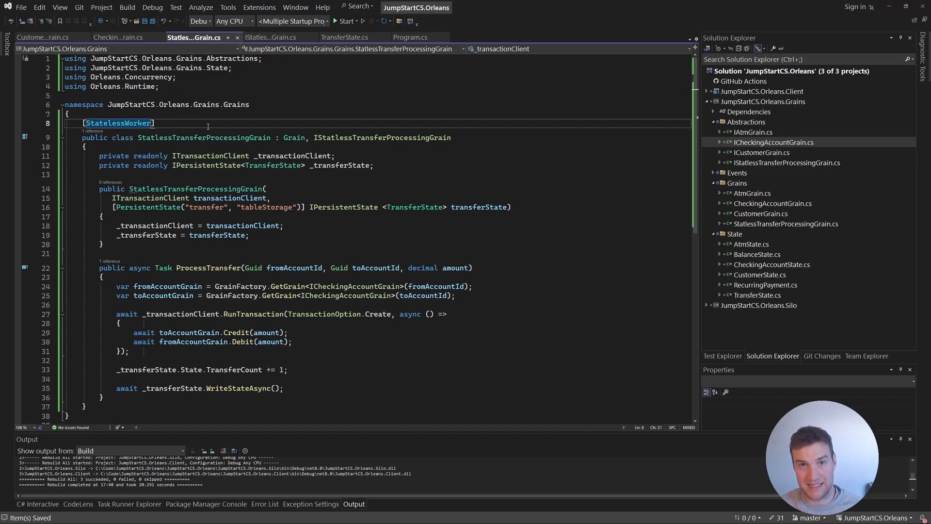
pyautogui.moveTo(236, 37)
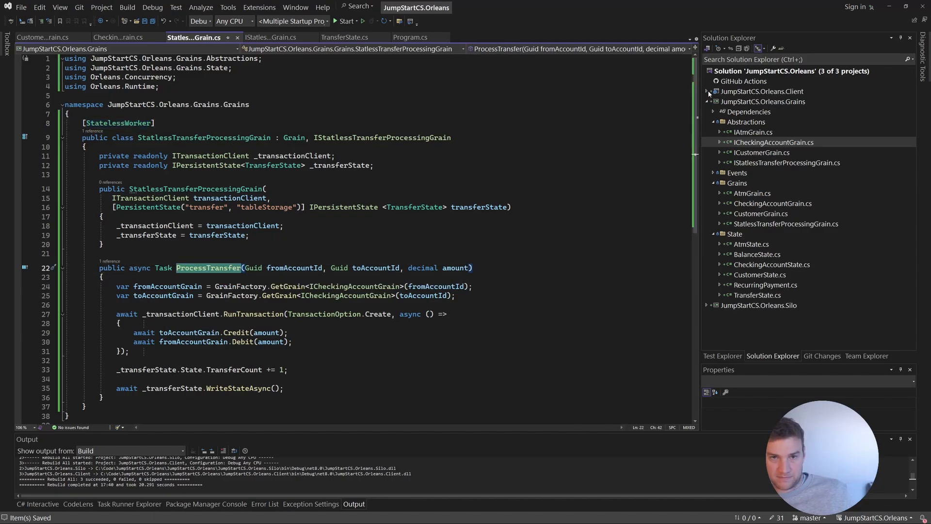
# - Add a new Transfer class file under the client project's Contracts folder
pyautogui.click(709, 91)
pyautogui.write('Transfer')
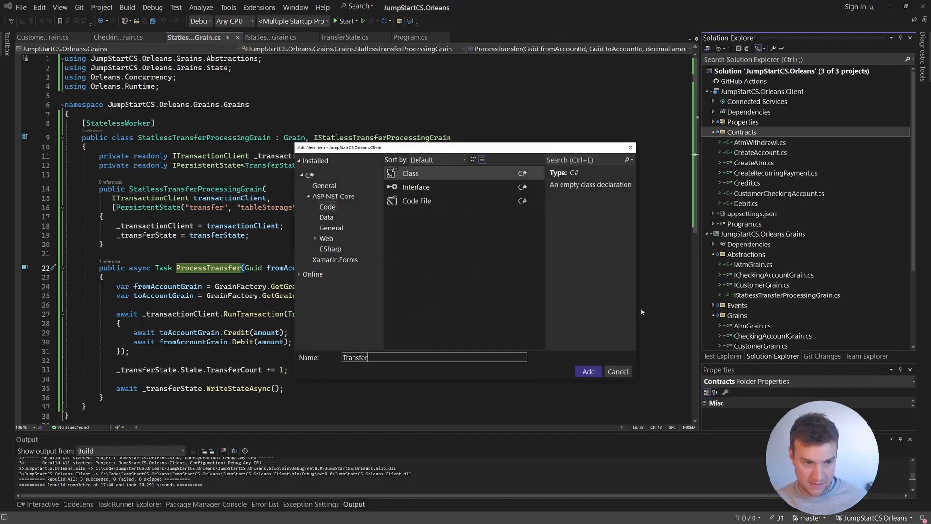
pyautogui.click(588, 372)
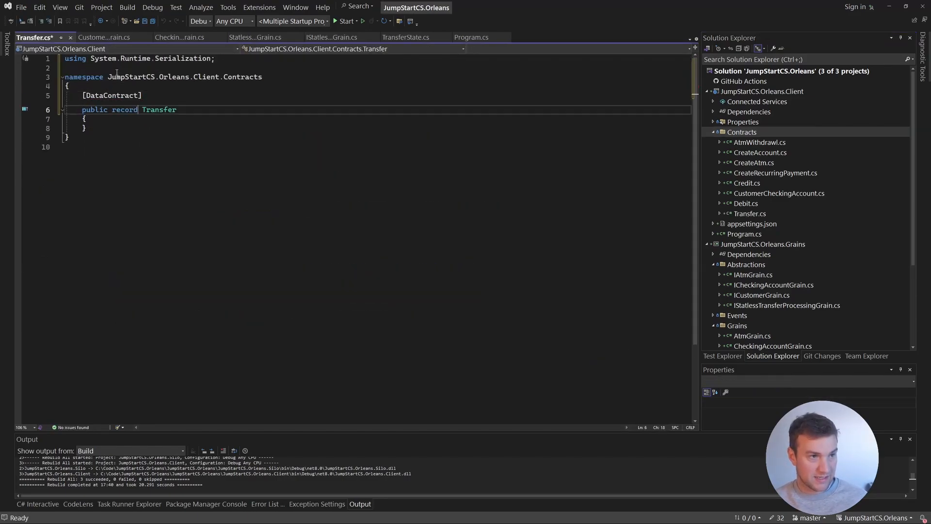
# - Give the [DataContract] Transfer record [DataMember] Guid ToAccountId, Guid FromAccountId and decimal Amount with get; init;
pyautogui.write('[DataMember')
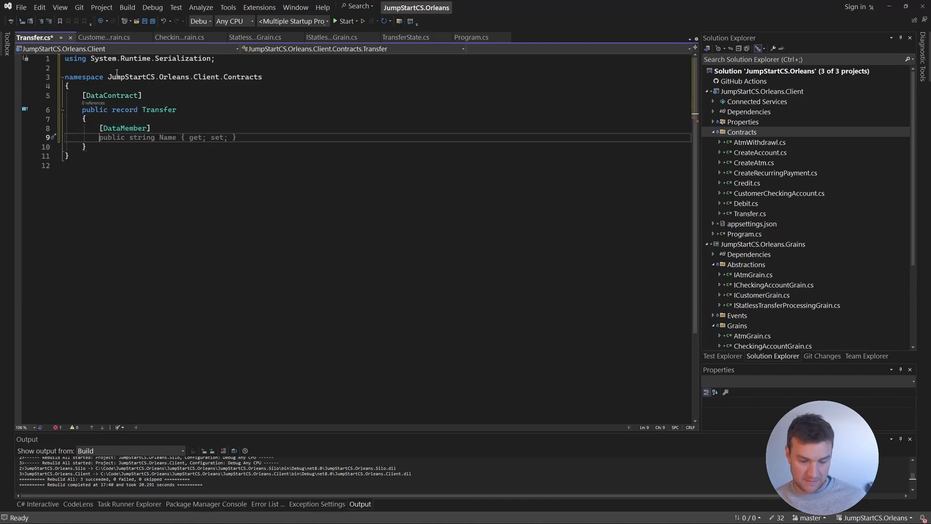
pyautogui.write('Gui')
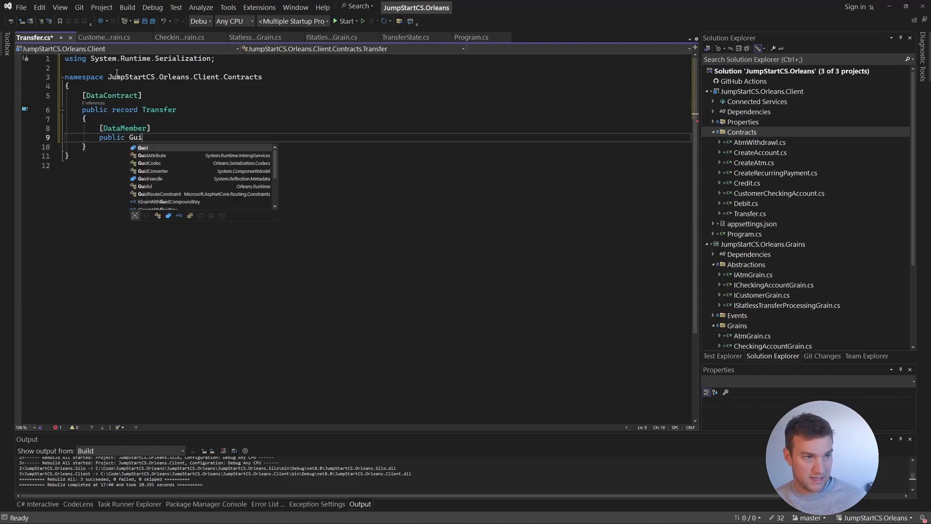
pyautogui.write('ToAc')
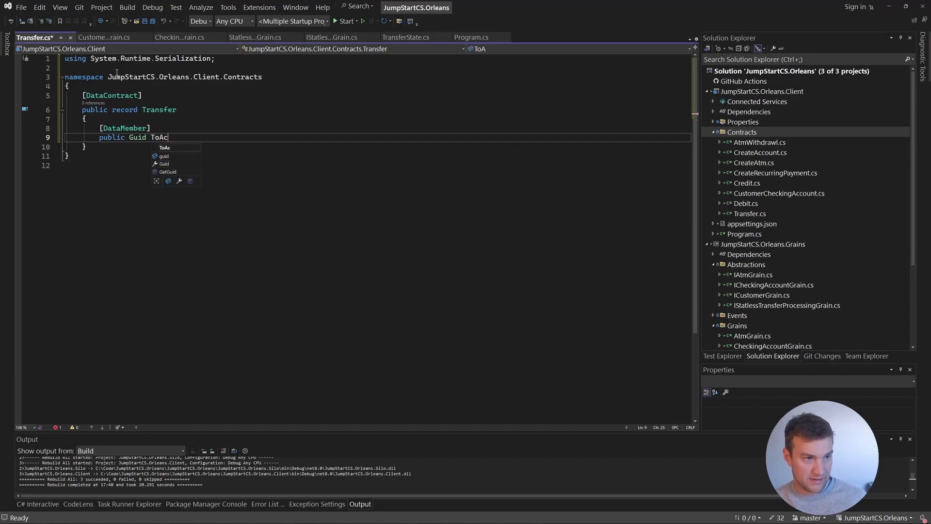
pyautogui.write('countId { get init;')
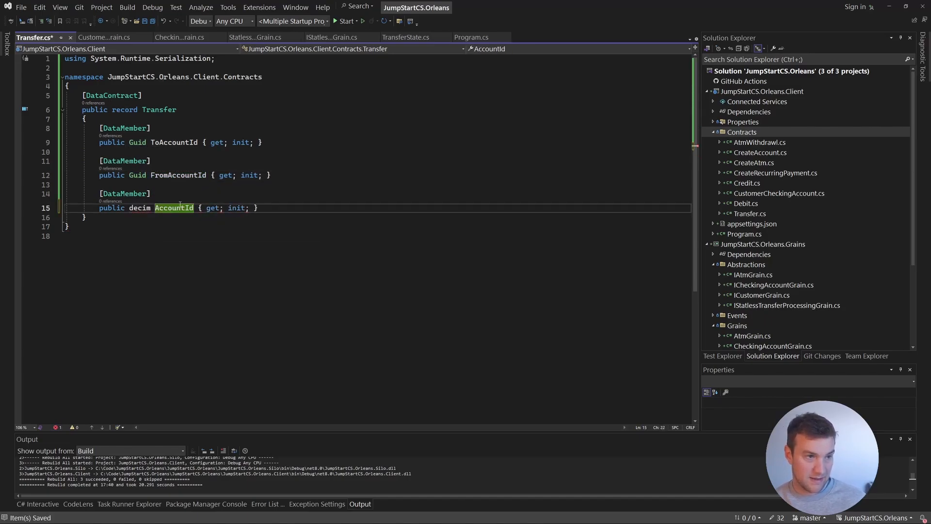
pyautogui.write('Ammou')
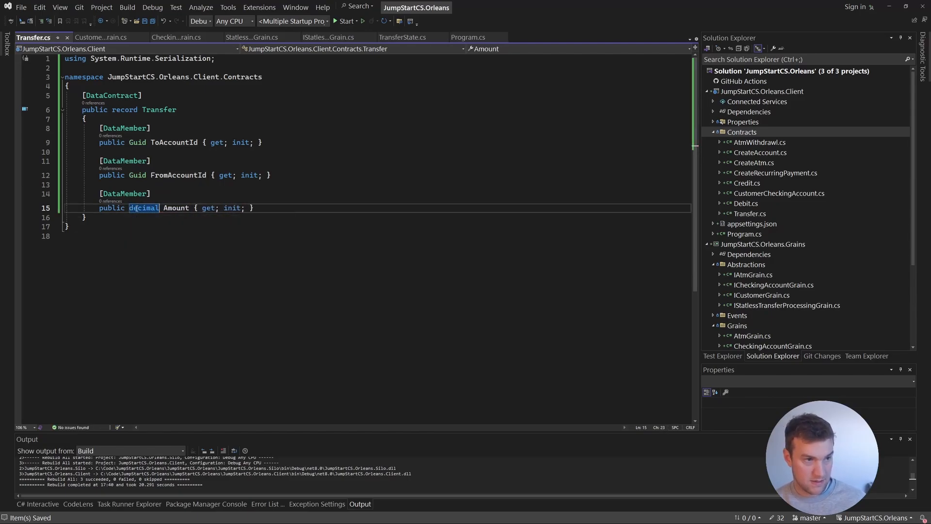
# - In the client's Program.cs, copy the addcheckingaccount MapPost endpoint and paste it below the original
pyautogui.click(151, 161)
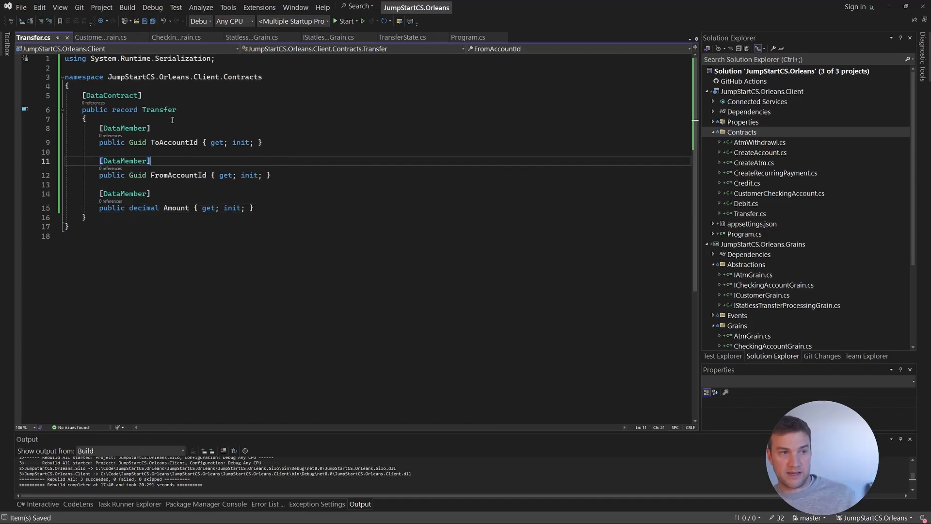
pyautogui.click(469, 37)
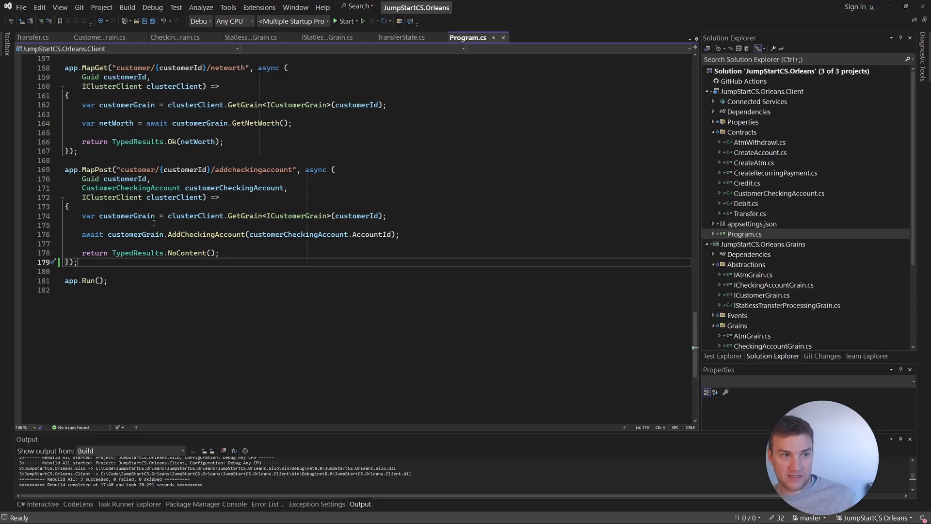
pyautogui.moveTo(64, 169); pyautogui.dragTo(78, 261)
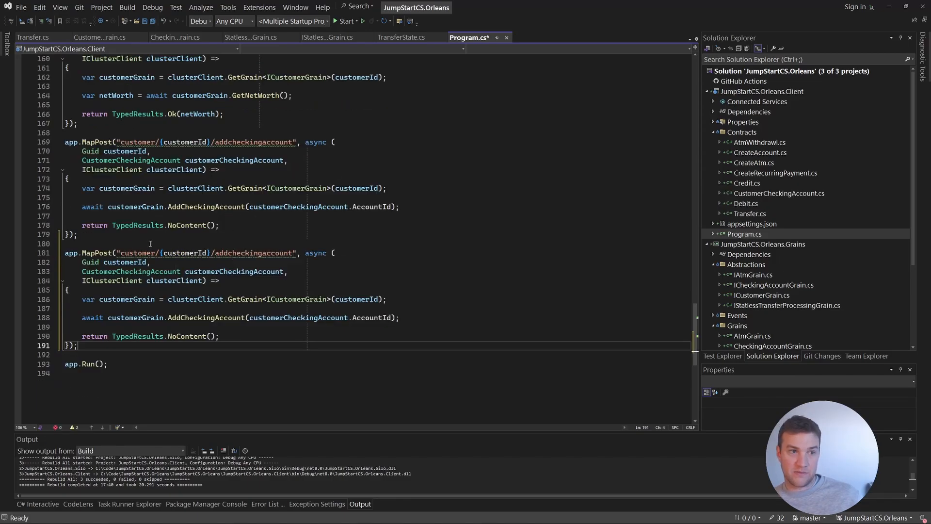
# - Rename the copied route to "transfer" and replace its parameters with a Transfer transfer body
pyautogui.doubleClick(205, 253)
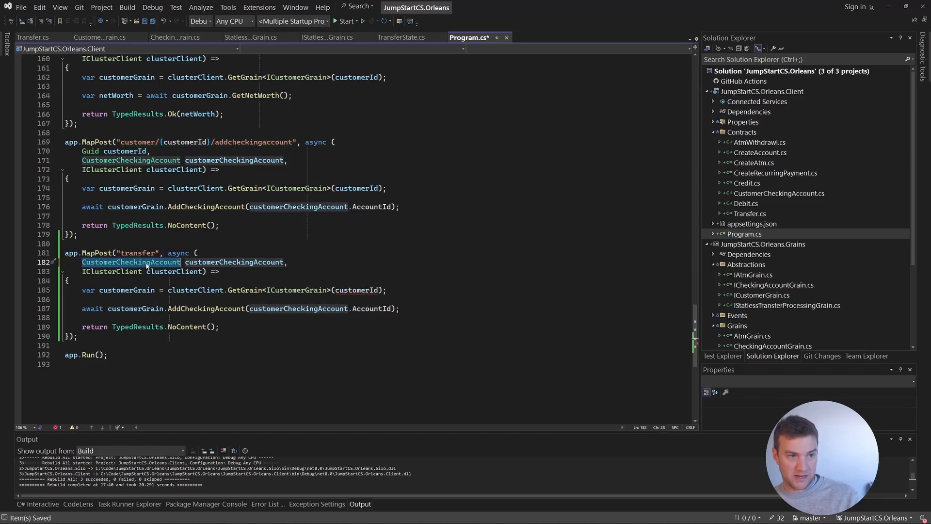
pyautogui.write('T')
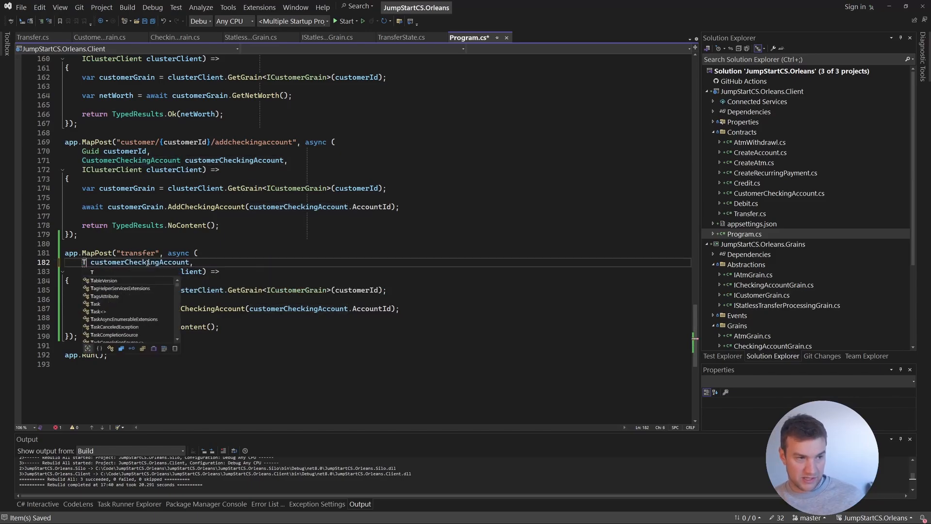
pyautogui.write('ransfer transfer,')
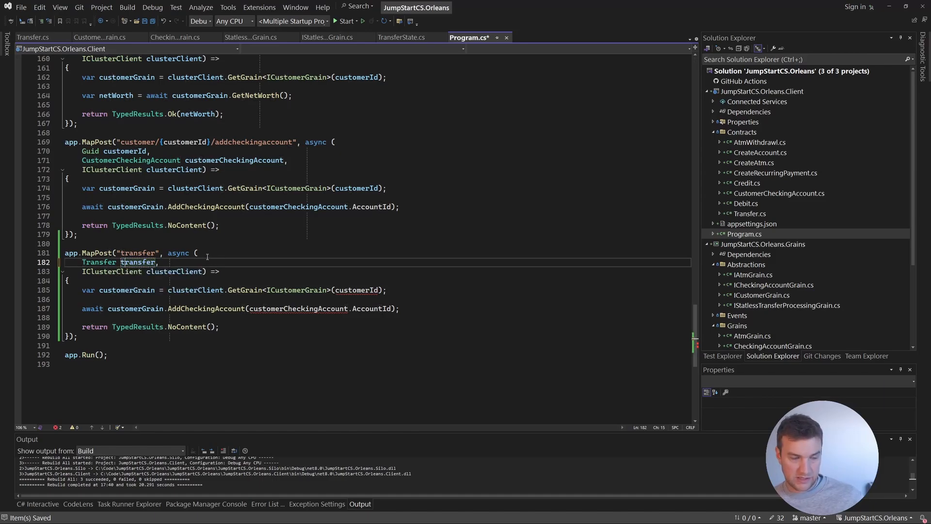
pyautogui.doubleClick(138, 262)
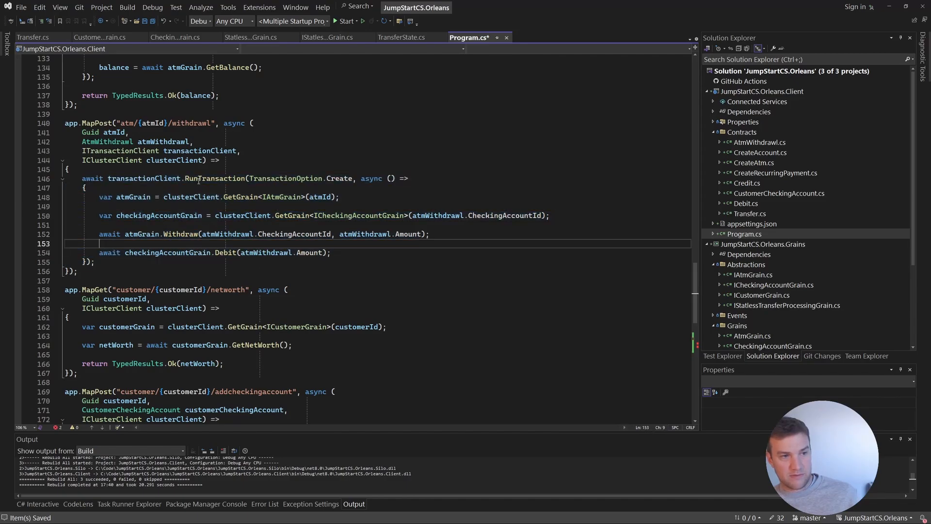
pyautogui.scroll(-3)
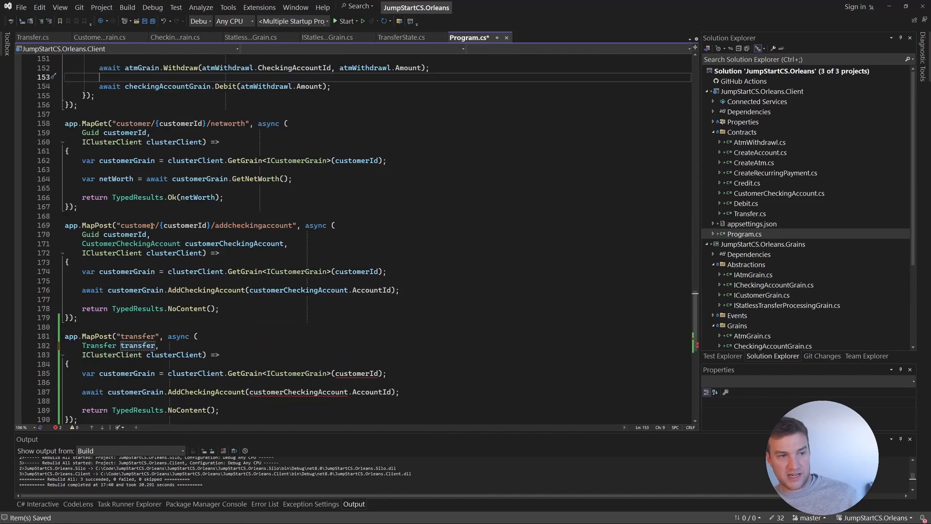
pyautogui.scroll(-3)
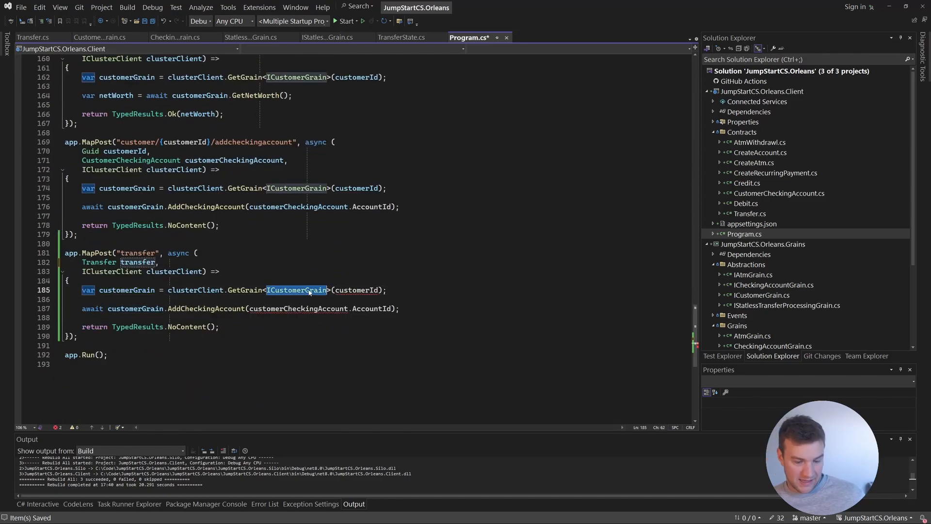
# - Fetch IStatelessTransferProcessingGrain and await ProcessTransfer(transfer.FromAccountId, transfer.ToAccountId, transfer.Amount)
pyautogui.write('ISta')
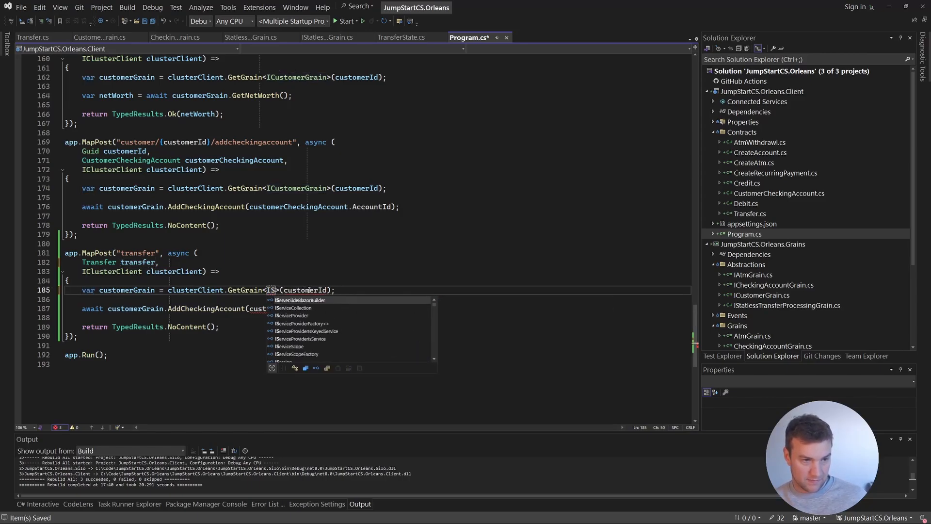
pyautogui.write('Tatless')
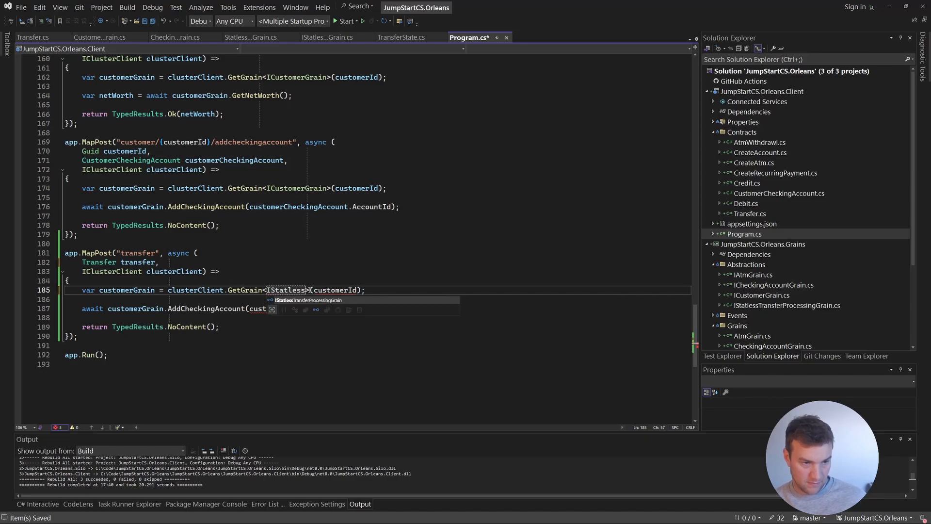
pyautogui.press('Tab')
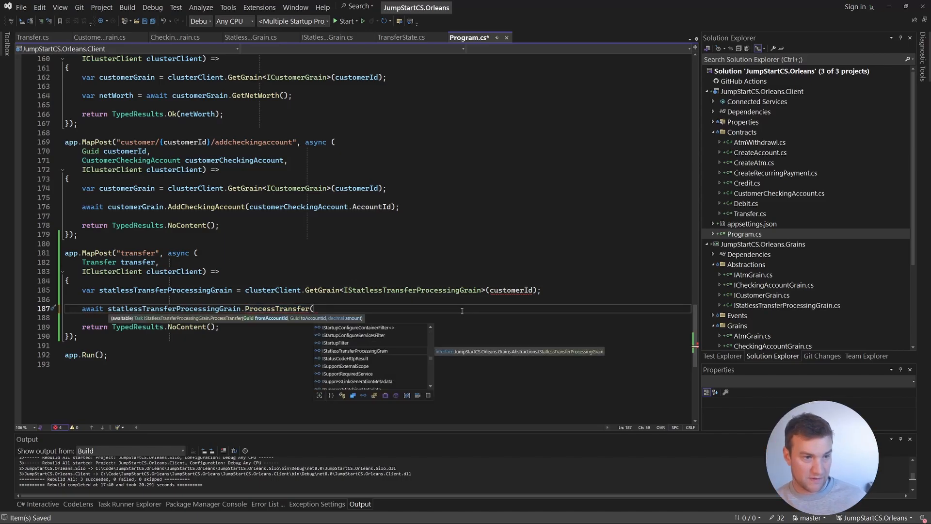
pyautogui.write('transfer.FromAccountId,')
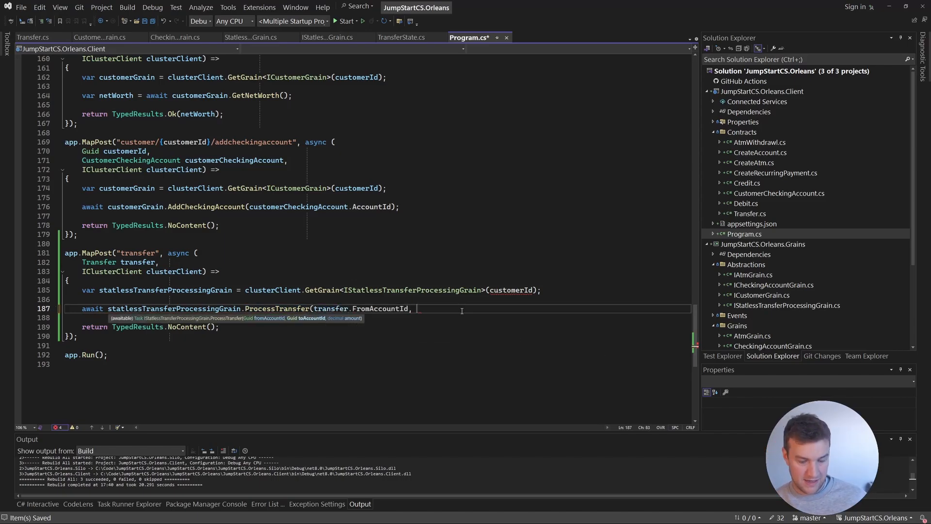
pyautogui.write('transfer.')
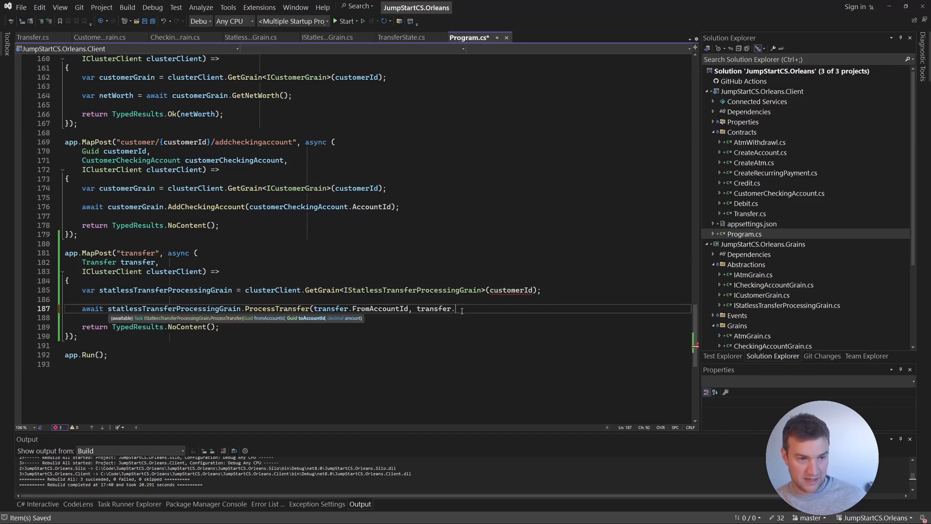
pyautogui.write('ToAccountId, transfer.Amount);')
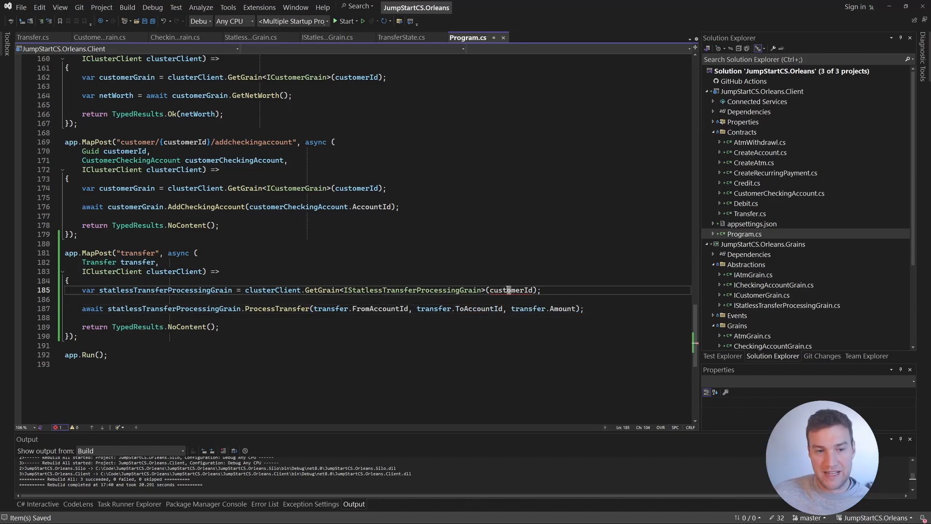
# - Replace customerId with key 0 in GetGrain<IStatelessTransferProcessingGrain>(...) and save Program.cs
pyautogui.doubleClick(511, 290)
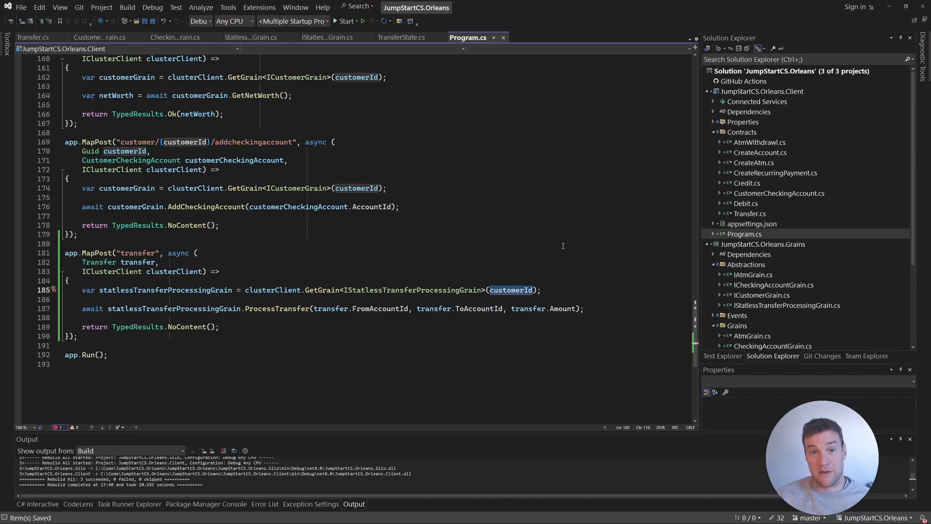
pyautogui.write('0')
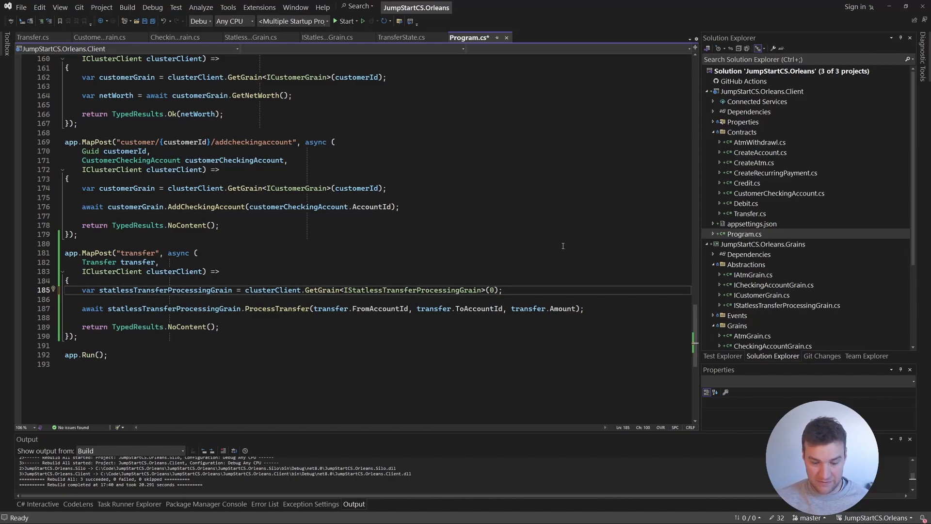
pyautogui.write('1')
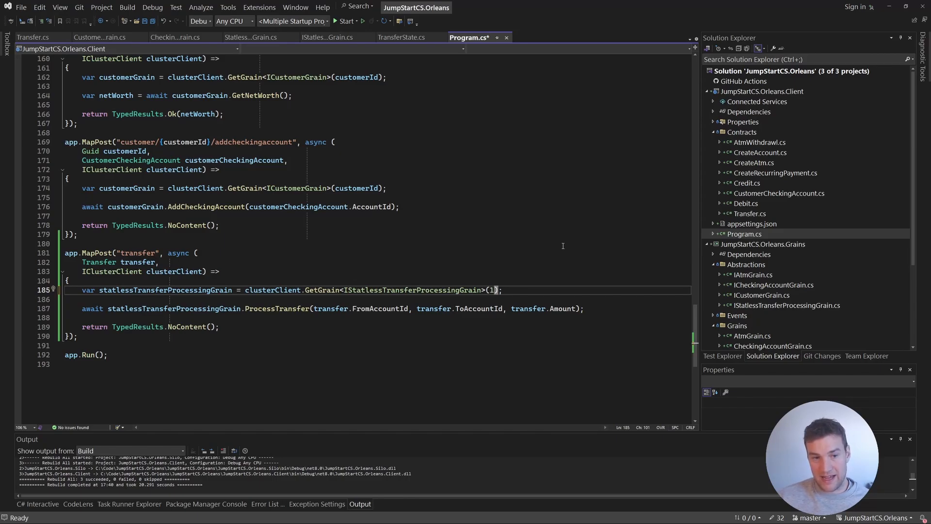
pyautogui.write('0')
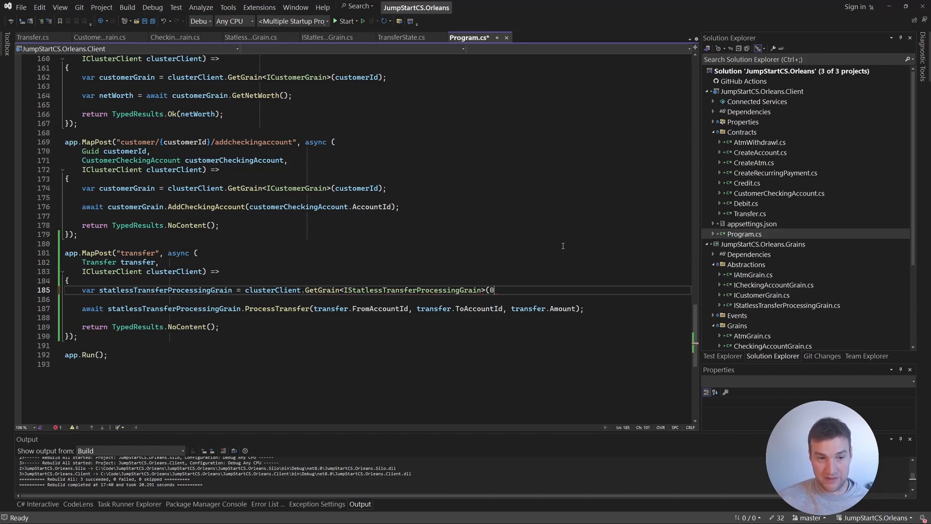
pyautogui.write(');')
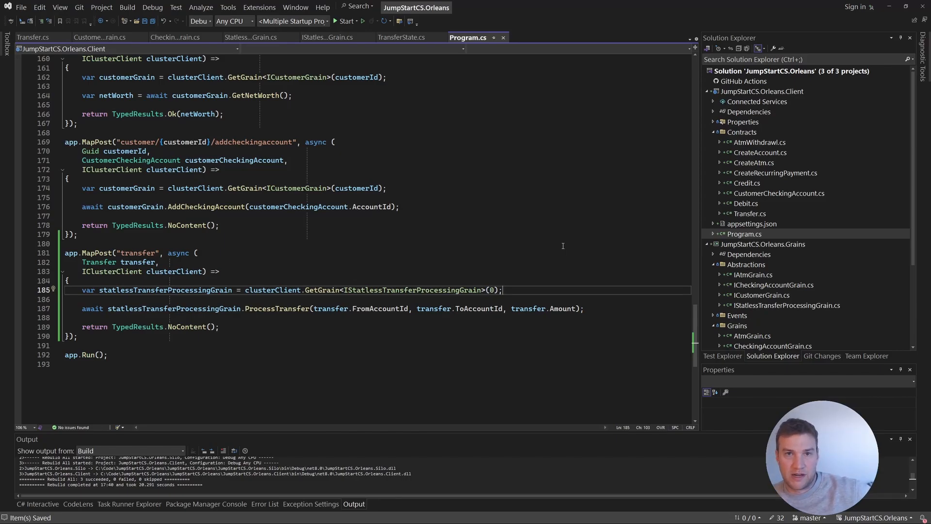
pyautogui.click(33, 37)
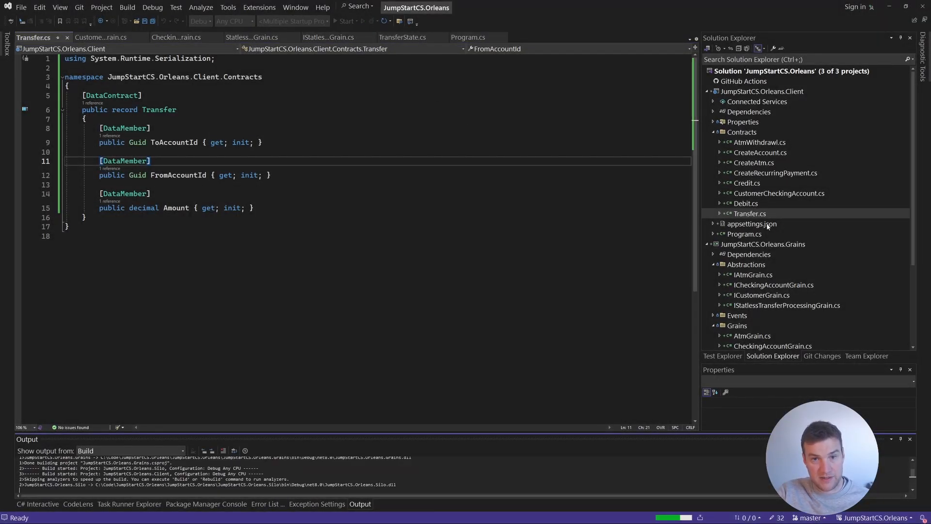
pyautogui.click(468, 37)
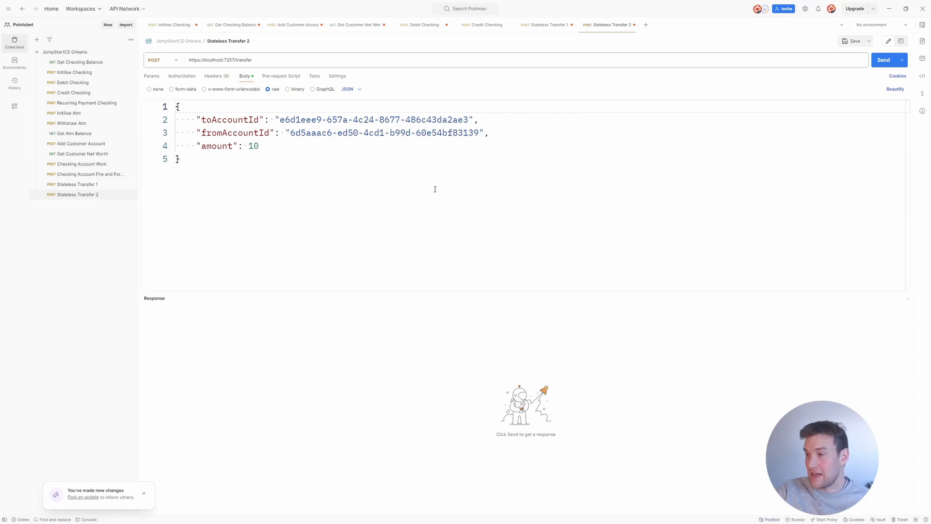
pyautogui.moveTo(92, 72)
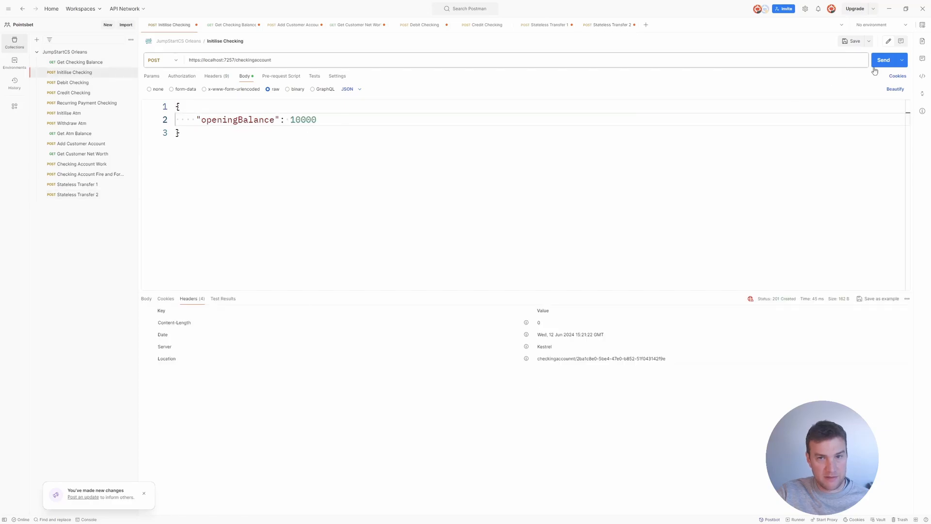
# - Send Initialise Checking for a 10000 account and use its Location id as toAccountId in Stateless Transfer 1
pyautogui.click(885, 59)
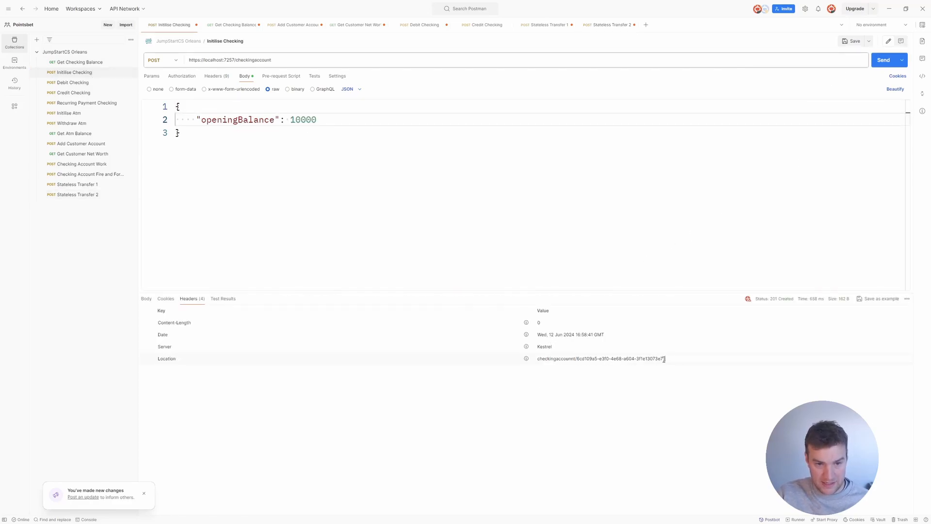
pyautogui.doubleClick(620, 358)
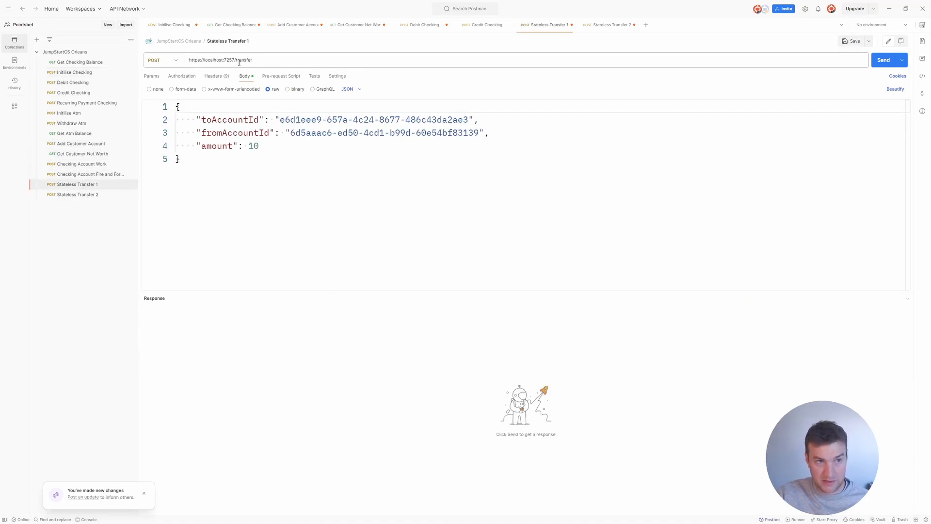
pyautogui.moveTo(280, 119); pyautogui.dragTo(446, 120)
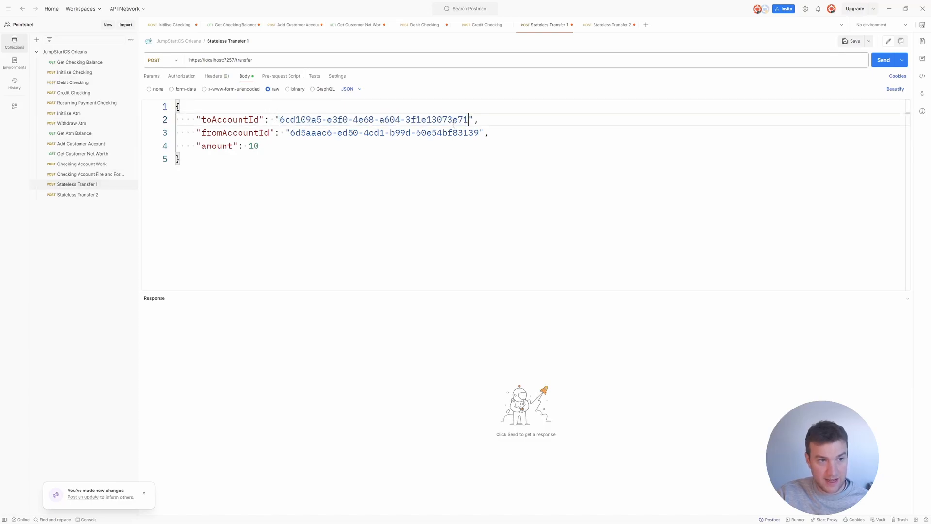
pyautogui.moveTo(92, 75)
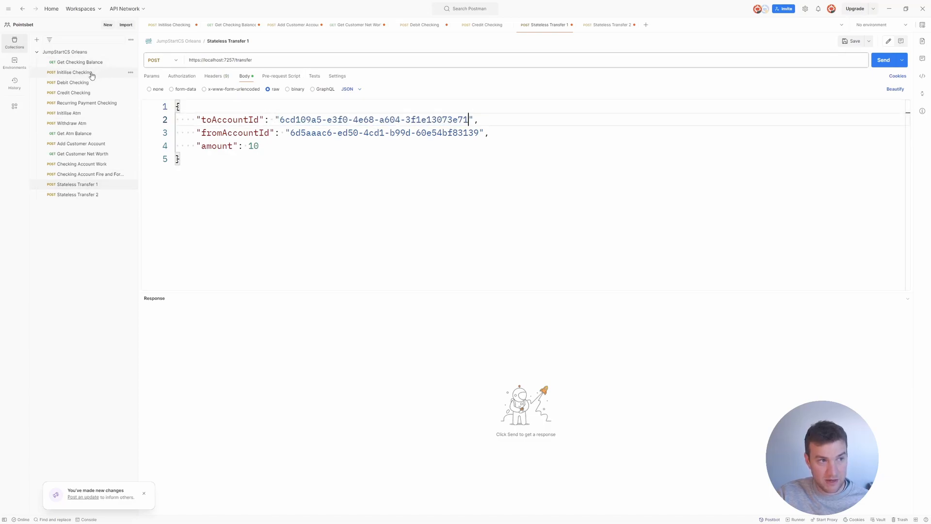
# - Create a second 10000 checking account, use its id as fromAccountId, and set the transfer amount to 4000
pyautogui.click(71, 72)
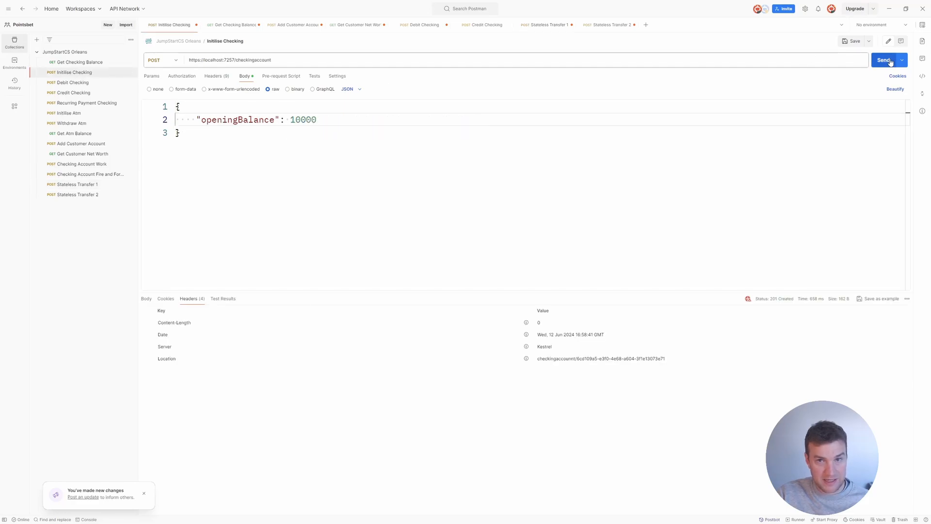
pyautogui.click(885, 59)
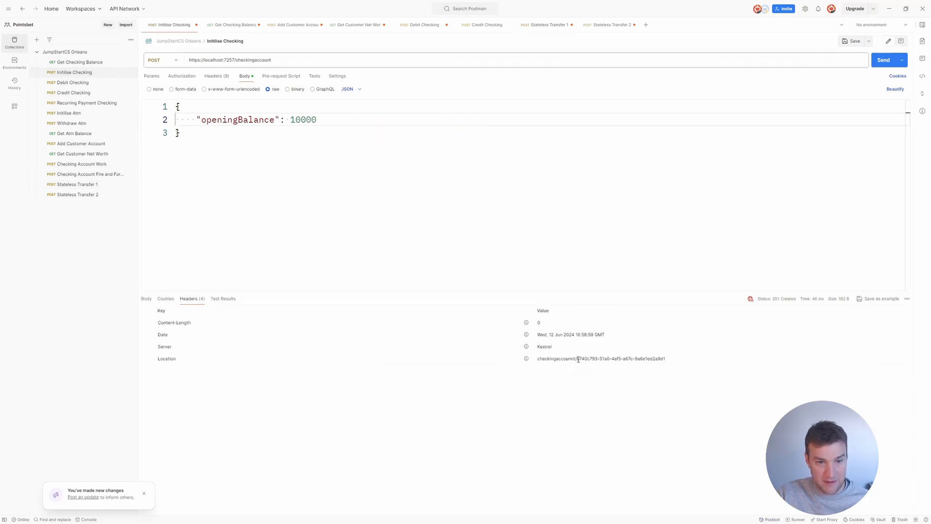
pyautogui.doubleClick(621, 357)
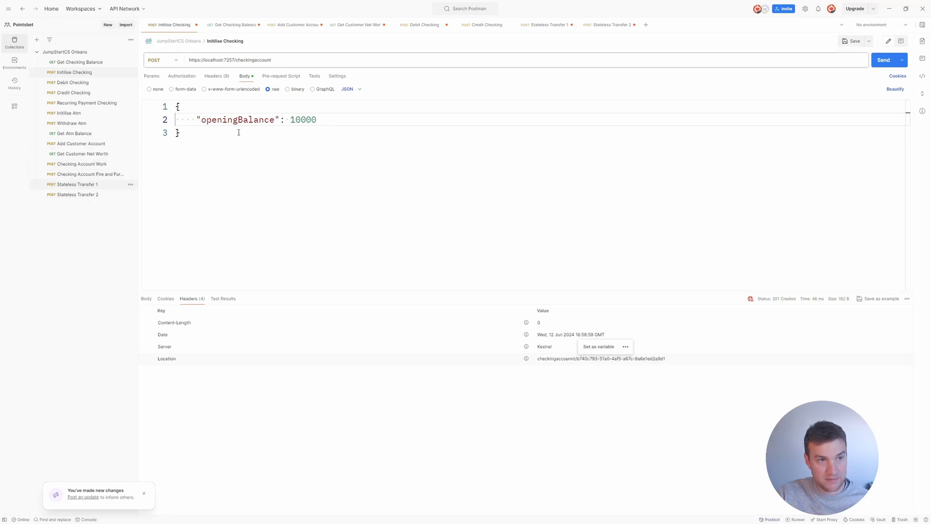
pyautogui.click(543, 24)
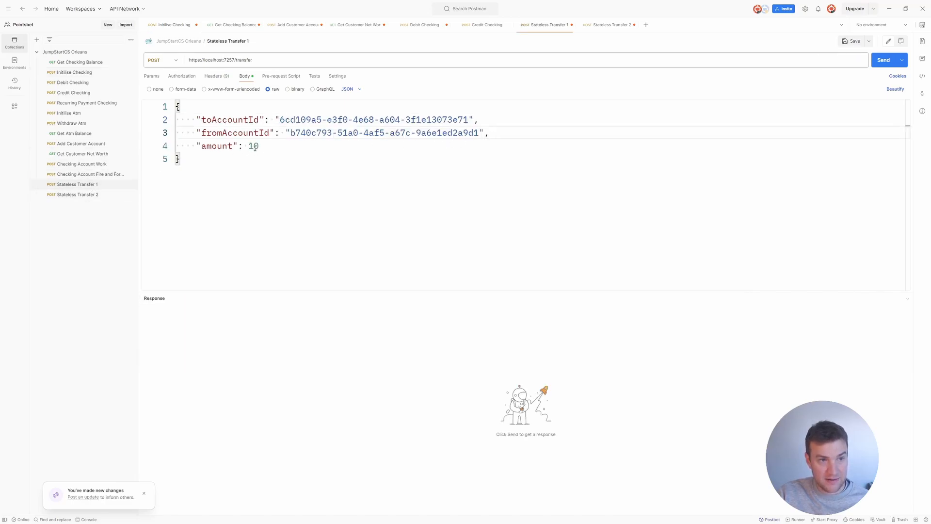
pyautogui.doubleClick(252, 146)
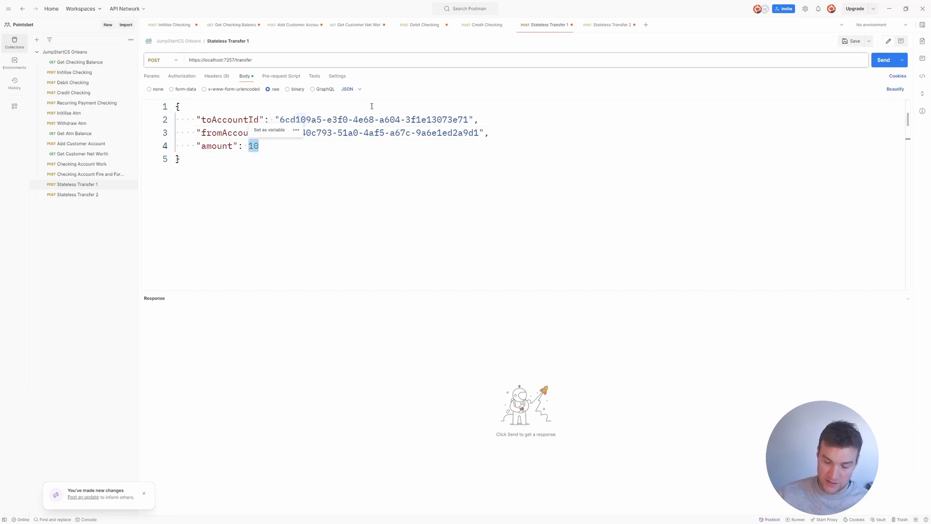
pyautogui.write('4000')
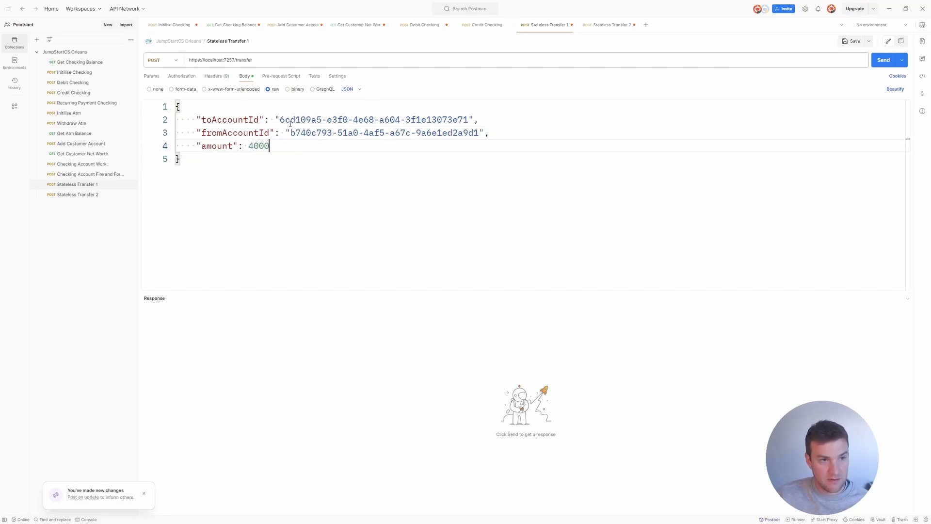
# - Run Get Checking Balance for each new account id, confirming both read 10000, and return to Stateless Transfer 1
pyautogui.doubleClick(375, 119)
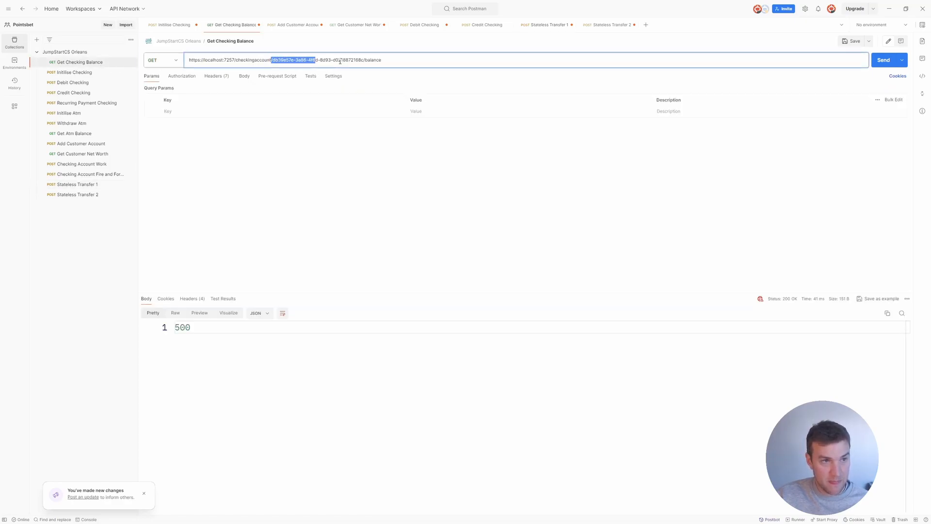
pyautogui.click(884, 59)
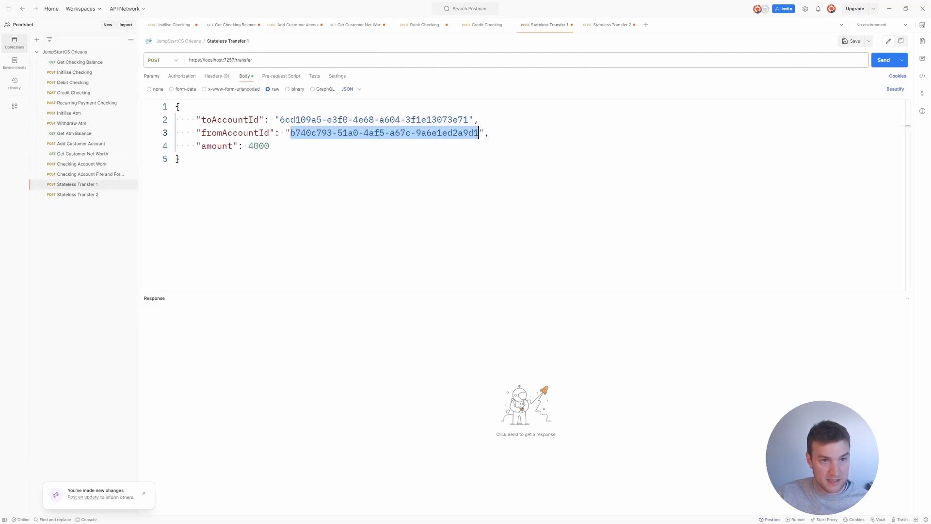
pyautogui.click(232, 24)
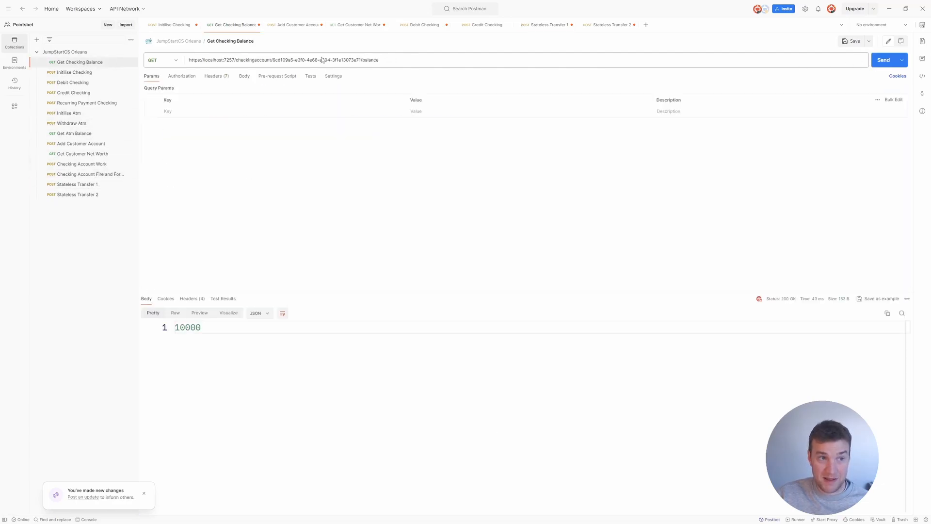
pyautogui.doubleClick(302, 60)
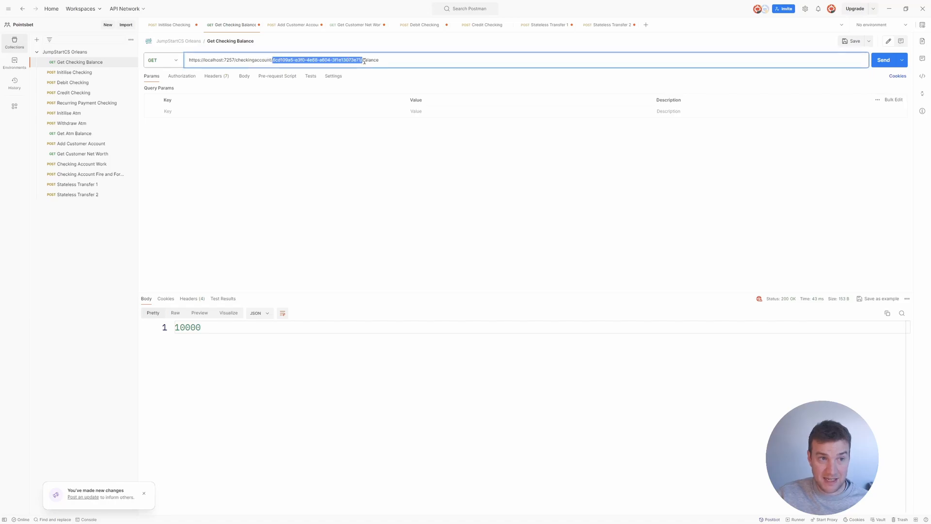
pyautogui.write('b740793-51a0-4af5-a67c-9a6e1ed2a9d1')
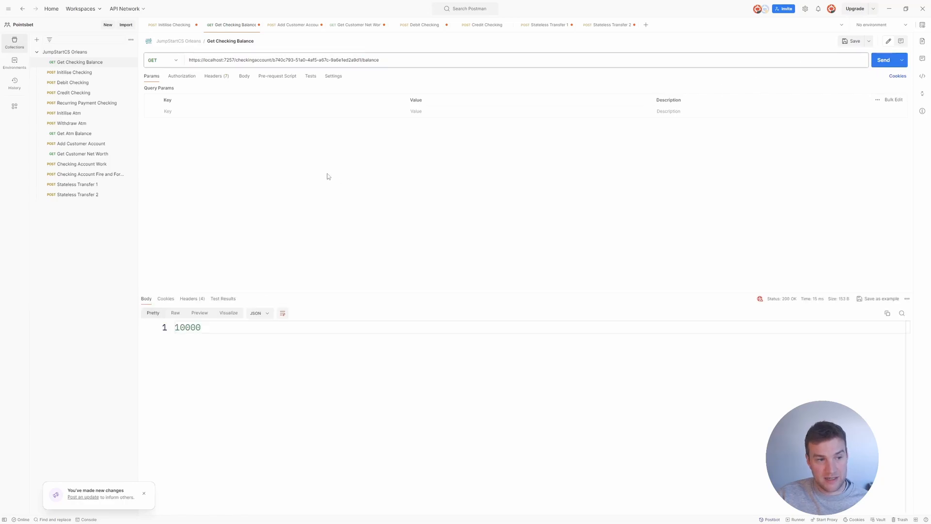
pyautogui.moveTo(106, 176)
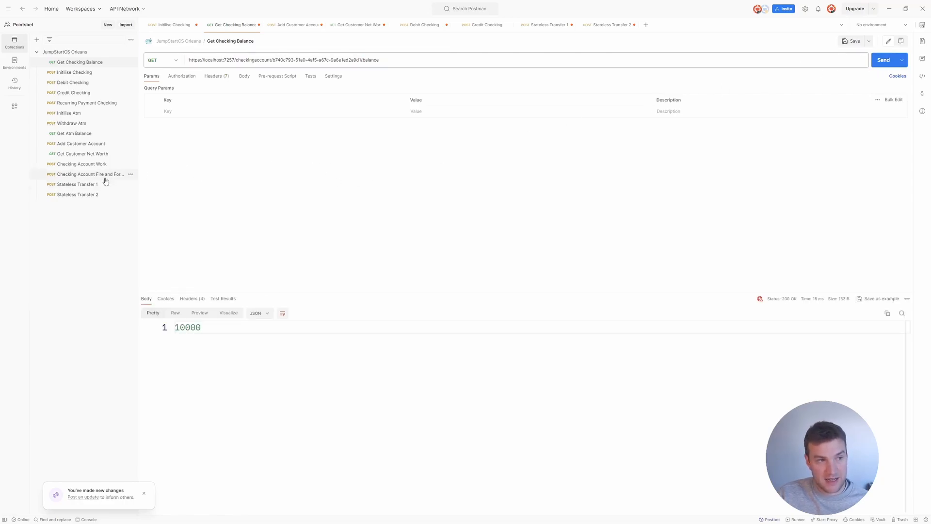
pyautogui.click(544, 24)
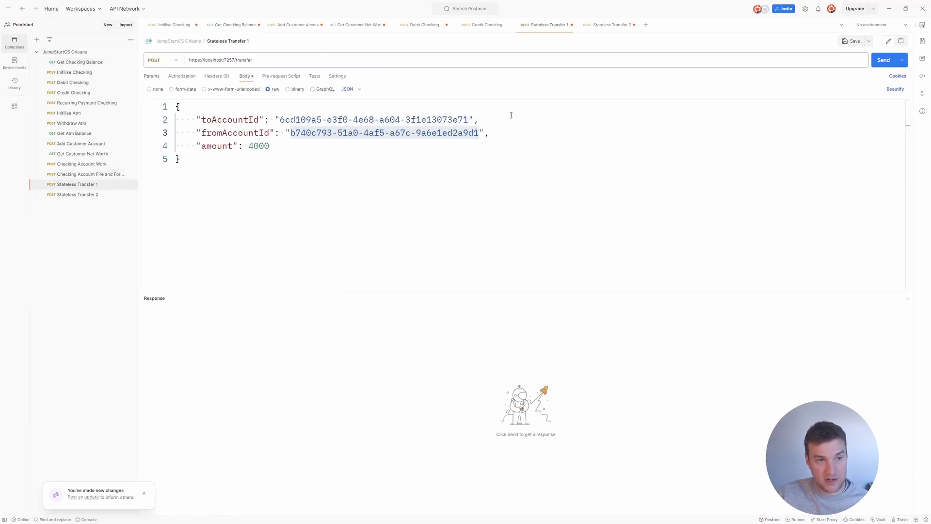
# - Send the 4000 transfer (204 No Content) and check balances now read 6000 for the sender and 14000 for the receiver
pyautogui.click(884, 60)
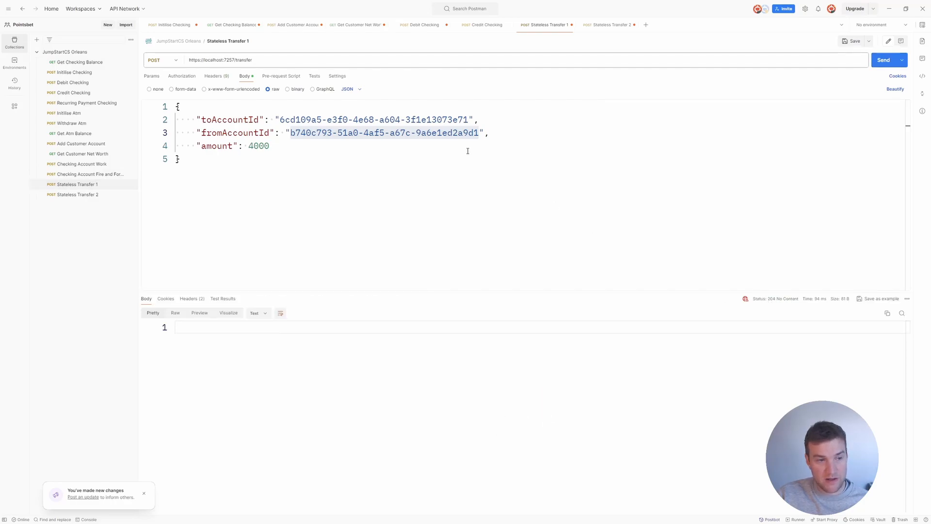
pyautogui.click(232, 25)
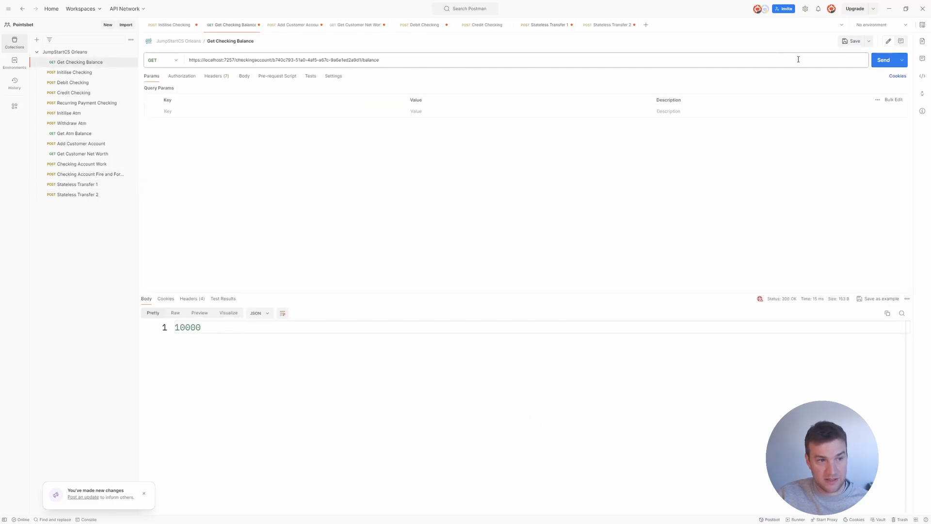
pyautogui.click(884, 59)
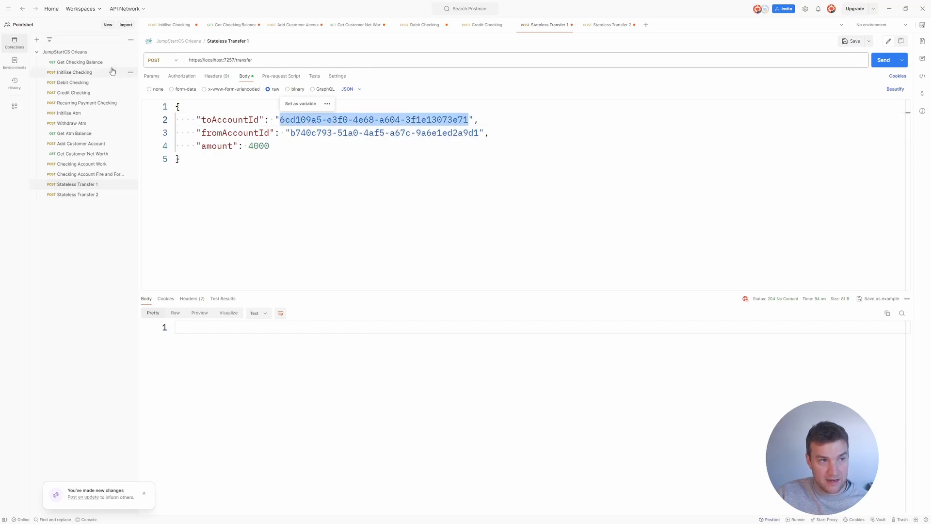
pyautogui.click(232, 25)
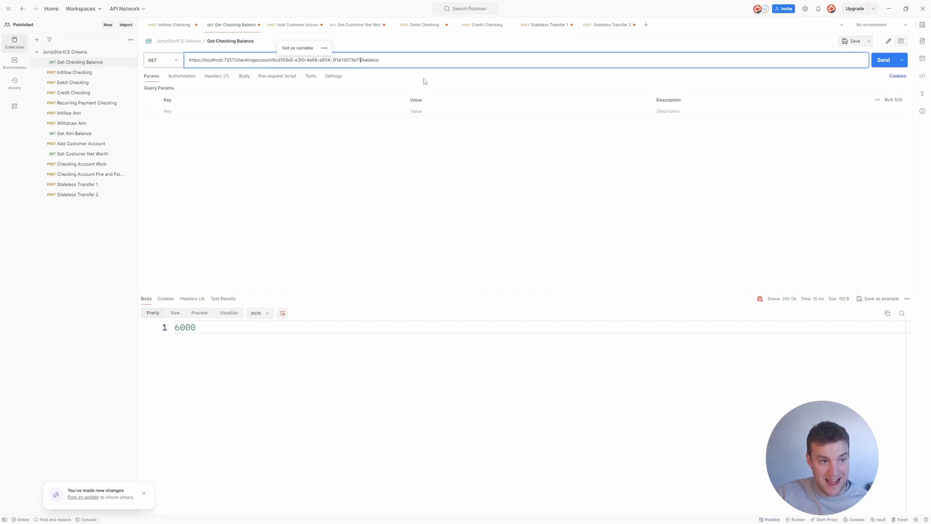
pyautogui.click(884, 59)
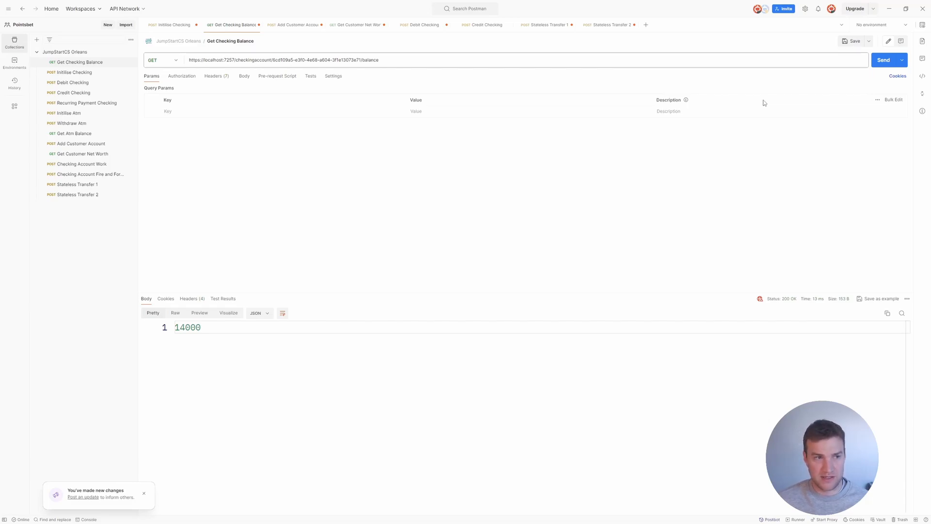
pyautogui.click(75, 194)
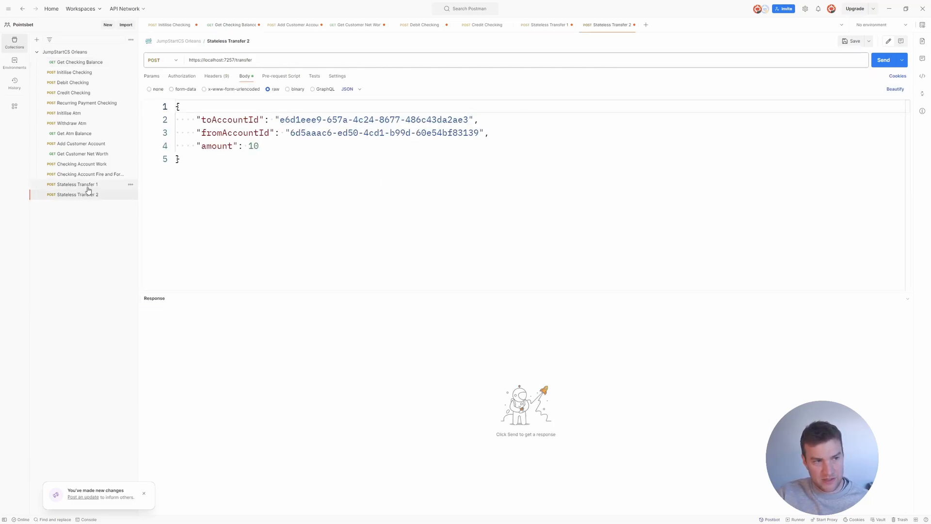
pyautogui.click(72, 184)
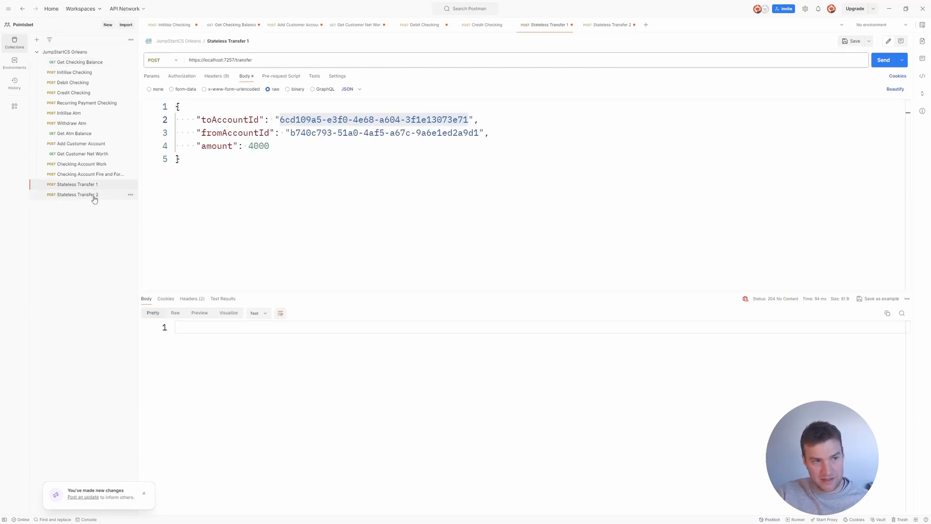
pyautogui.moveTo(76, 194)
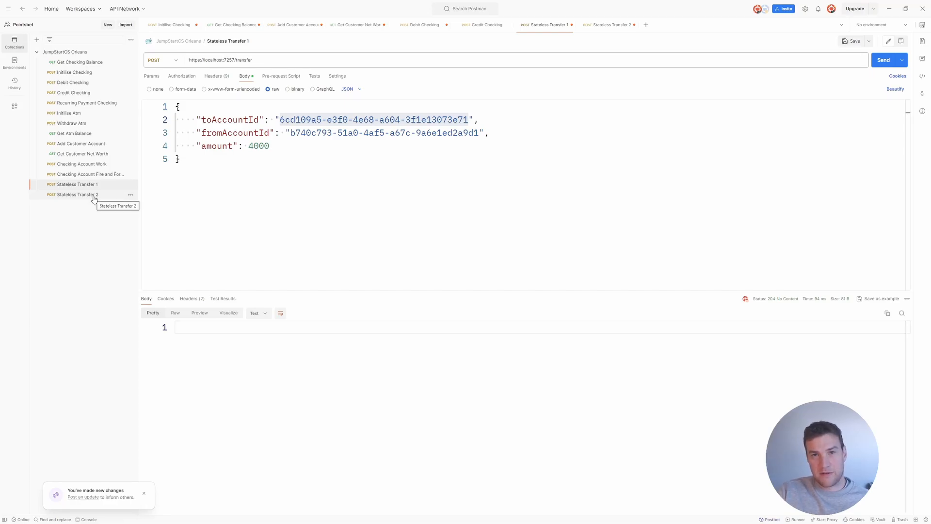